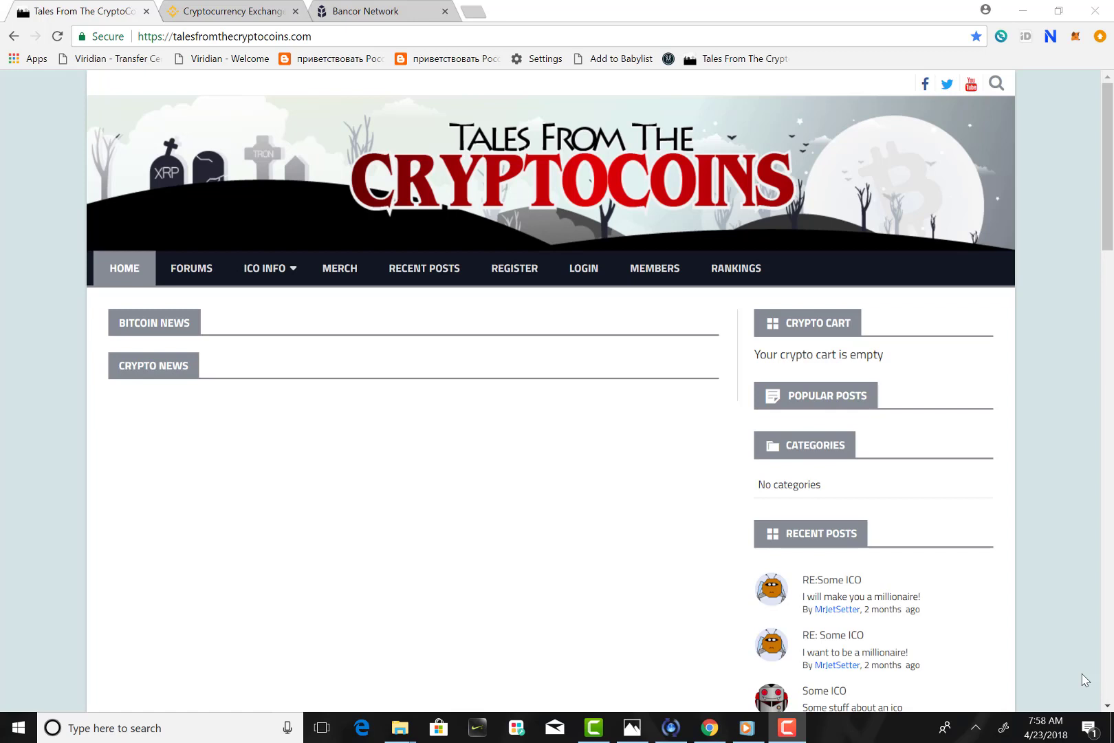
pyautogui.moveTo(386, 11)
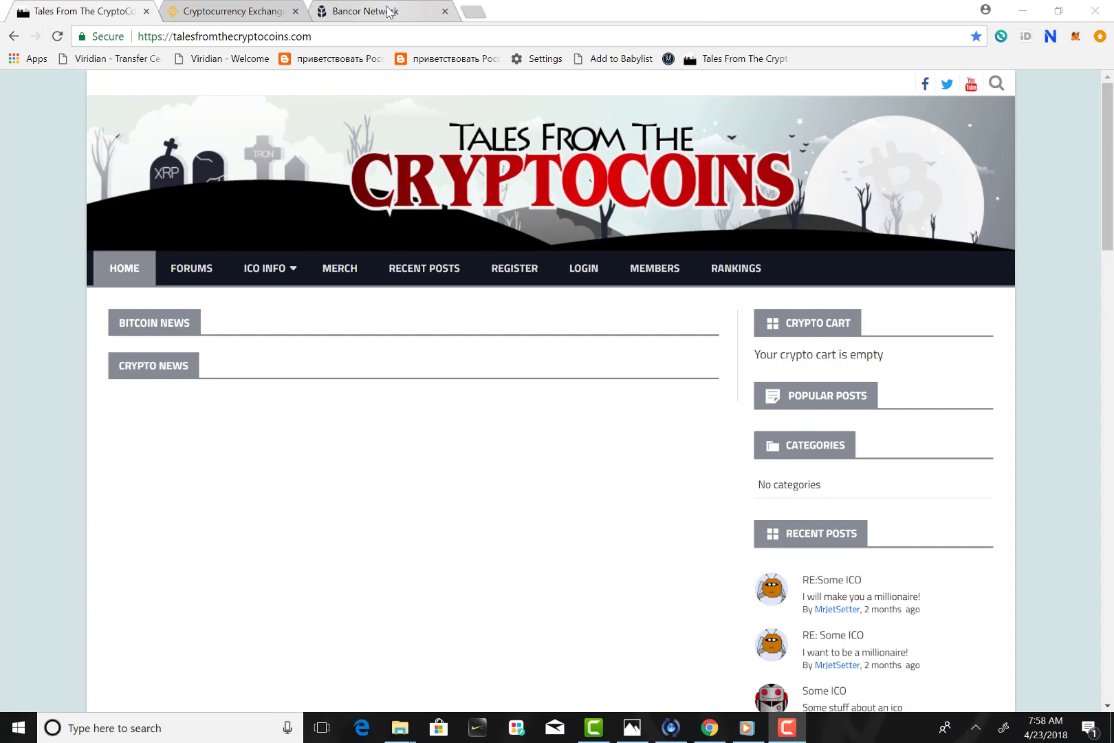
# Step: Switch to the Bancor Network tab showing the token list with BNT and BAX
pyautogui.click(359, 11)
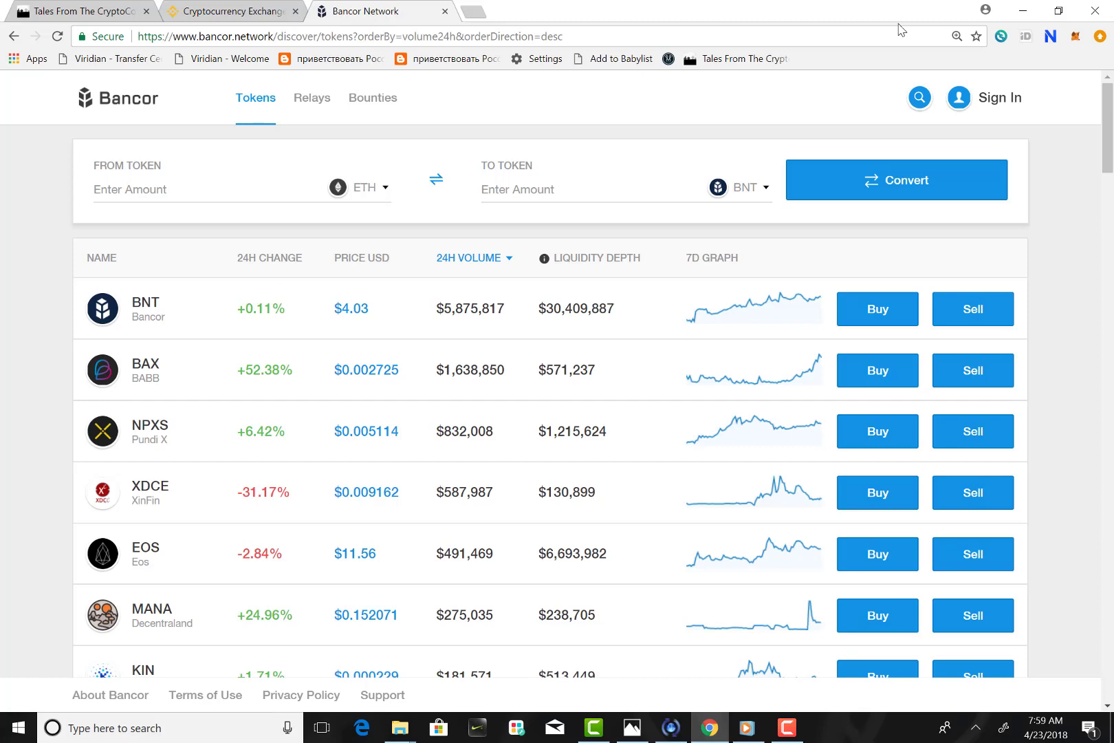
pyautogui.moveTo(1010, 232)
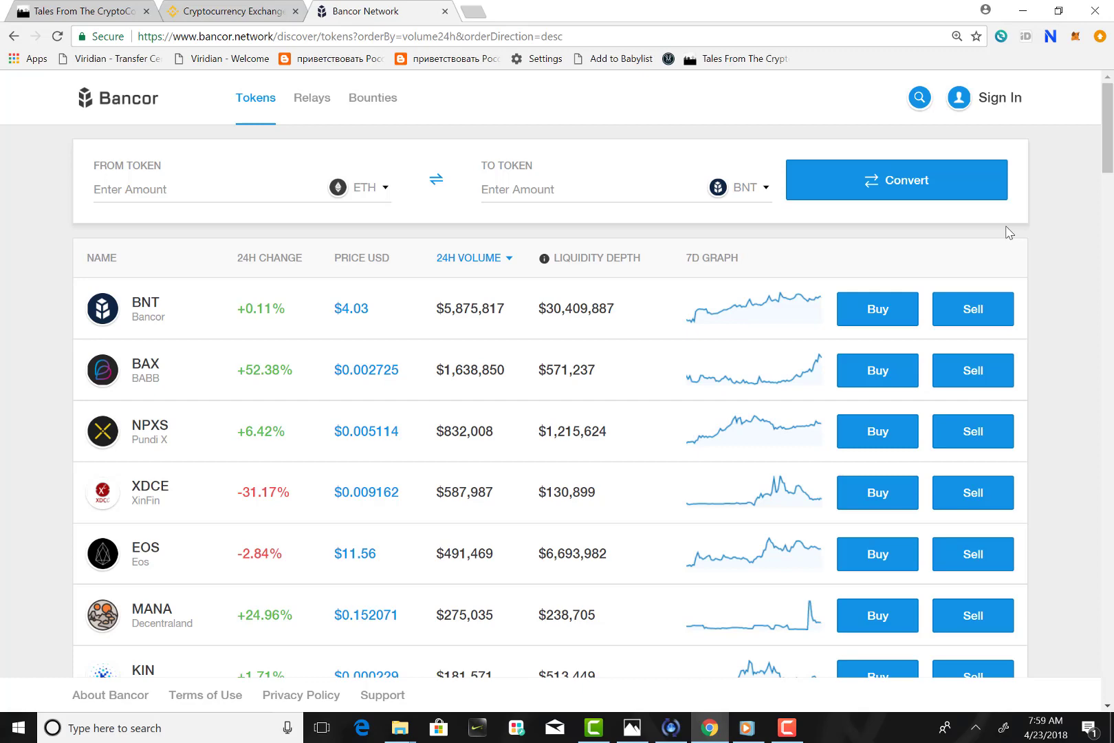
pyautogui.moveTo(846, 737)
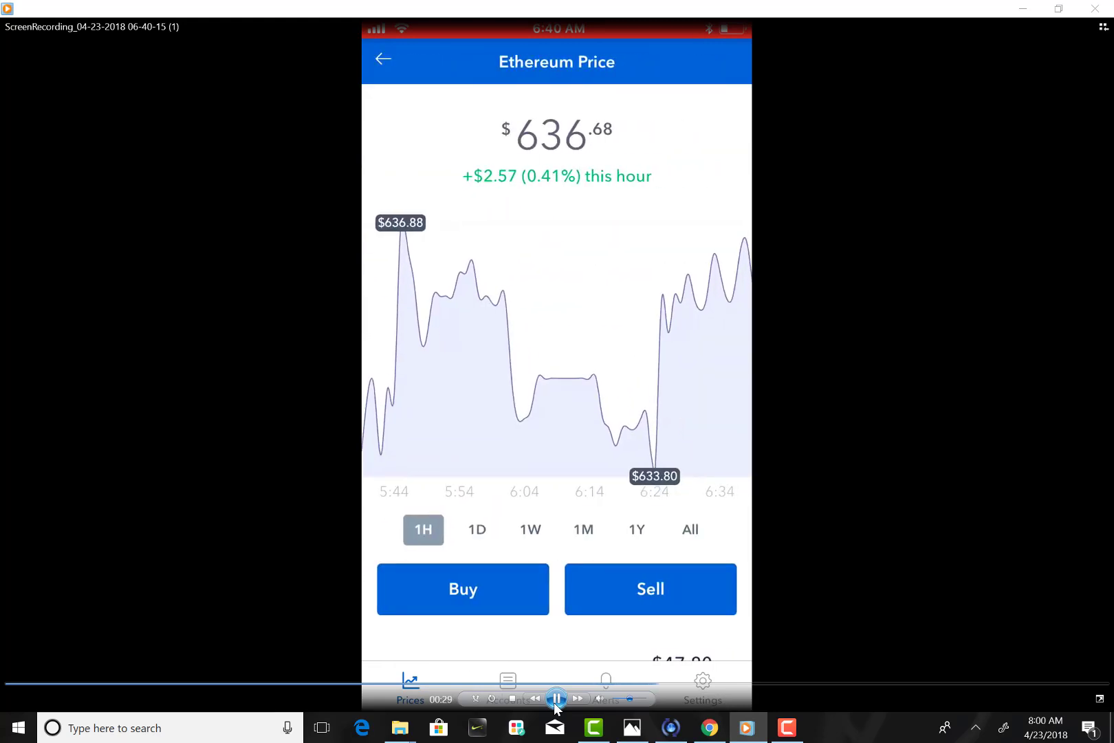
# Step: Play the Windows Media Player recording of drafting a 0.0739 ETH send, then return to Bancor
pyautogui.click(508, 686)
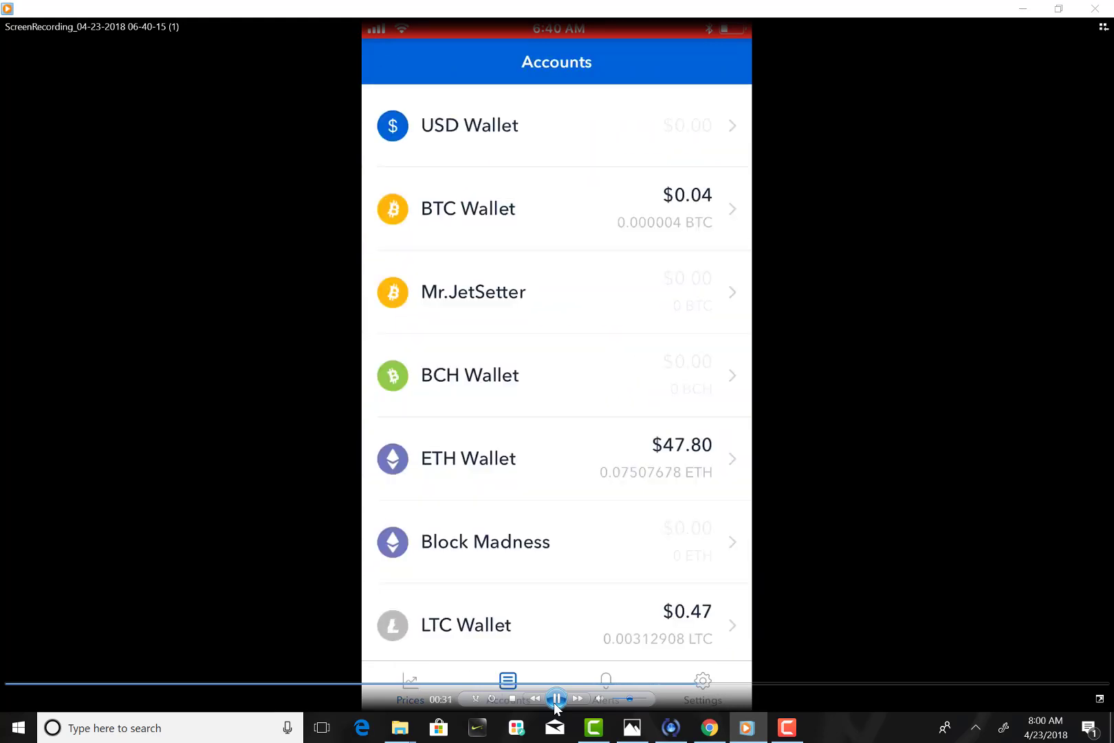
pyautogui.click(468, 458)
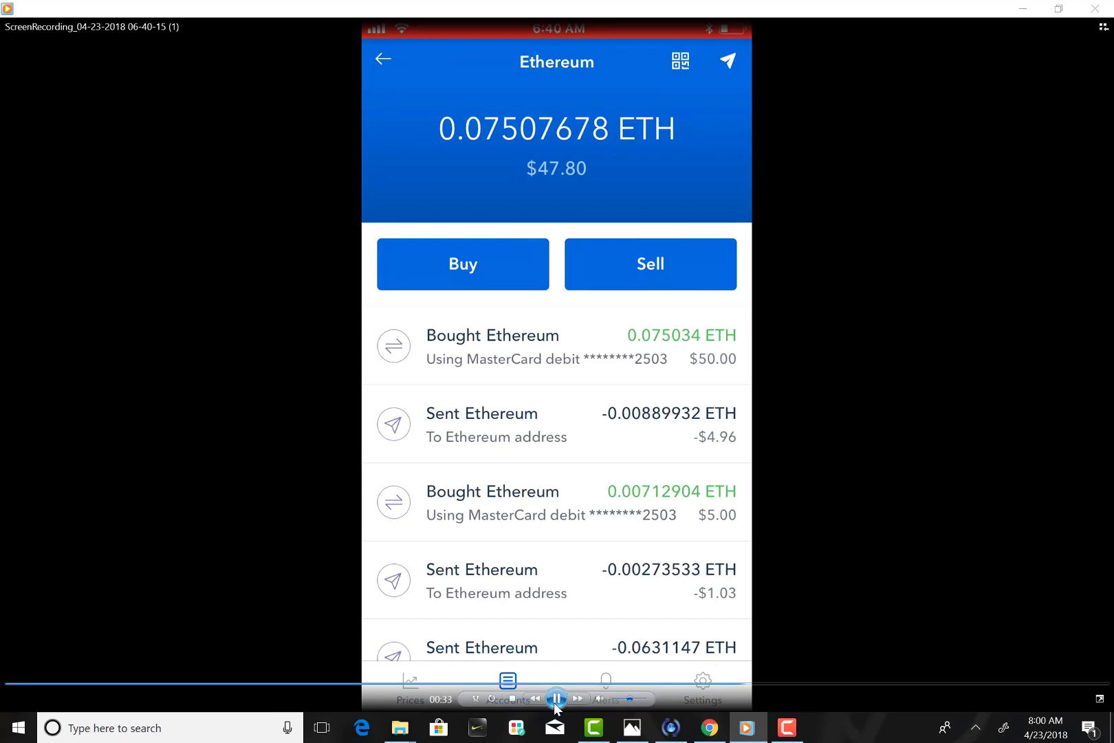
pyautogui.click(727, 59)
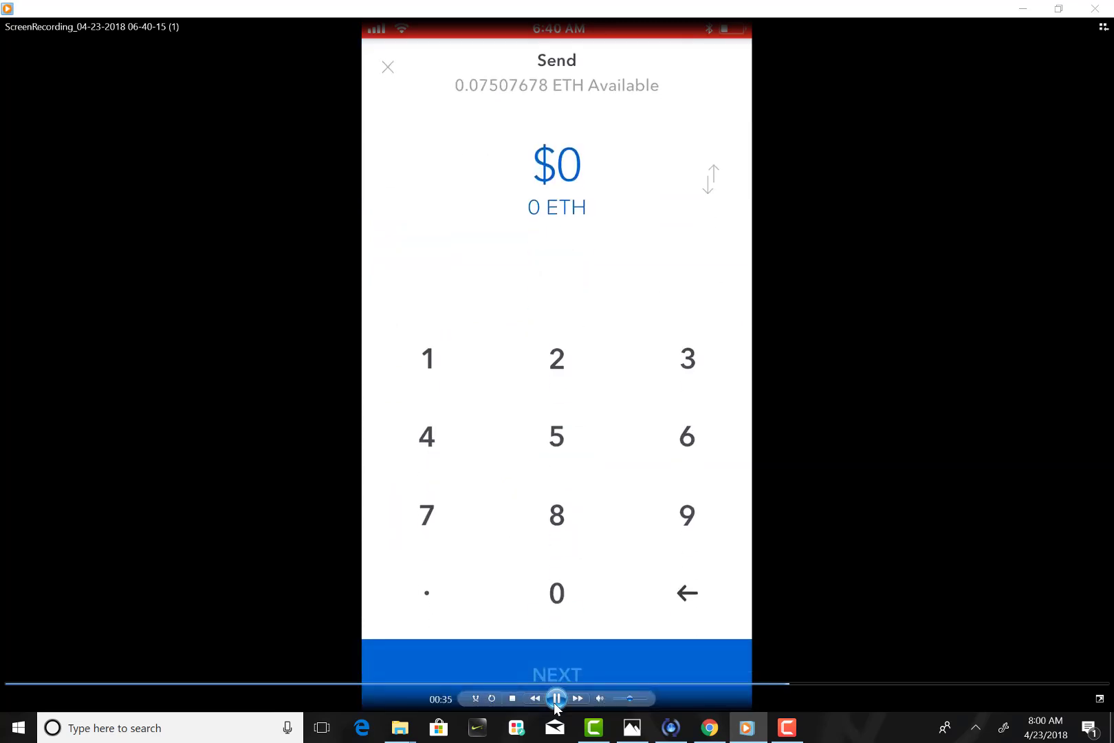
pyautogui.click(556, 674)
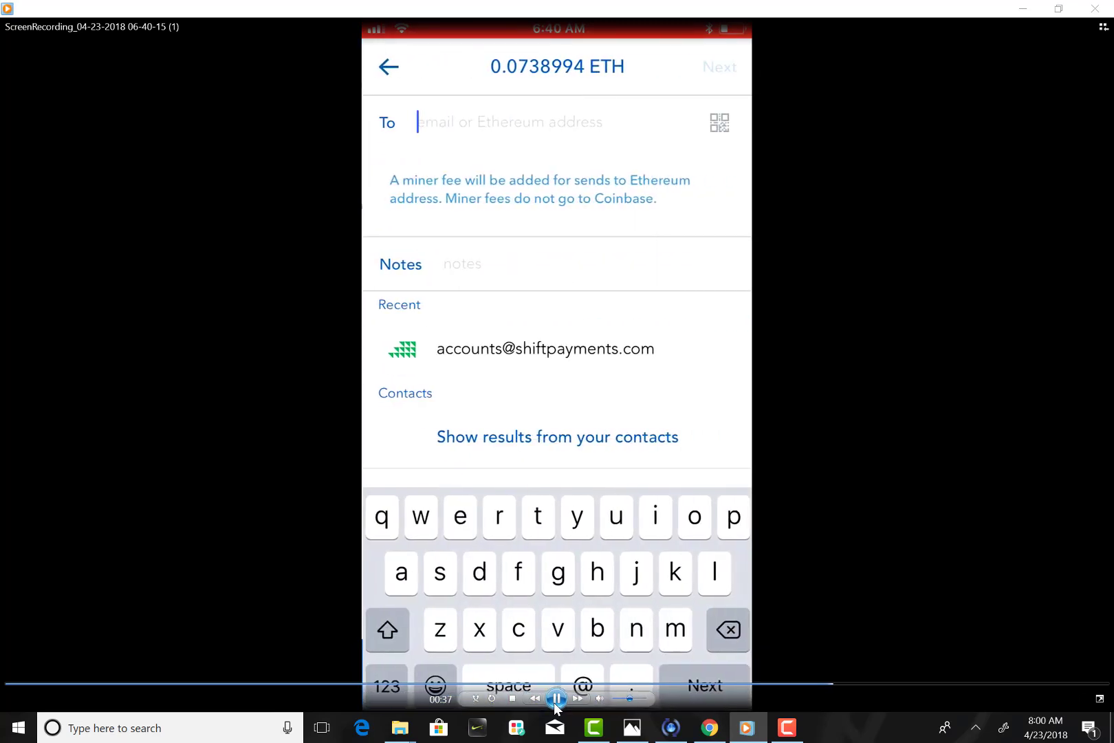
pyautogui.click(718, 121)
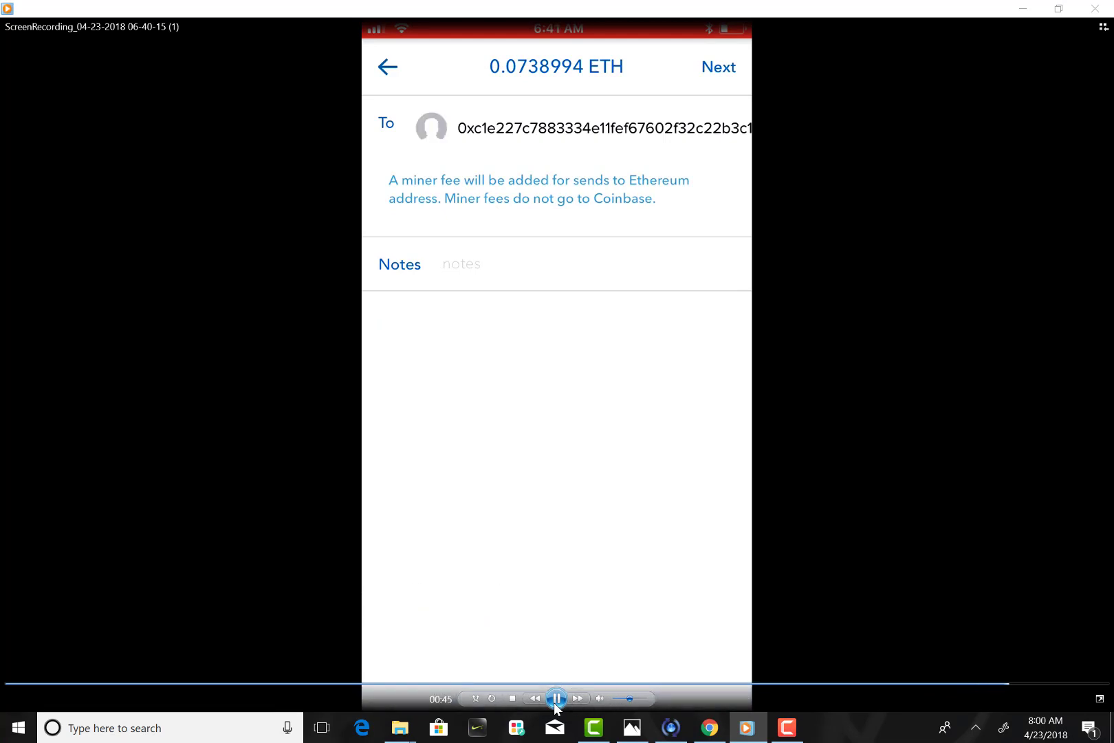
pyautogui.click(718, 67)
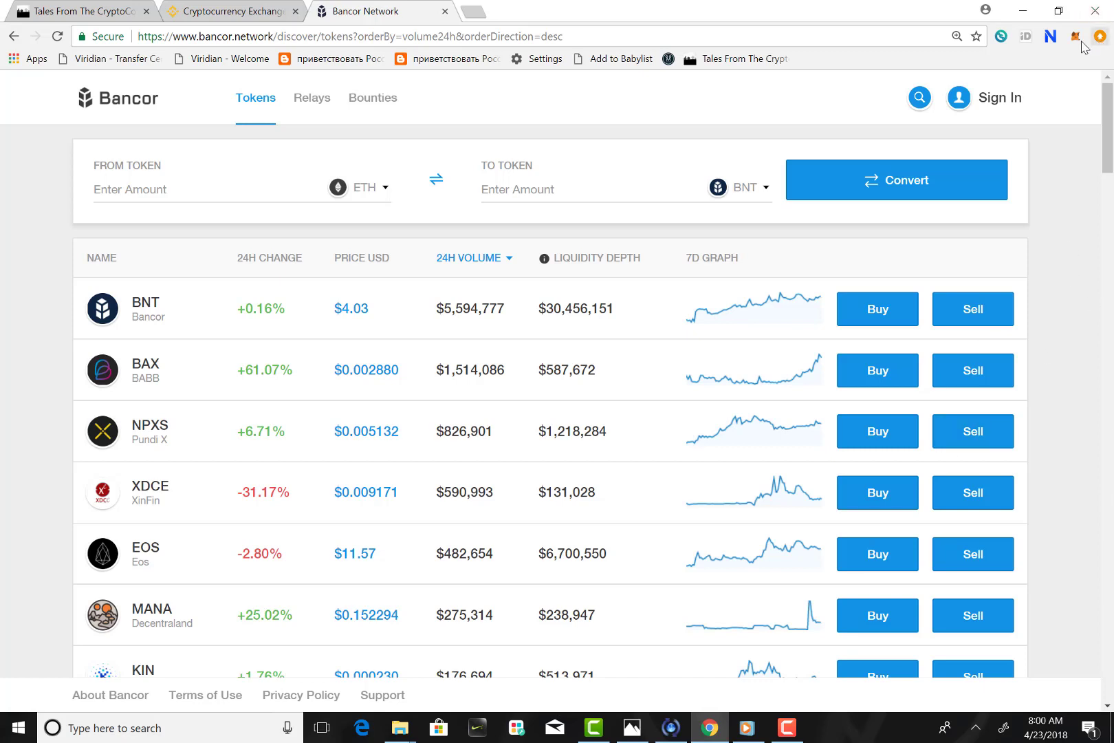
pyautogui.click(1077, 36)
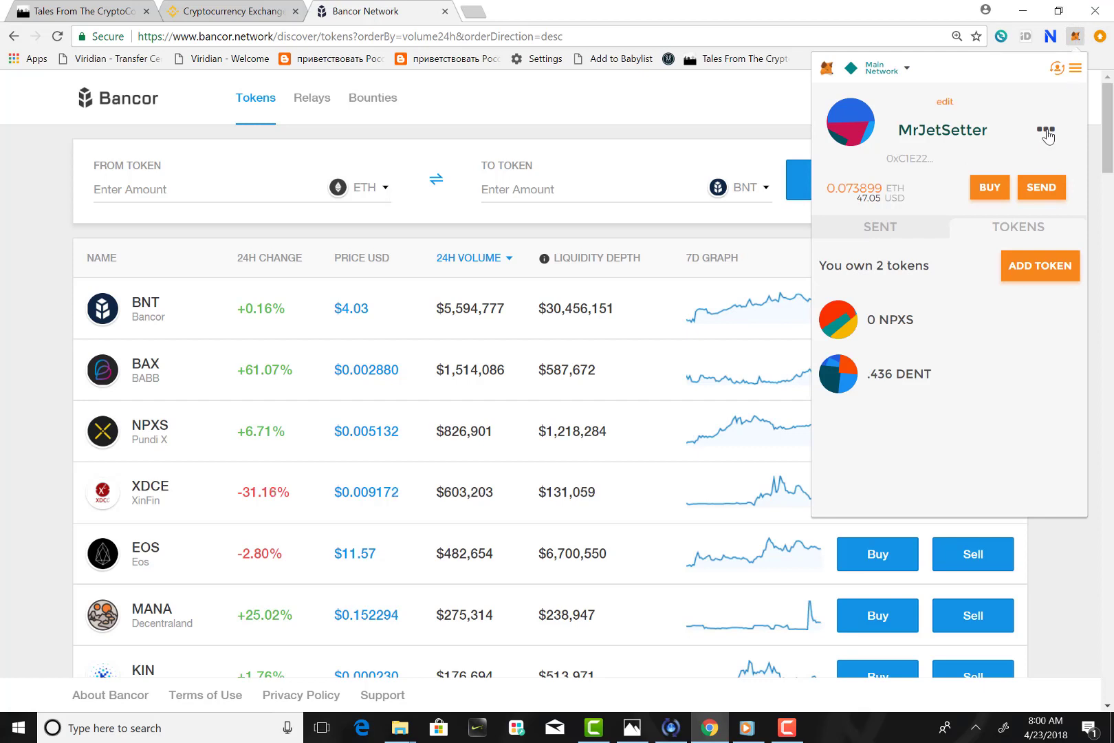
pyautogui.click(1045, 135)
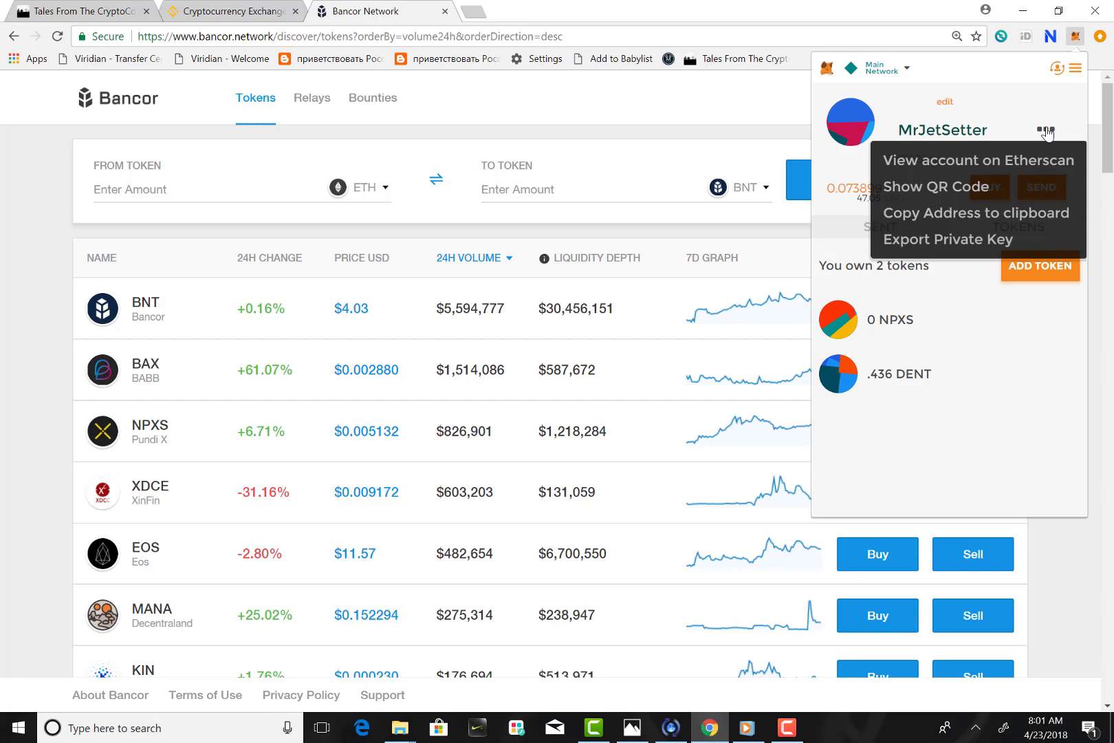
pyautogui.moveTo(982, 239)
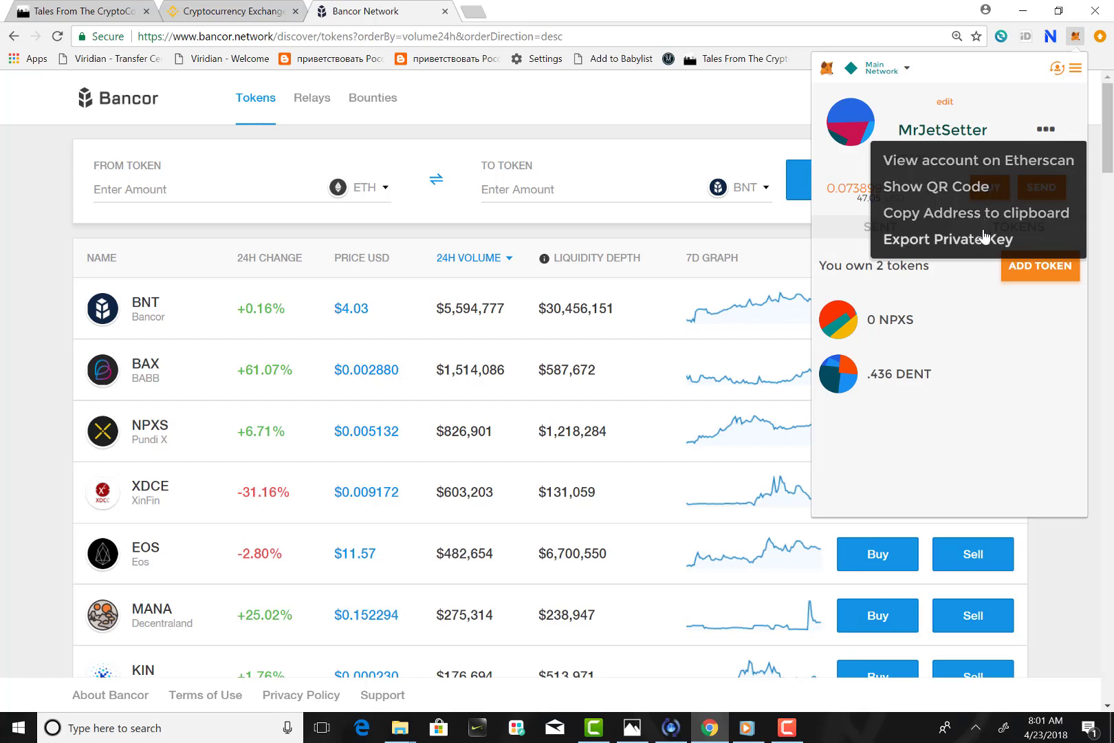
pyautogui.click(931, 186)
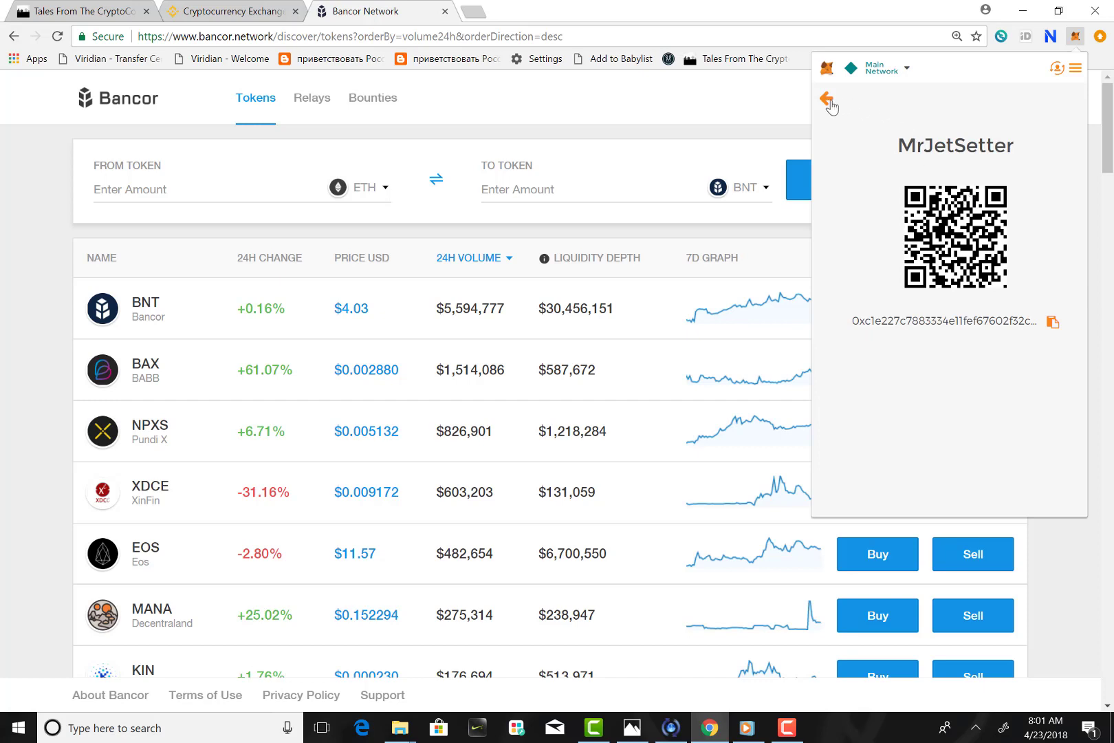
pyautogui.click(828, 99)
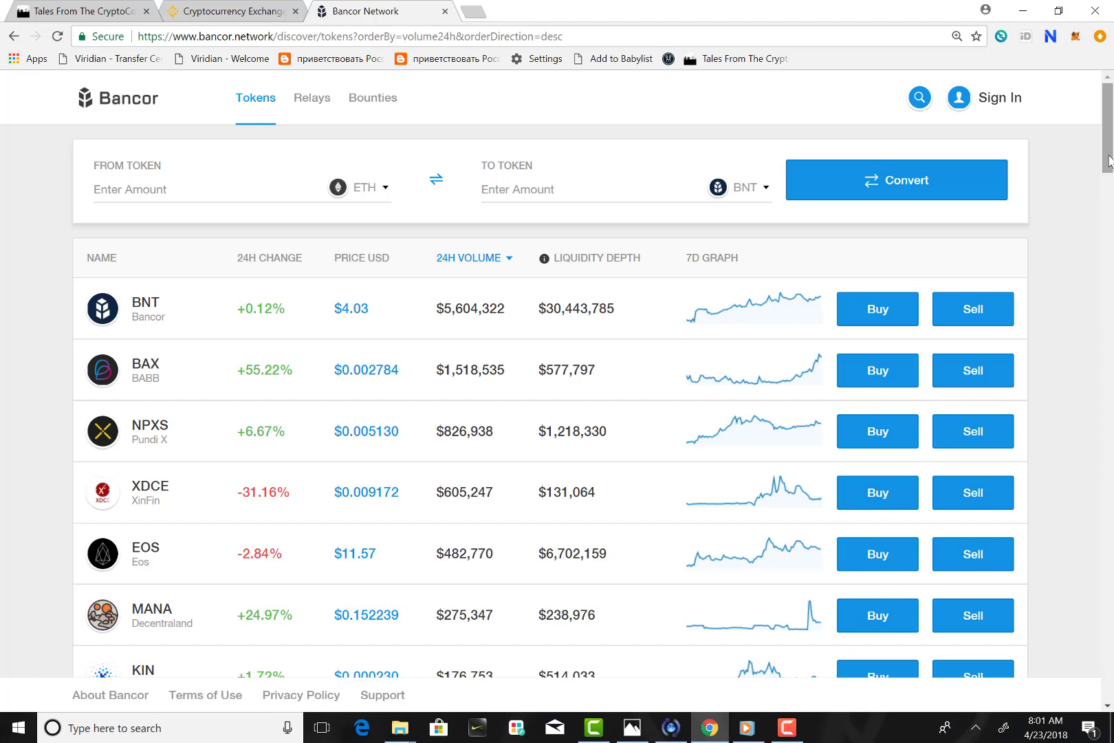
pyautogui.moveTo(163, 304)
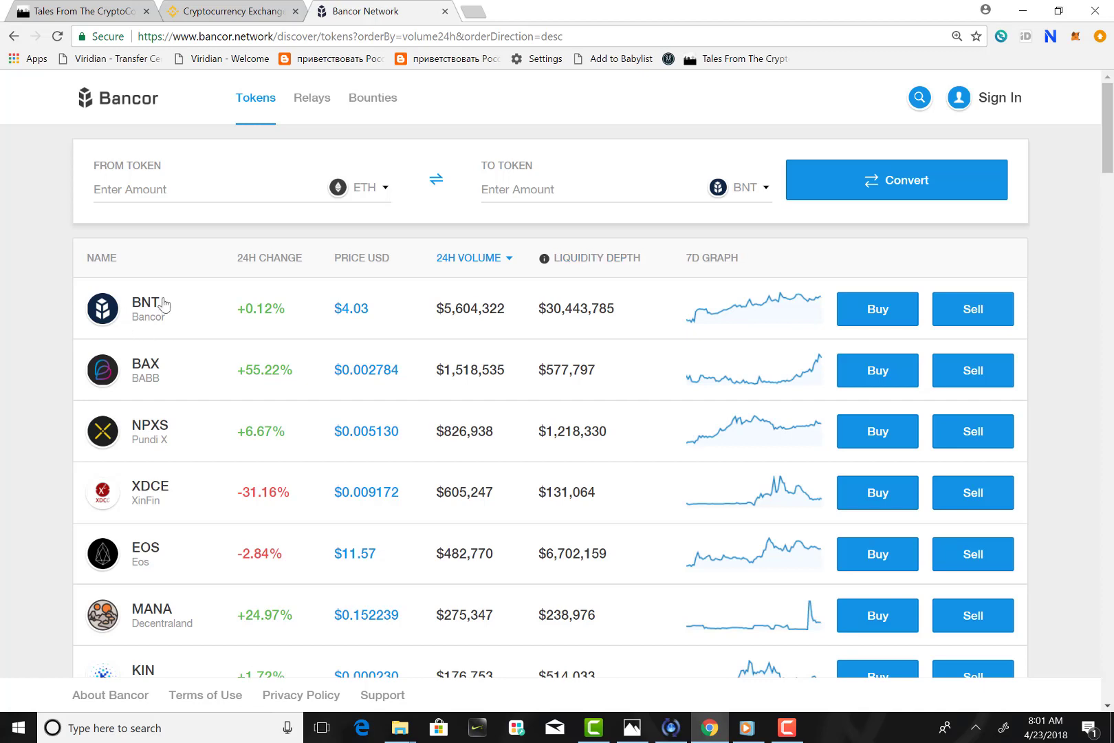
pyautogui.moveTo(137, 404)
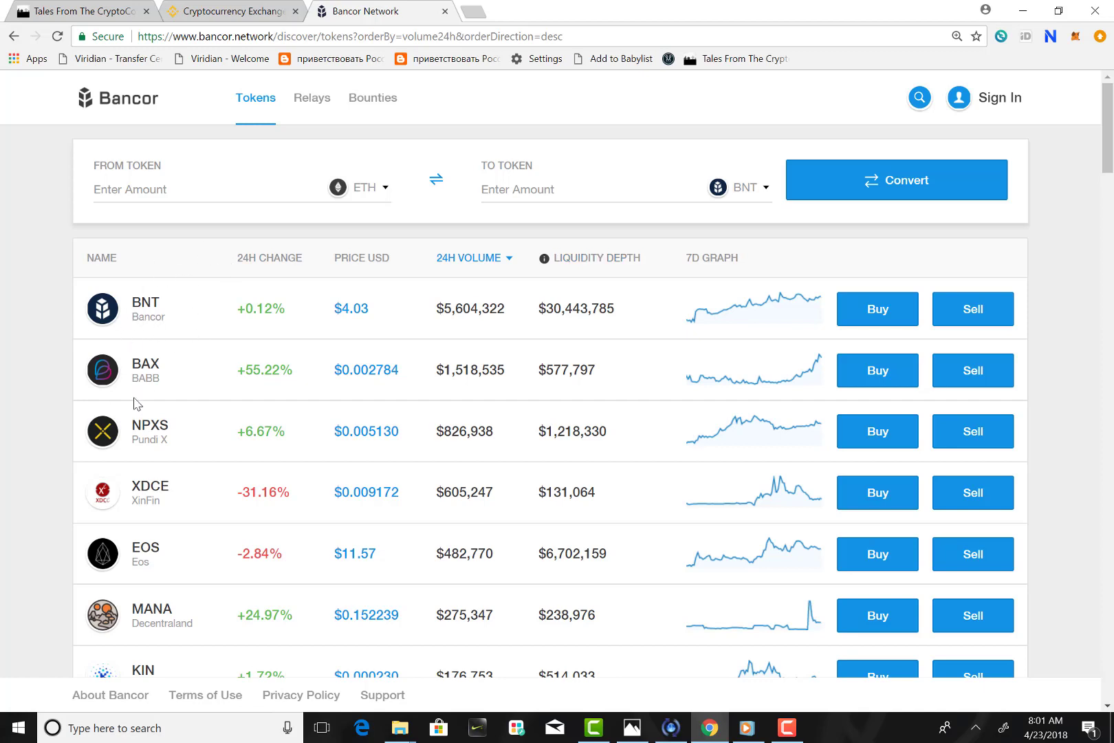
pyautogui.moveTo(170, 320)
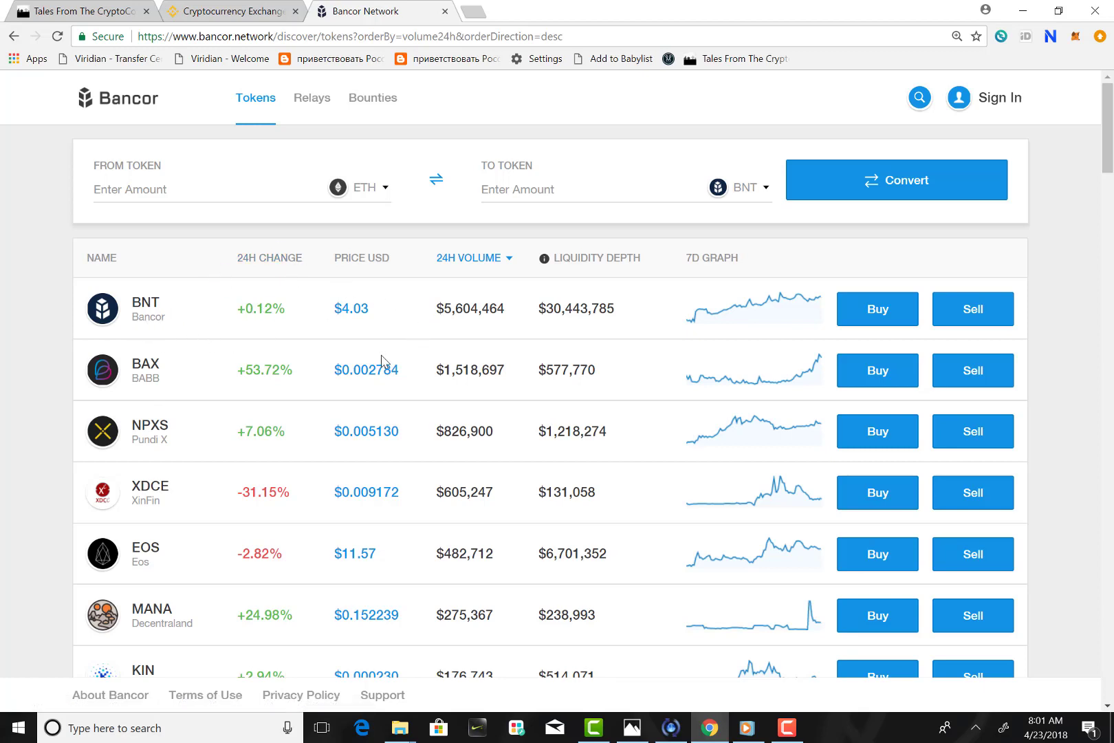
pyautogui.moveTo(368, 261)
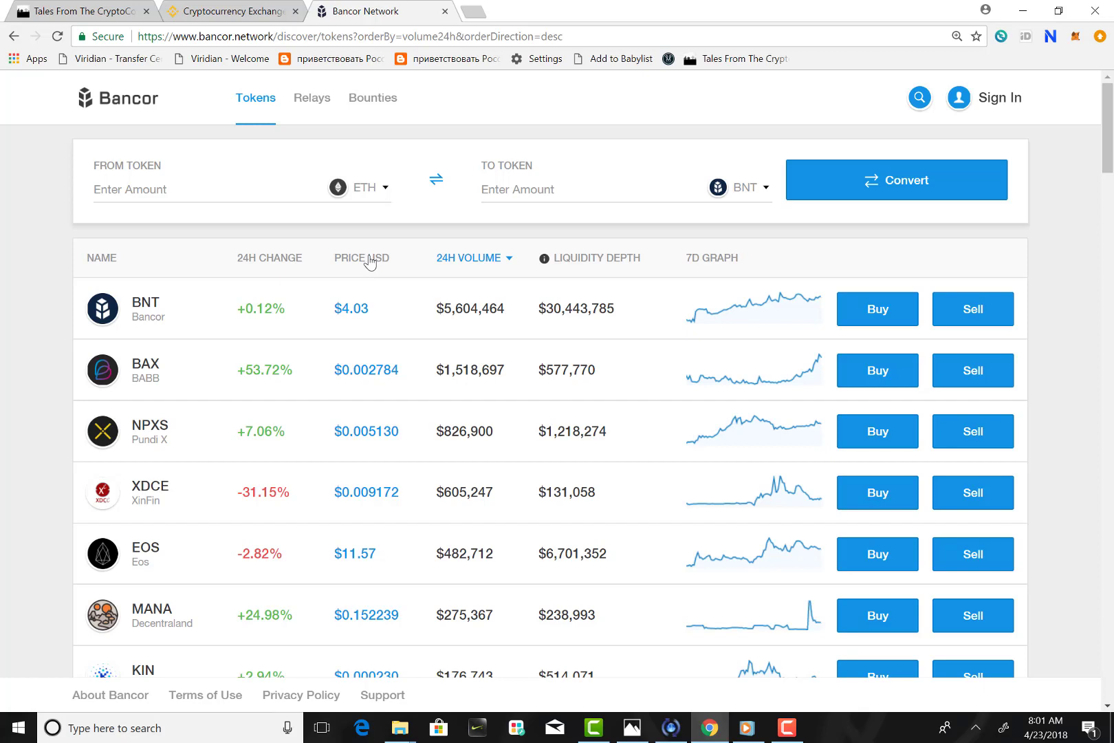
pyautogui.moveTo(457, 374)
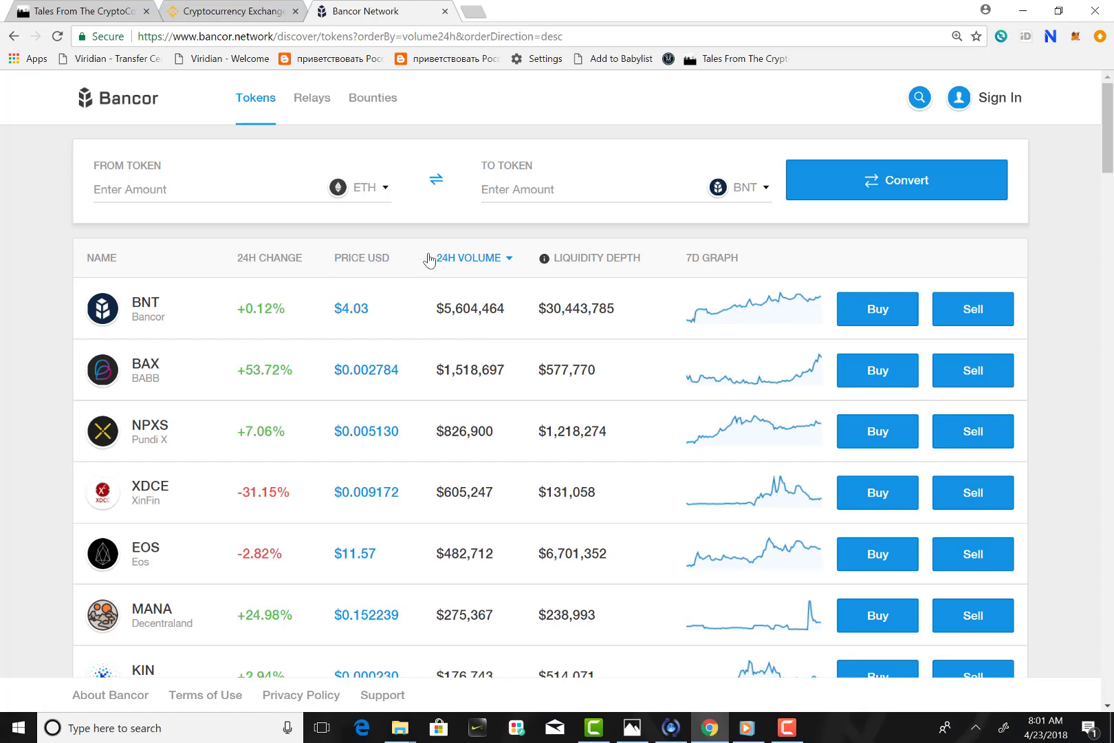
pyautogui.moveTo(1100, 150)
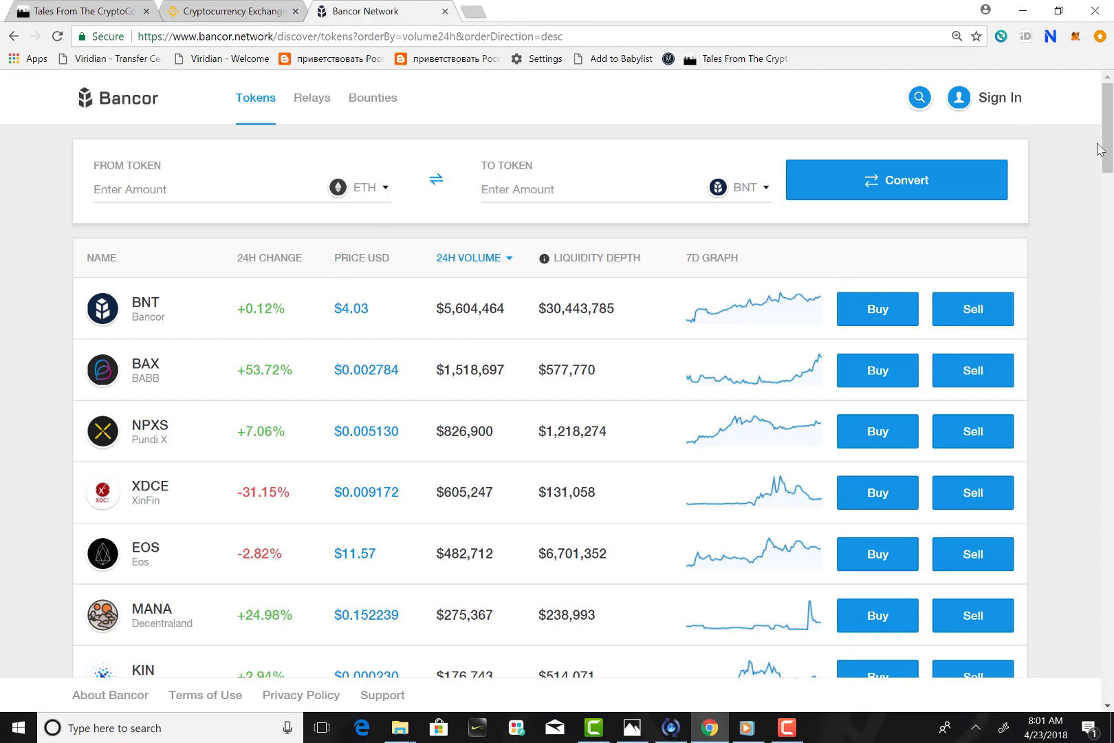
pyautogui.scroll(-3)
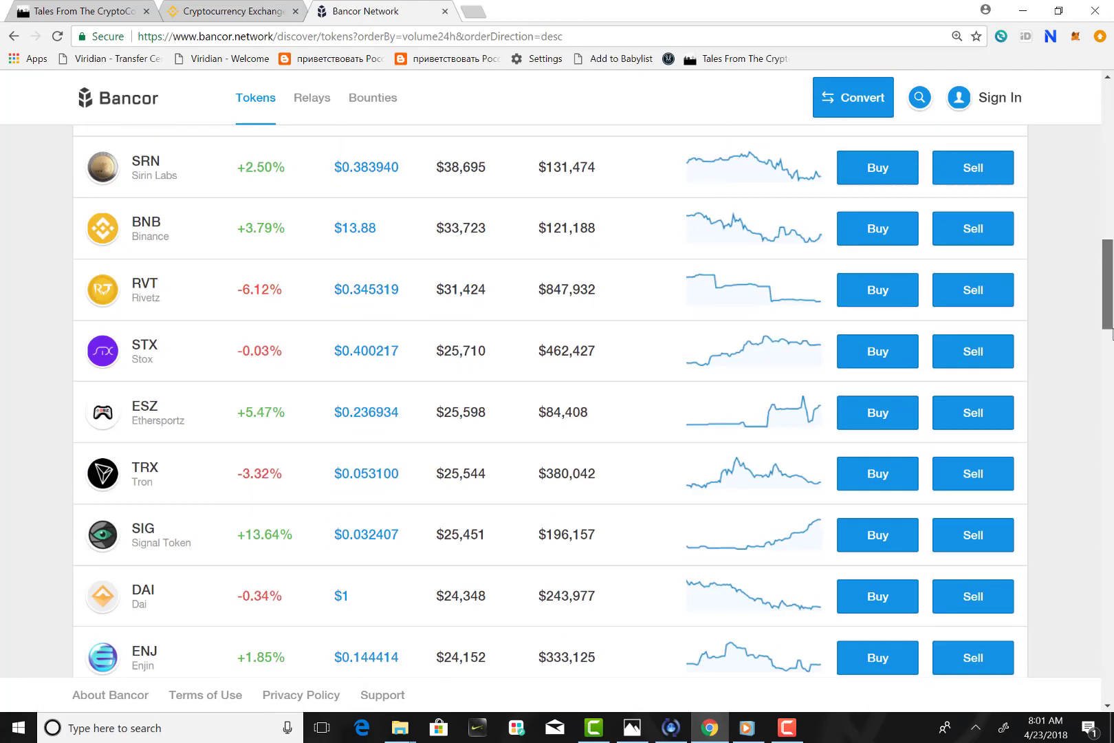
pyautogui.scroll(-3)
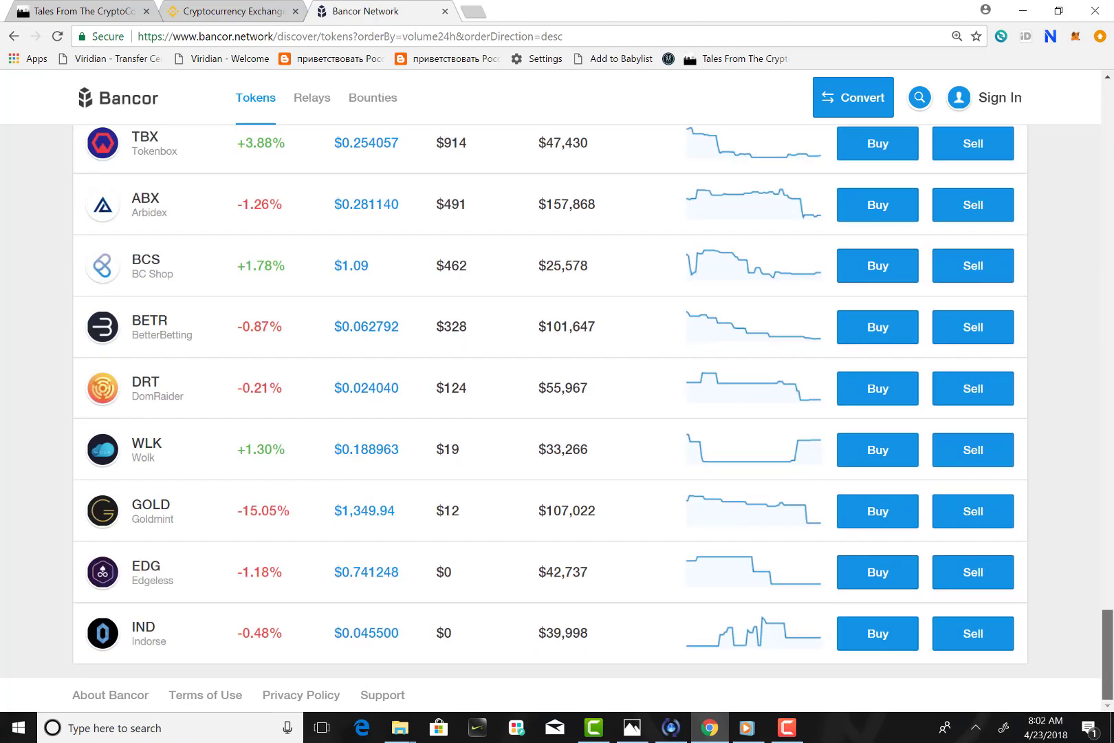
pyautogui.scroll(-3)
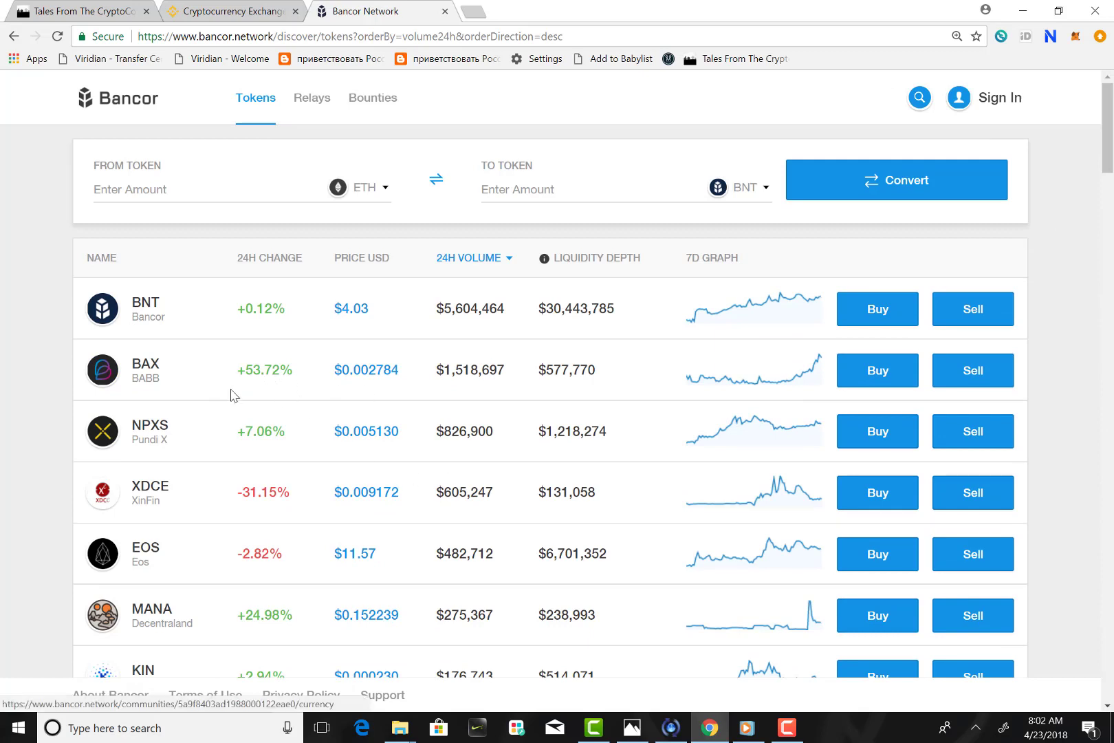
pyautogui.moveTo(513, 403)
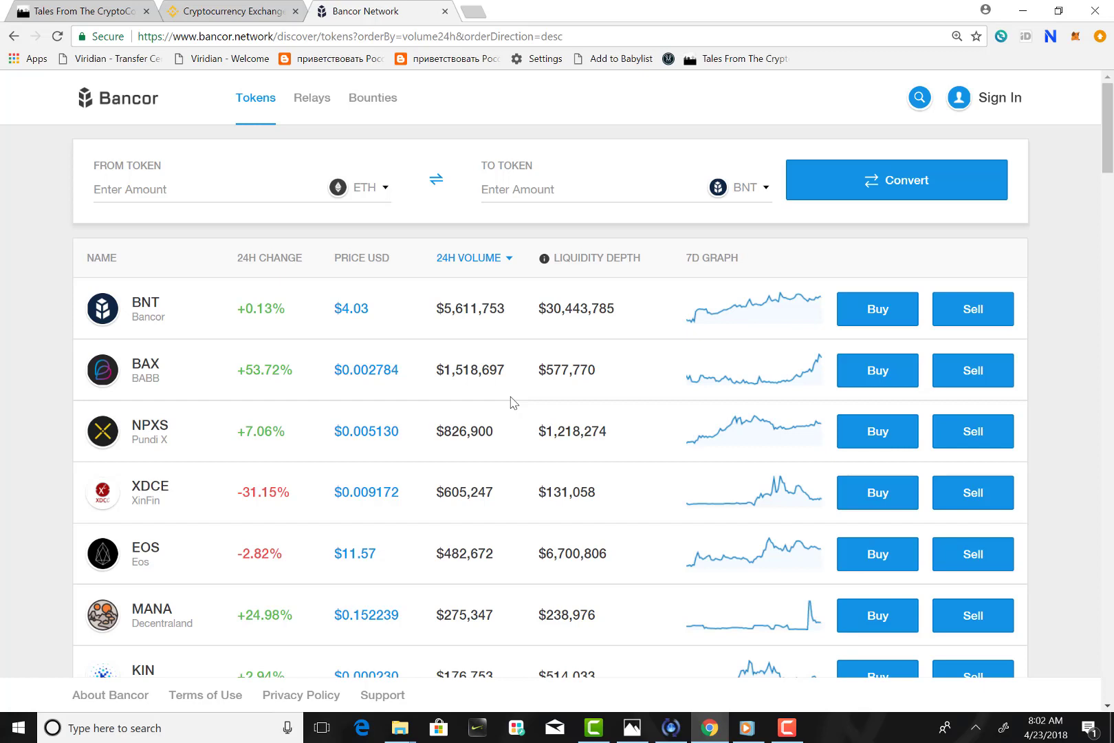
pyautogui.moveTo(902, 347)
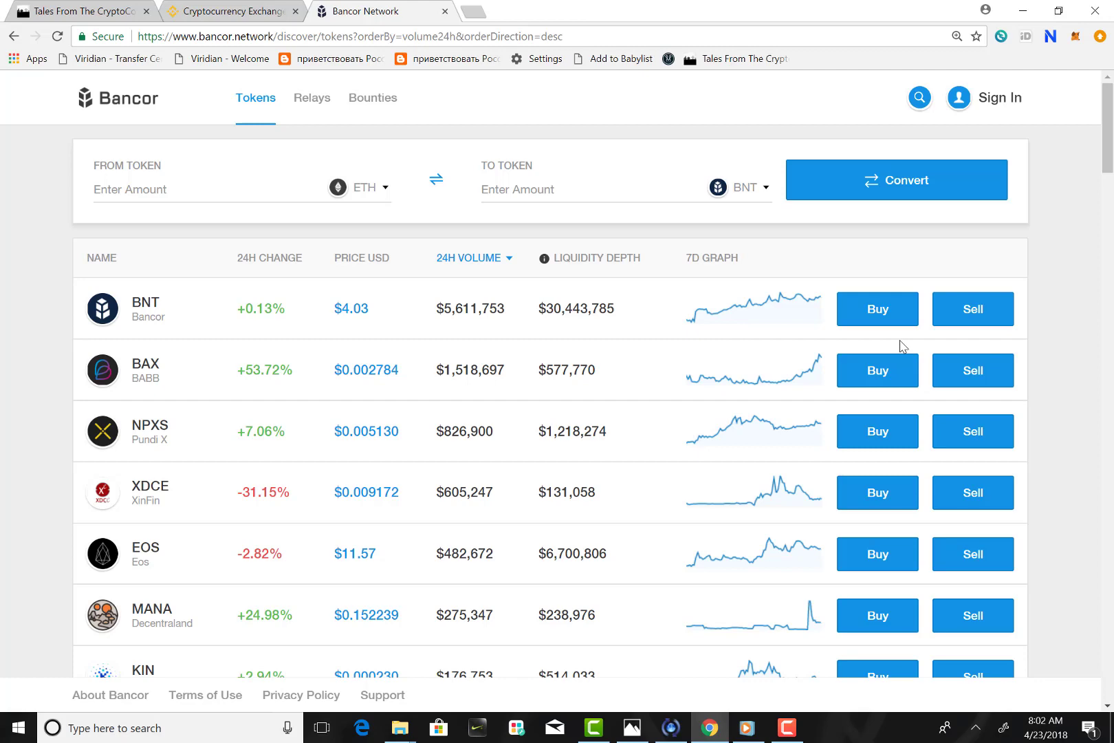
pyautogui.moveTo(876, 370)
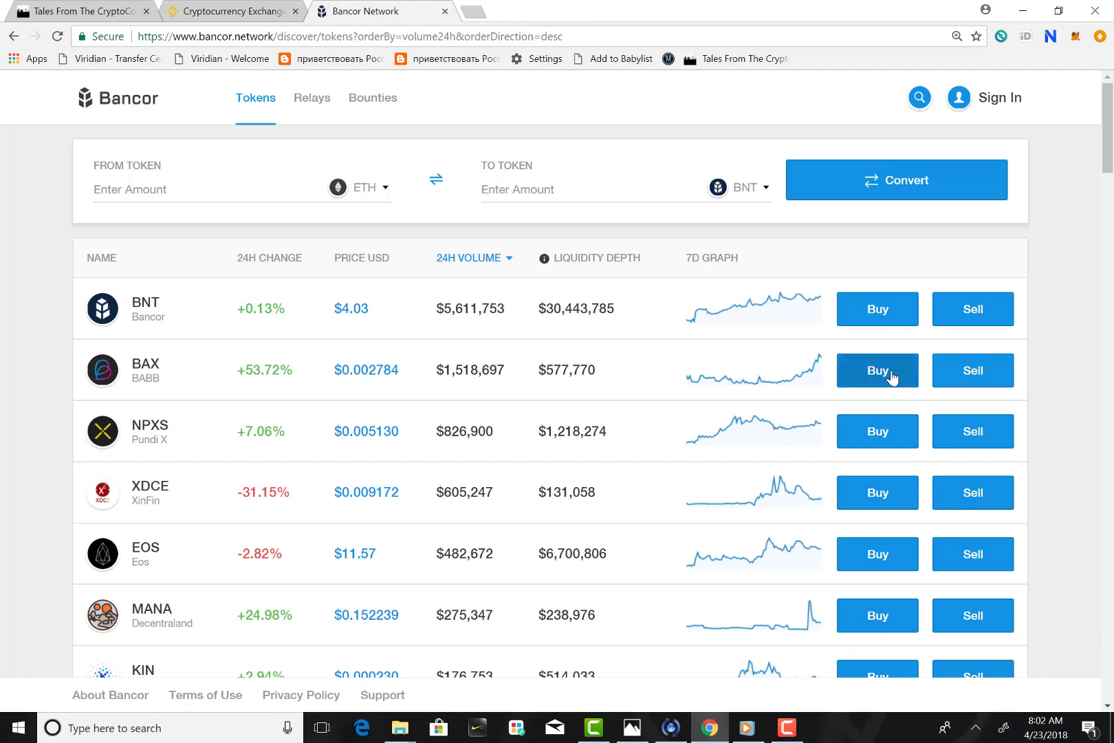
# Step: Start a BAX buy paying the full available 0.073899 ETH, quoting about 16915 BAX
pyautogui.click(877, 370)
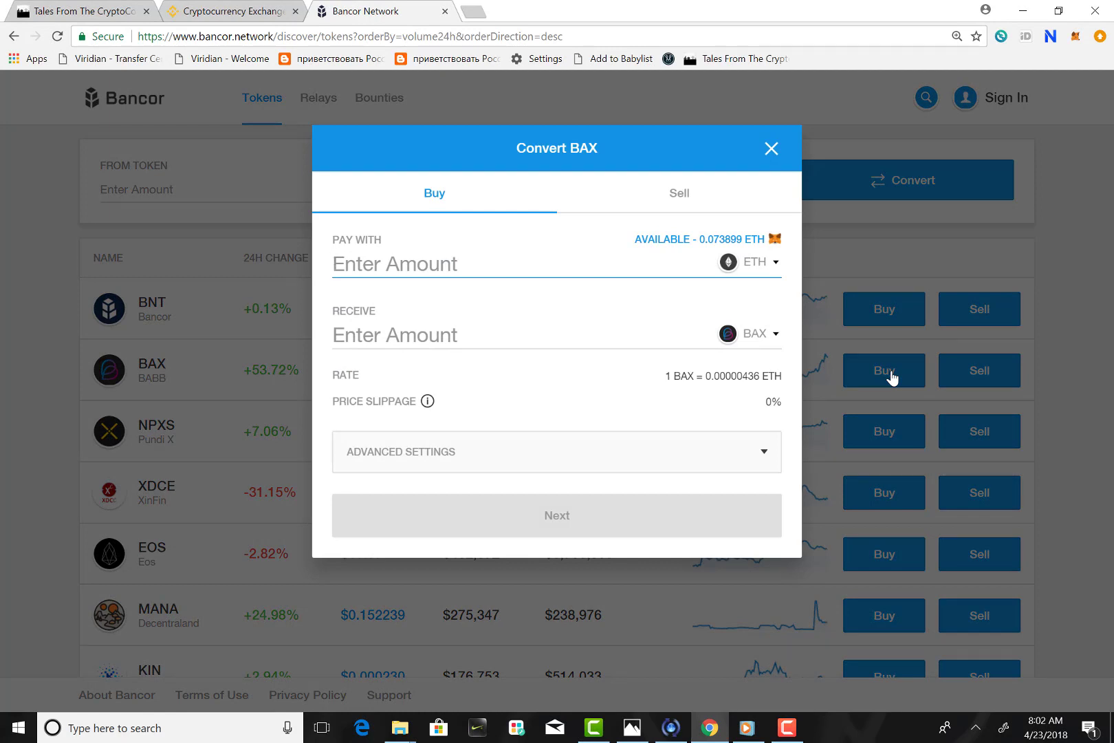
pyautogui.moveTo(715, 255)
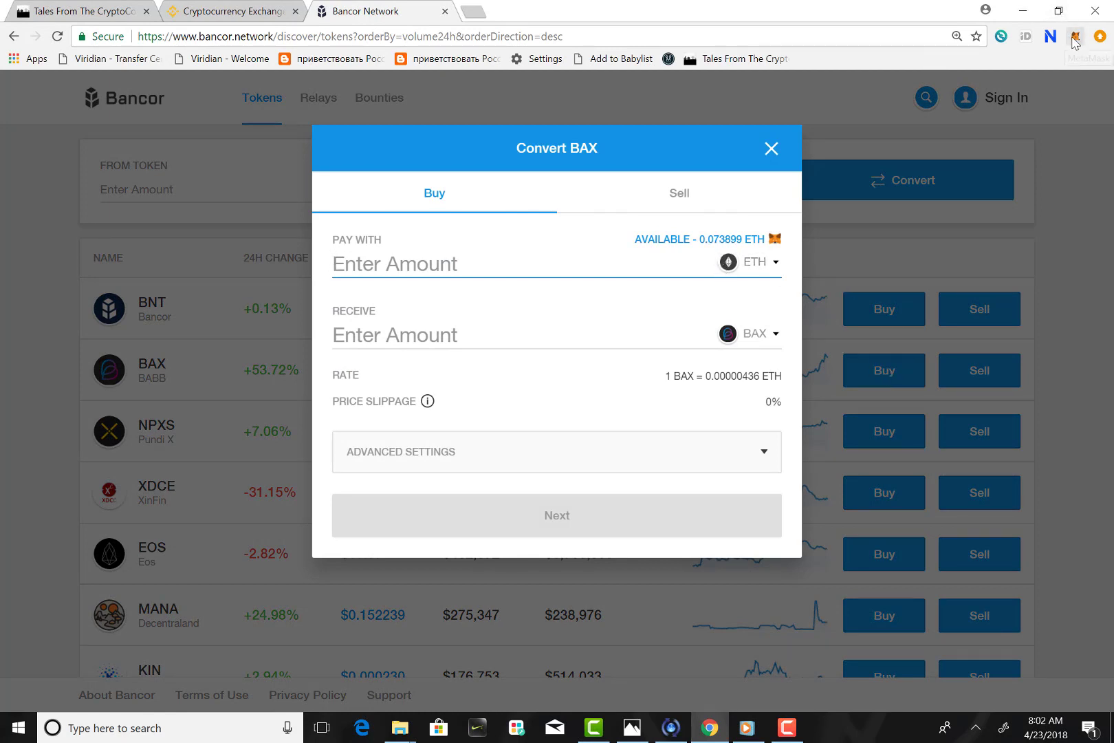
pyautogui.click(1076, 36)
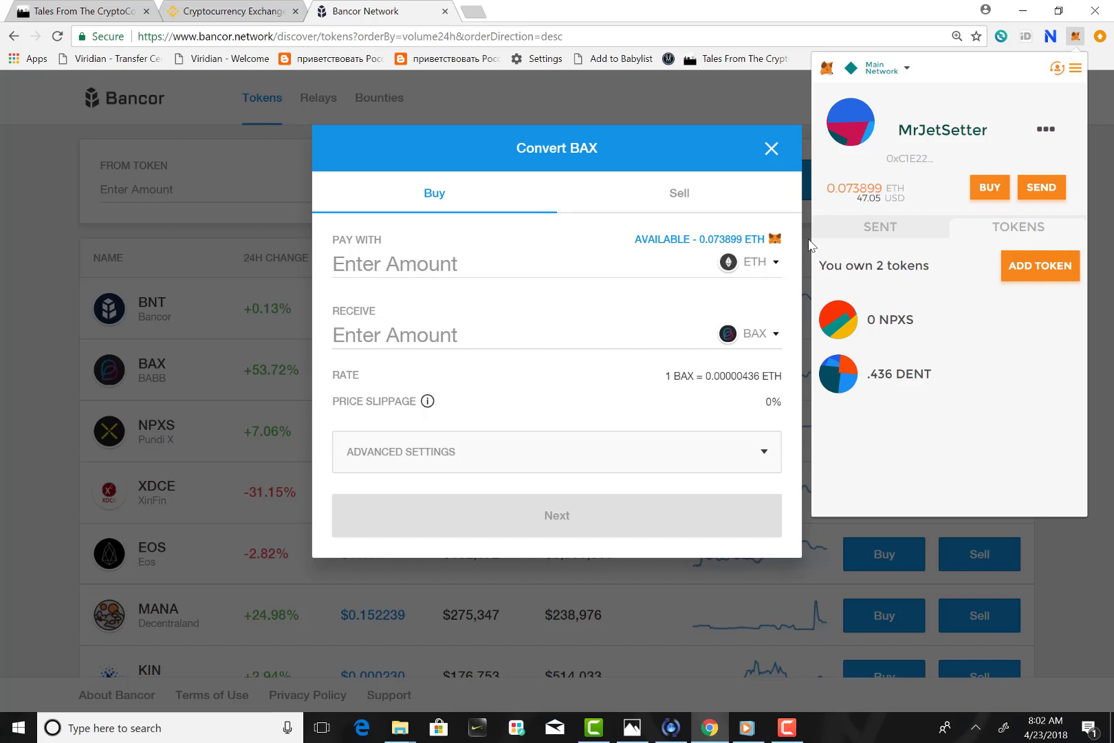
pyautogui.click(700, 239)
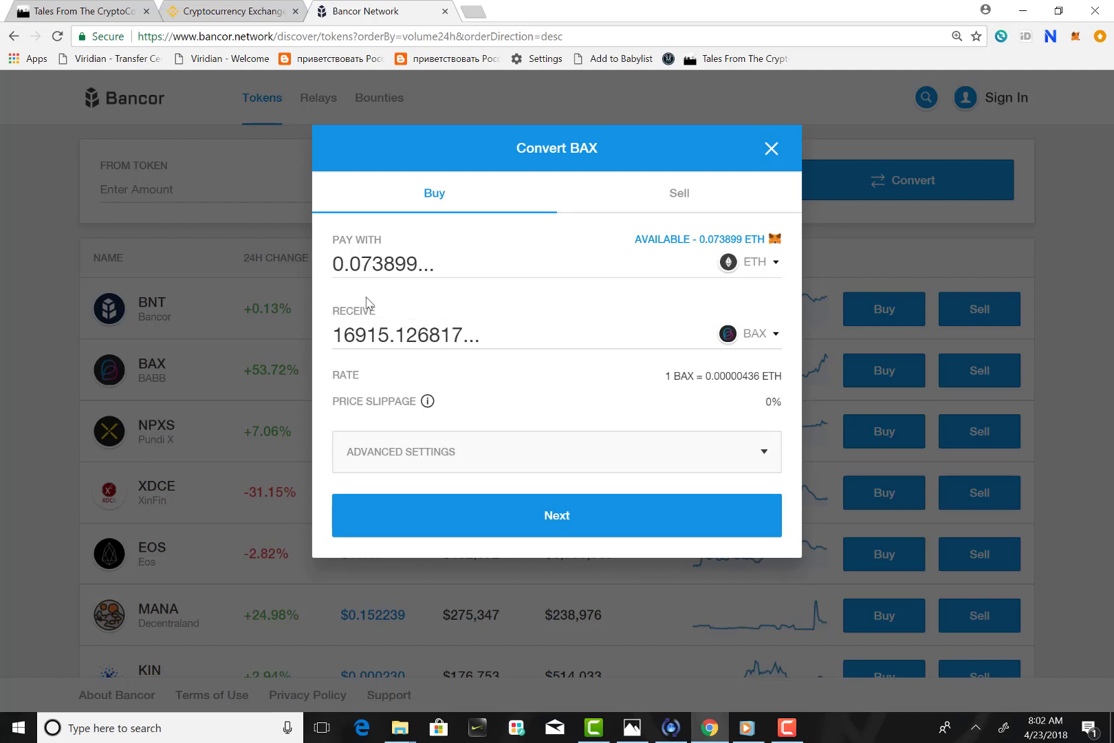
pyautogui.moveTo(469, 360)
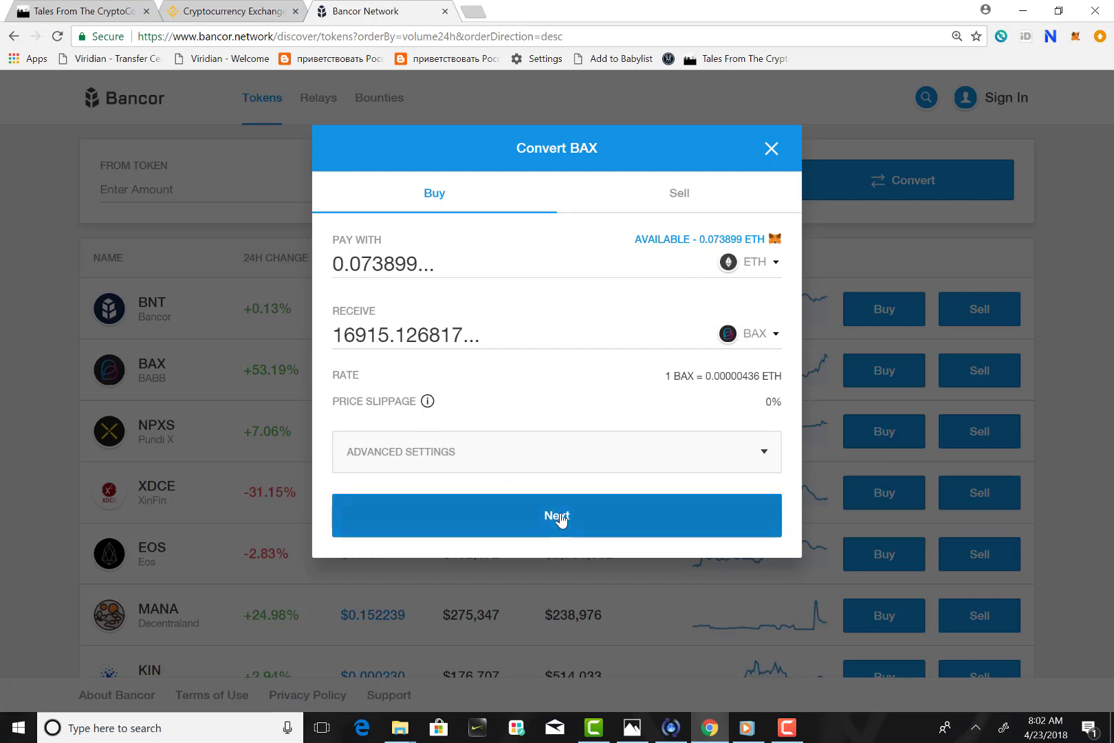
# Step: Change the Receive amount to 16000 BAX, costing about 0.070332 ETH, and continue
pyautogui.click(556, 516)
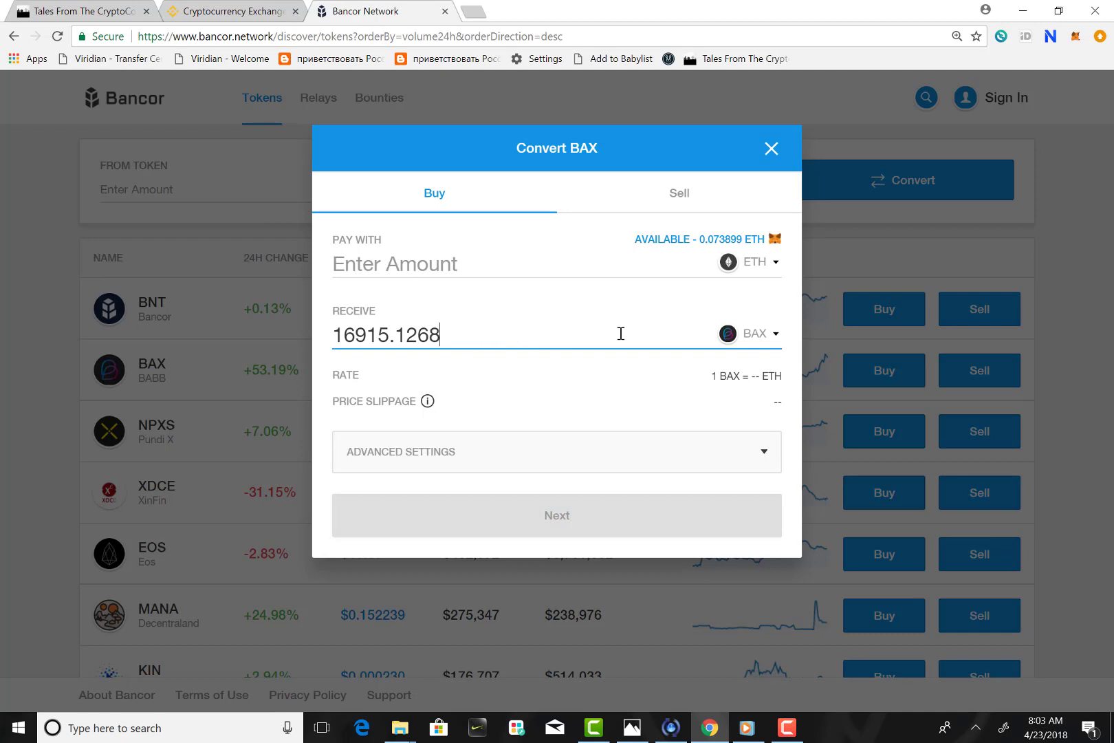
pyautogui.press('Backspace')
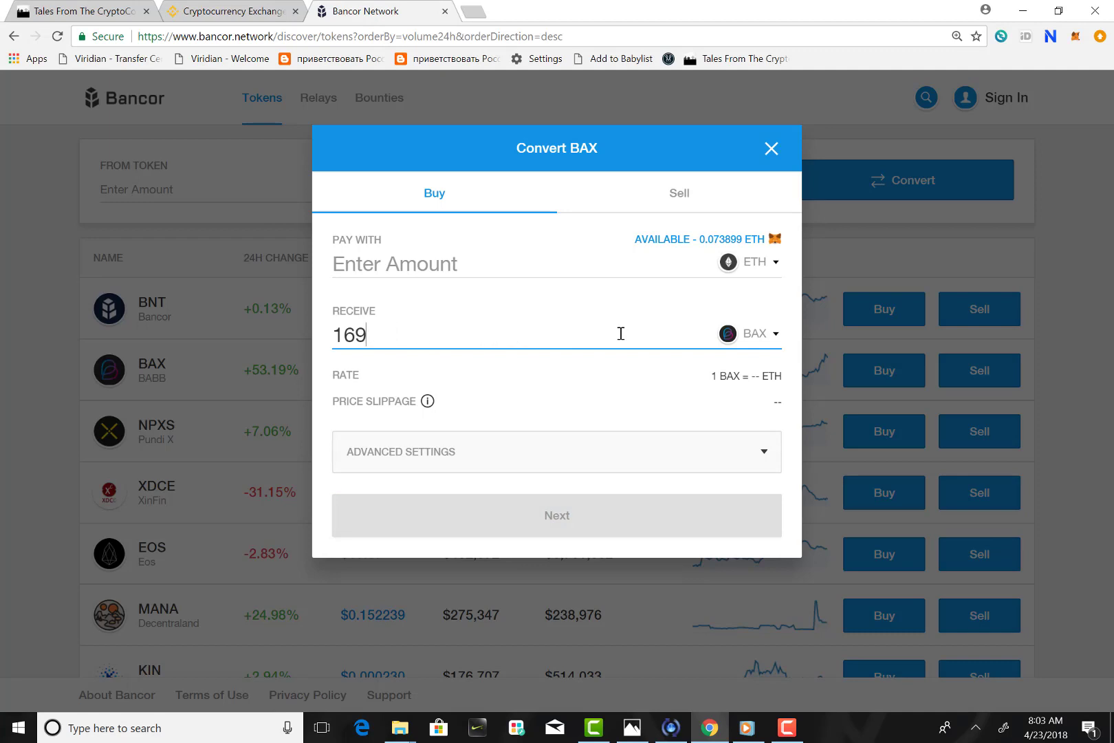
pyautogui.press('Backspace')
pyautogui.write('500')
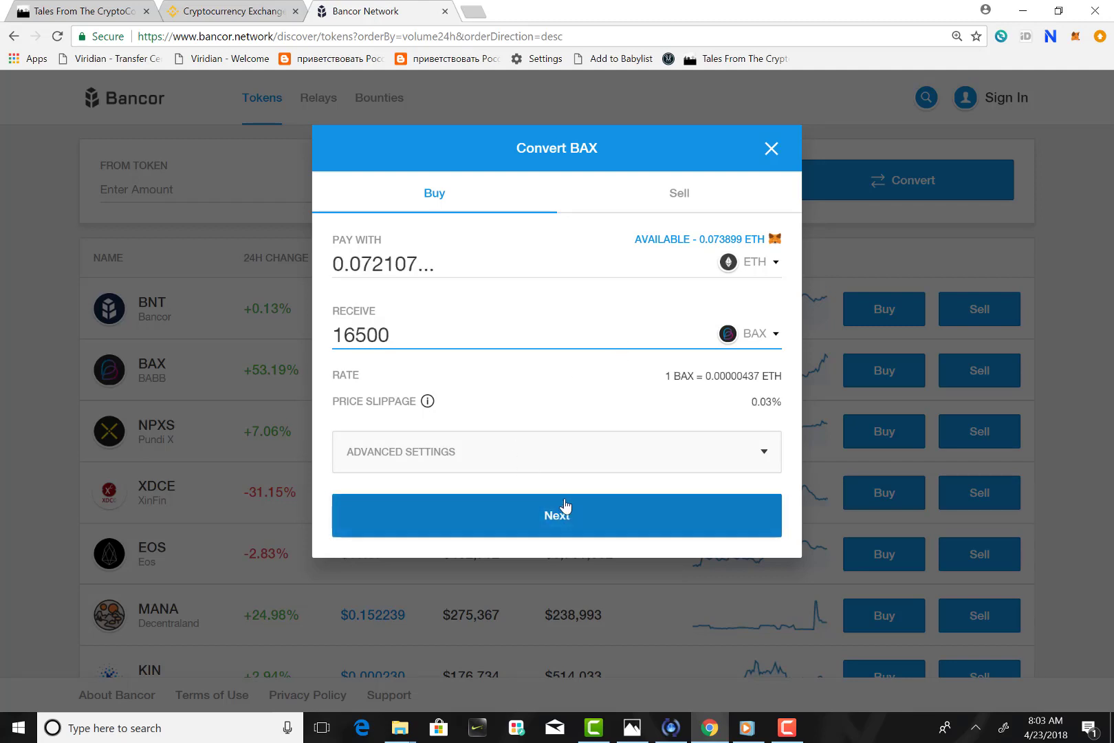
pyautogui.click(555, 516)
pyautogui.write('1625')
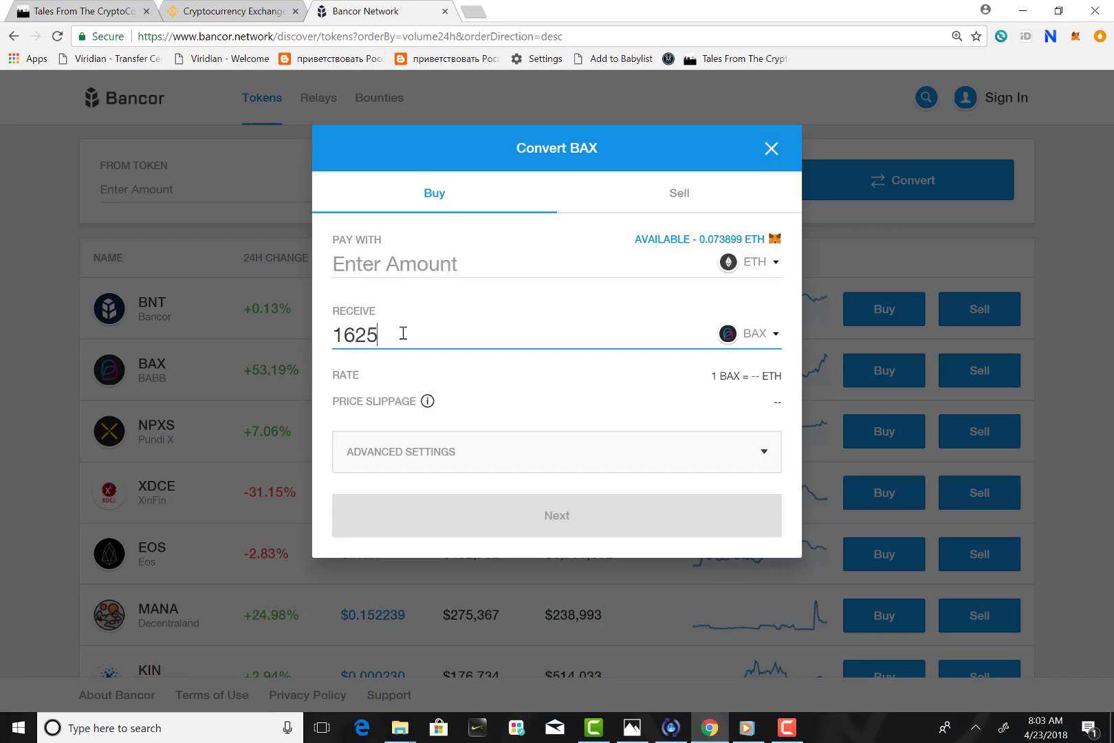
pyautogui.write('0')
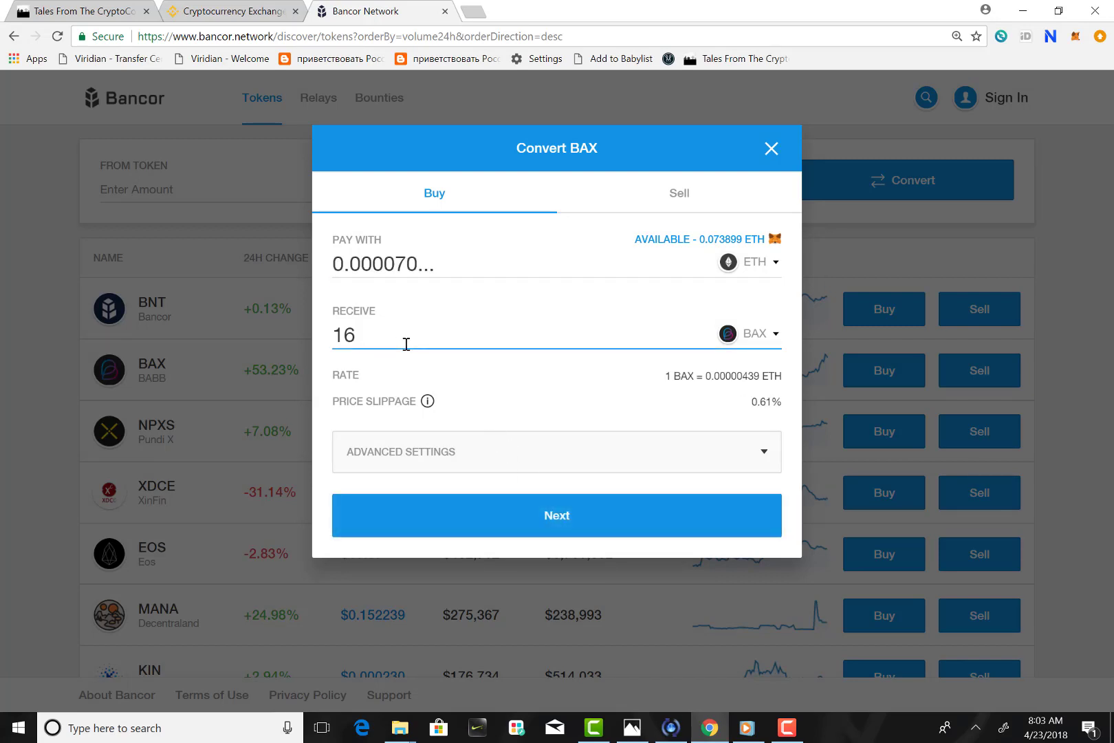
pyautogui.write('000')
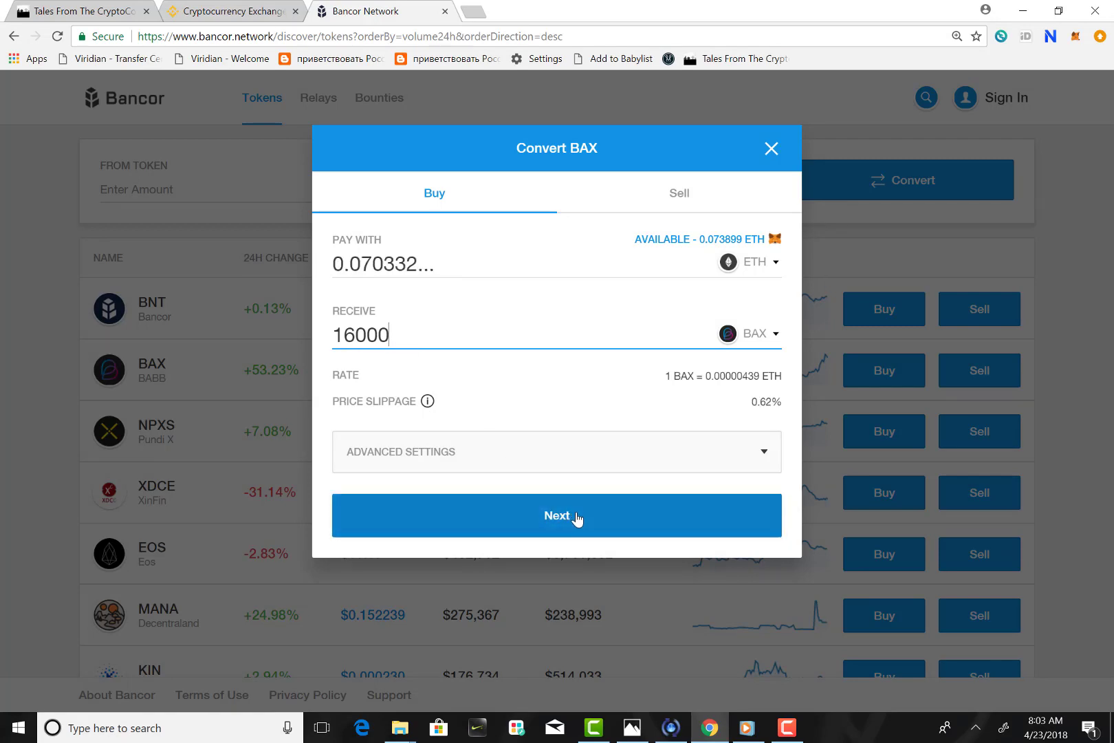
pyautogui.click(556, 516)
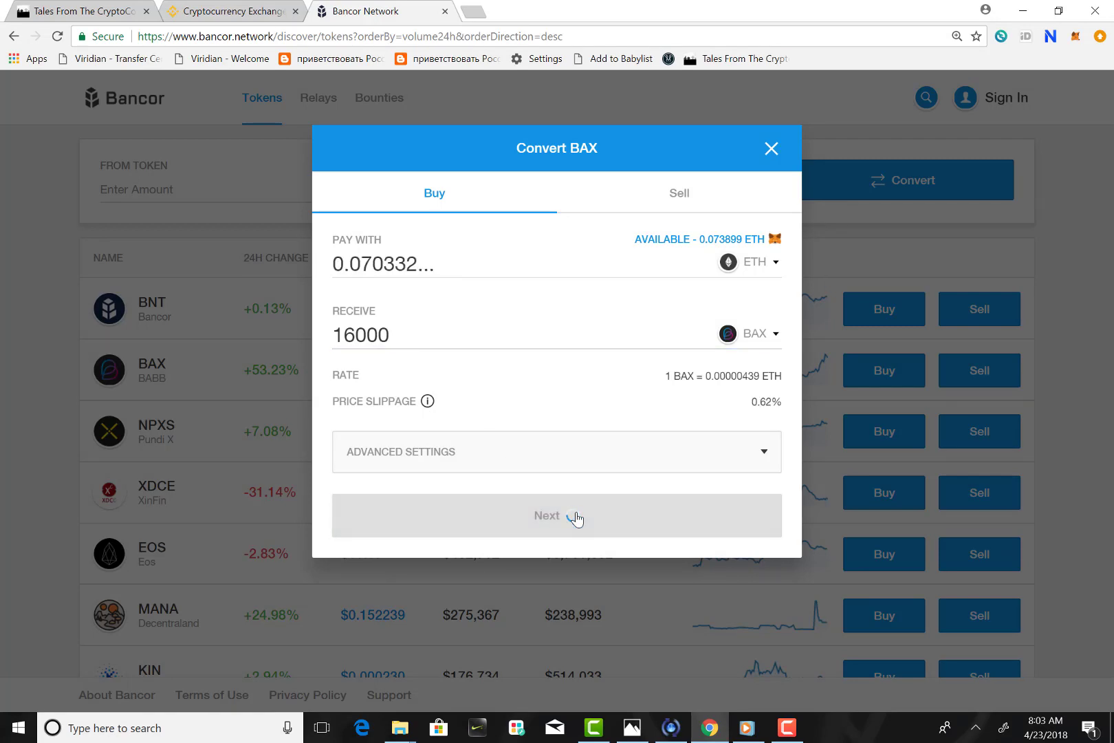
# Step: Accept the summary converting 0.0703 ETH into 16000 BAX and proceed to MetaMask
pyautogui.click(555, 516)
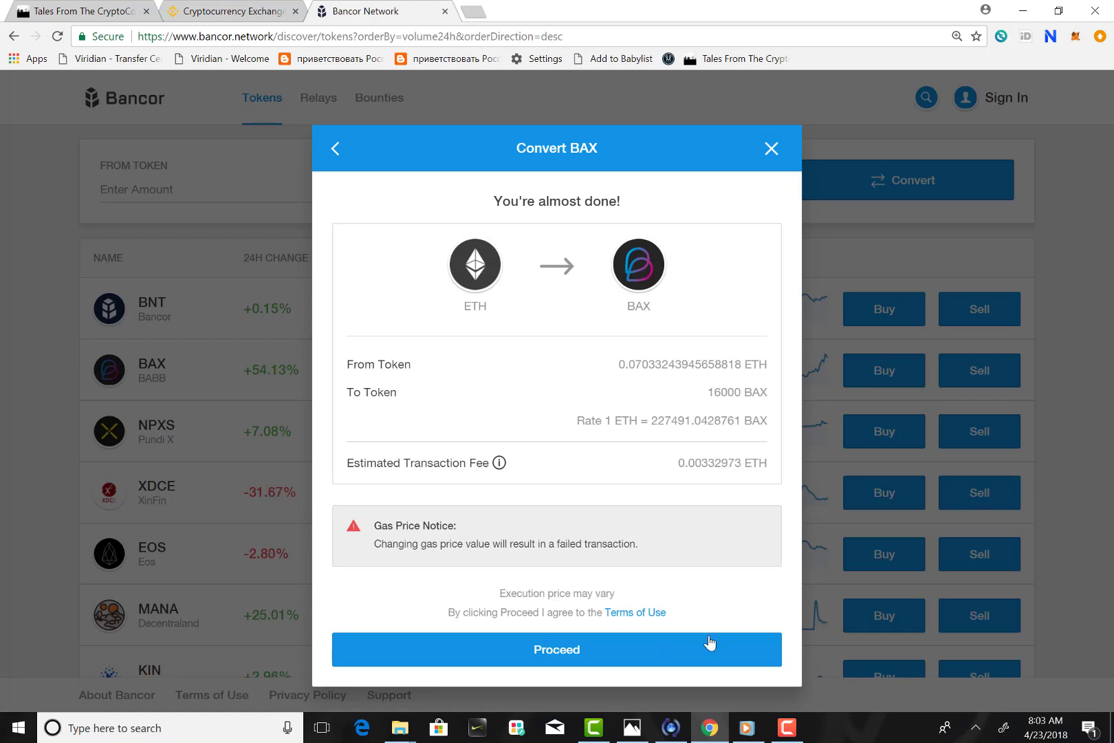
pyautogui.moveTo(679, 435)
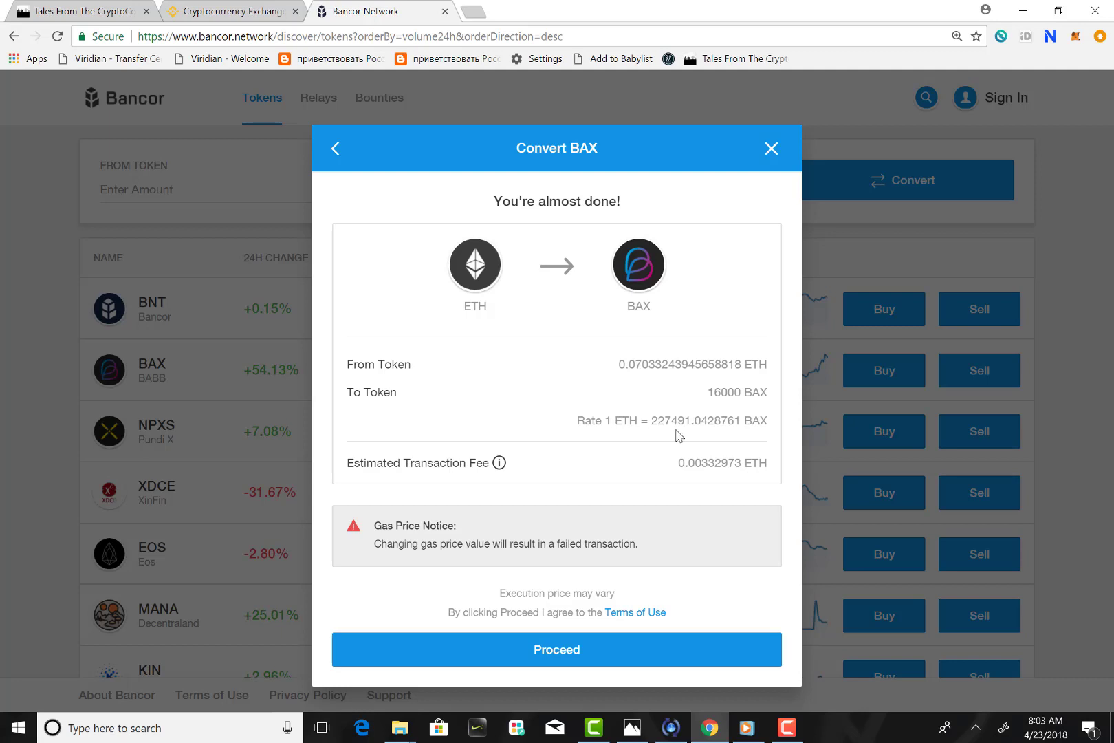
pyautogui.moveTo(770, 432)
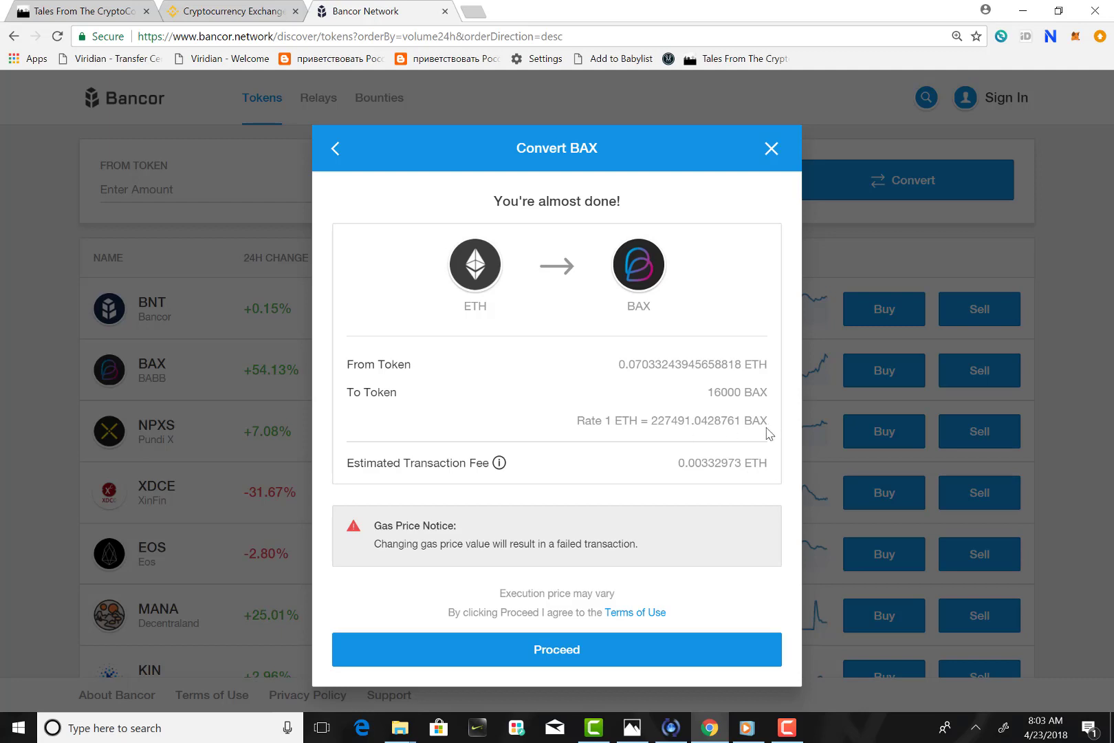
pyautogui.moveTo(641, 510)
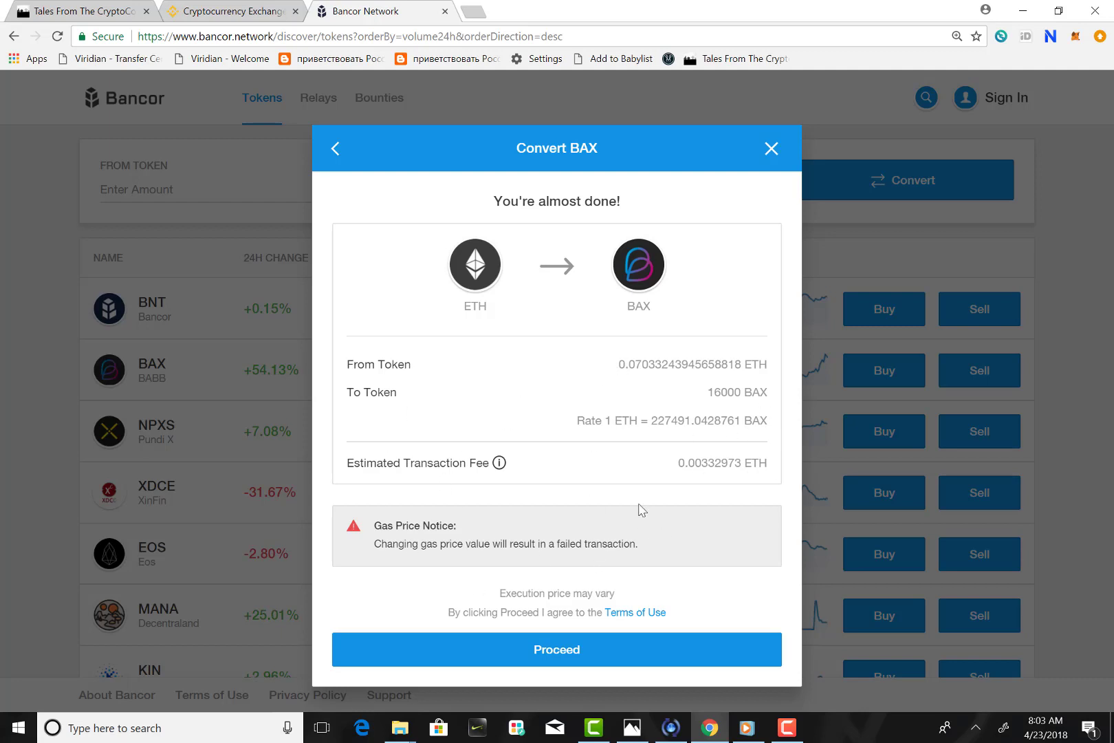
pyautogui.moveTo(710, 465)
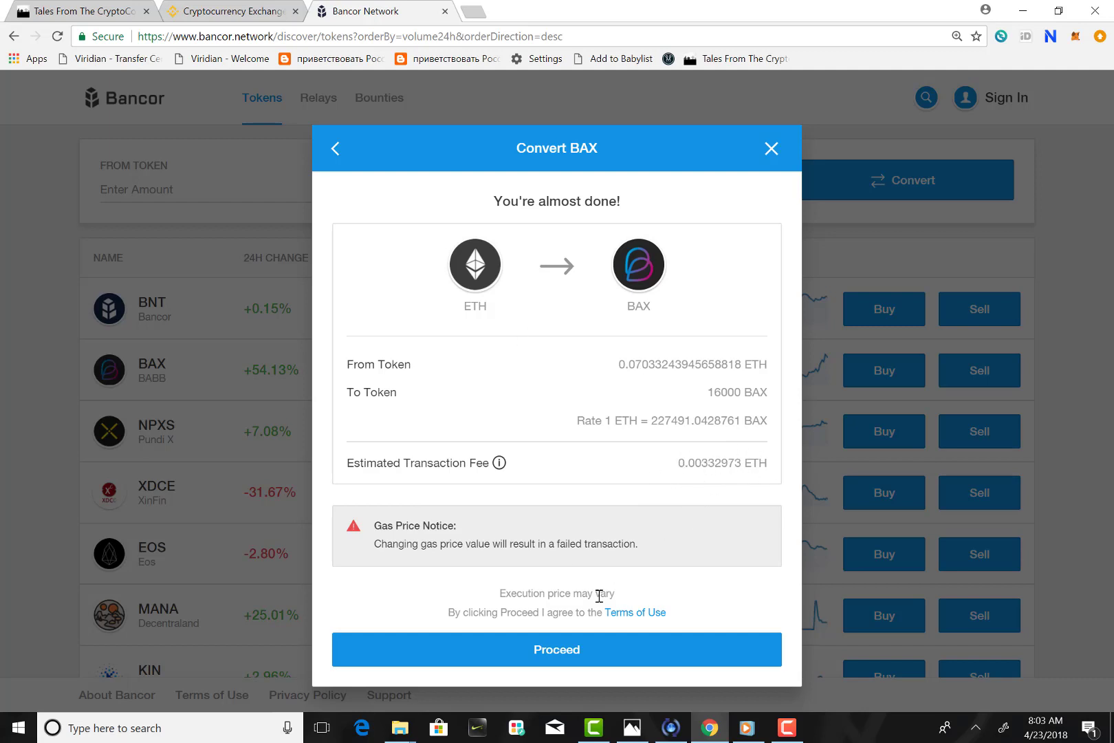
pyautogui.click(556, 649)
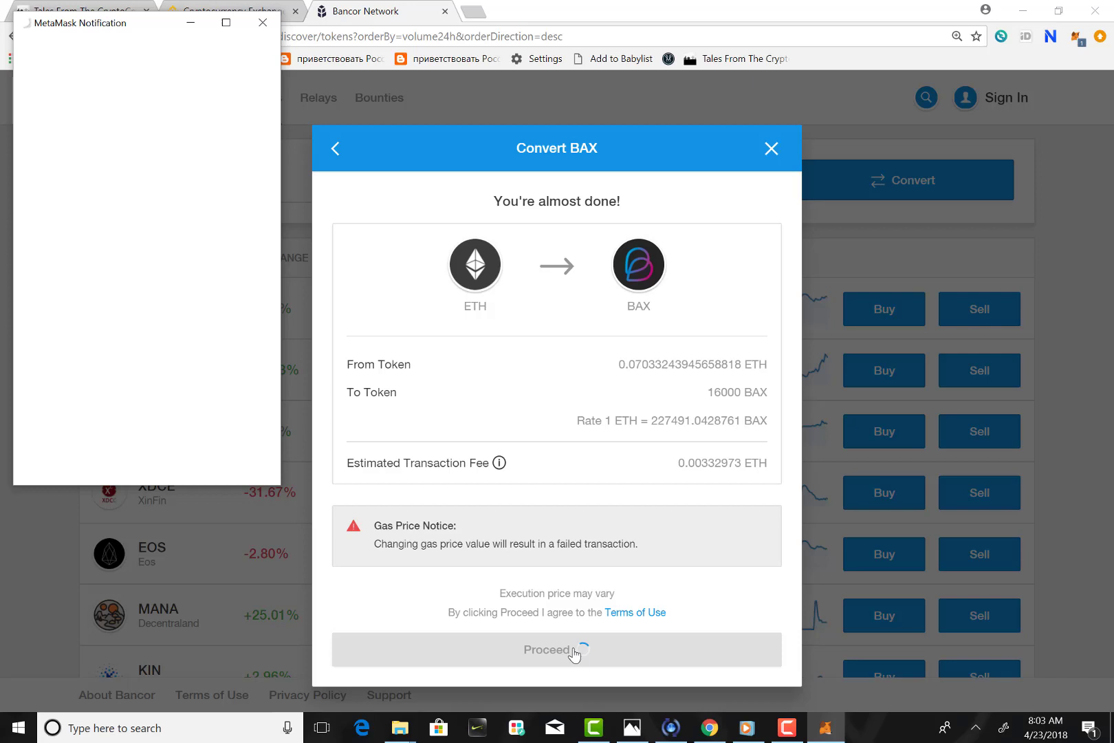
pyautogui.click(556, 649)
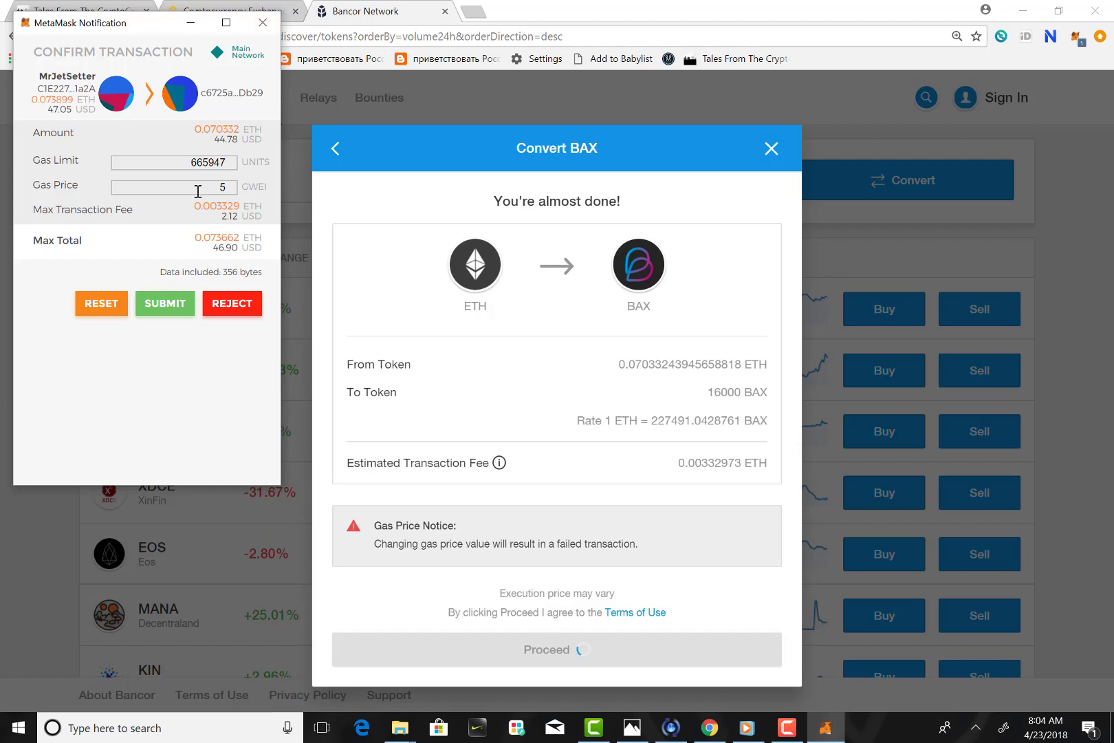
pyautogui.moveTo(215, 206)
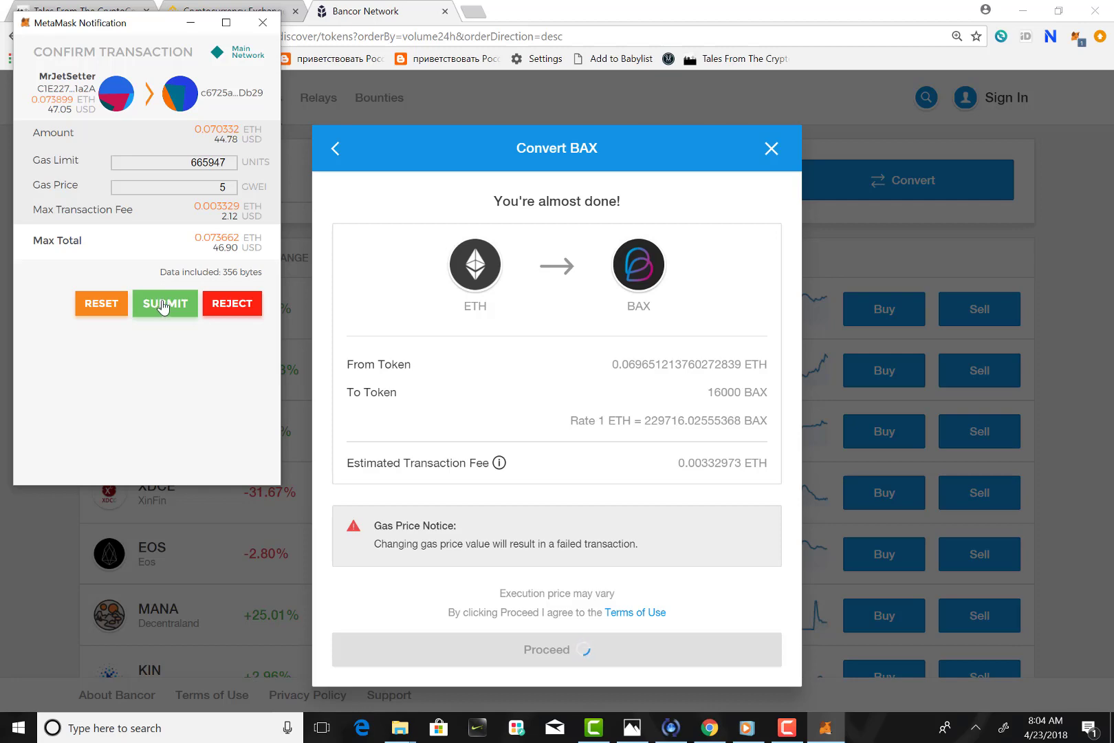
# Step: Submit the 0.070332 ETH transaction in MetaMask with 665947 gas limit at 5 GWEI
pyautogui.click(165, 304)
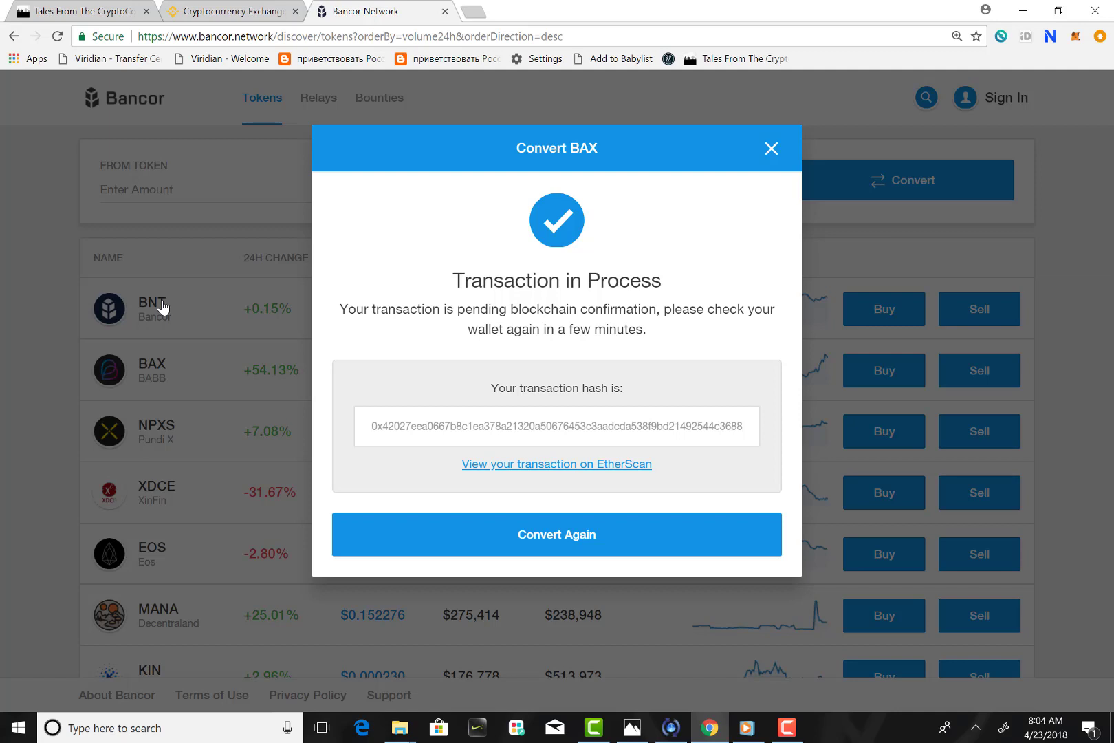
pyautogui.moveTo(173, 315)
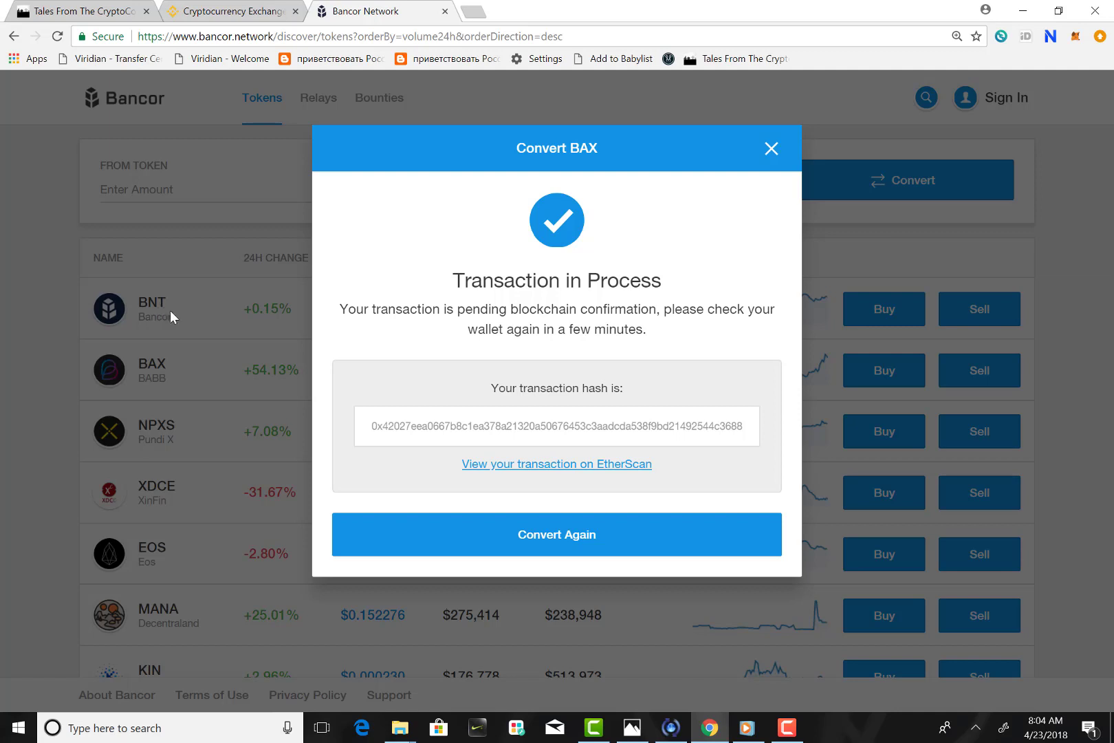
pyautogui.moveTo(556, 464)
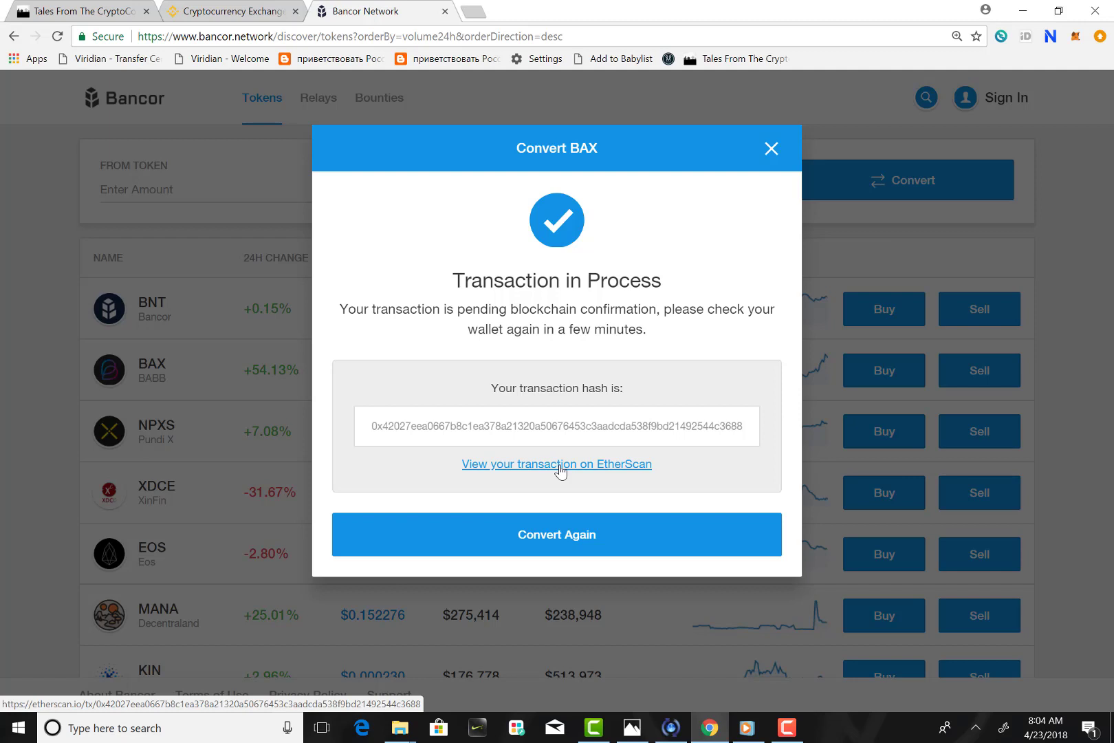
# Step: View the pending BAX conversion transaction on Etherscan via its hash link
pyautogui.click(556, 464)
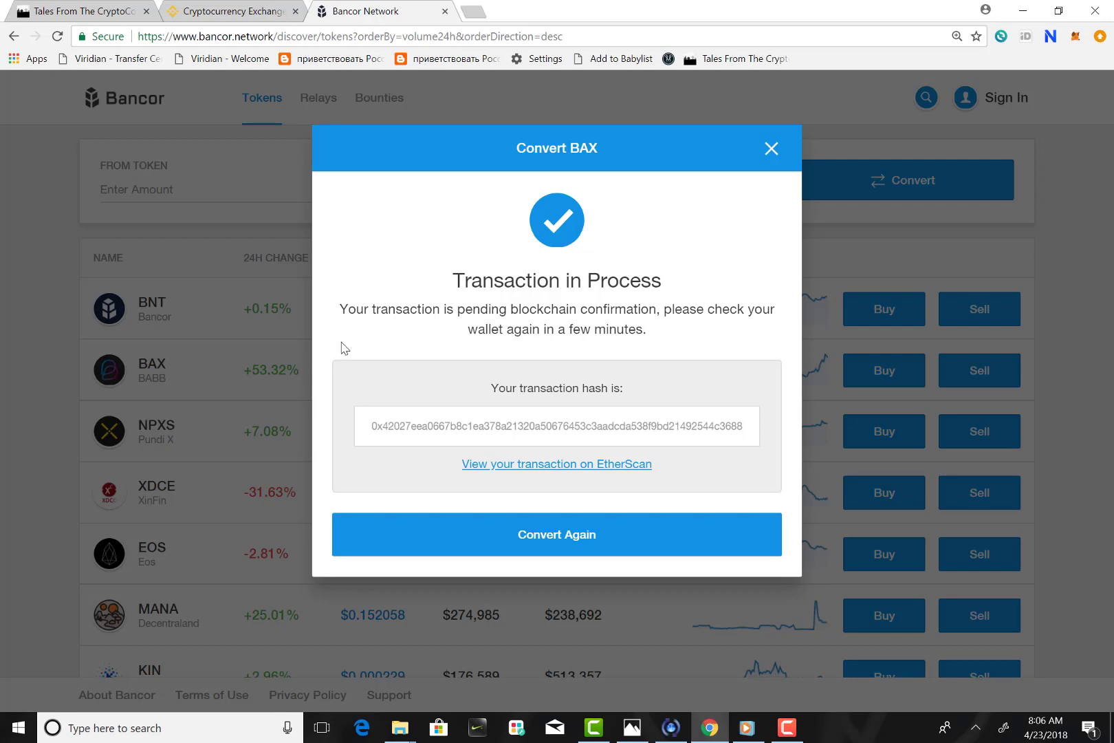
pyautogui.click(555, 464)
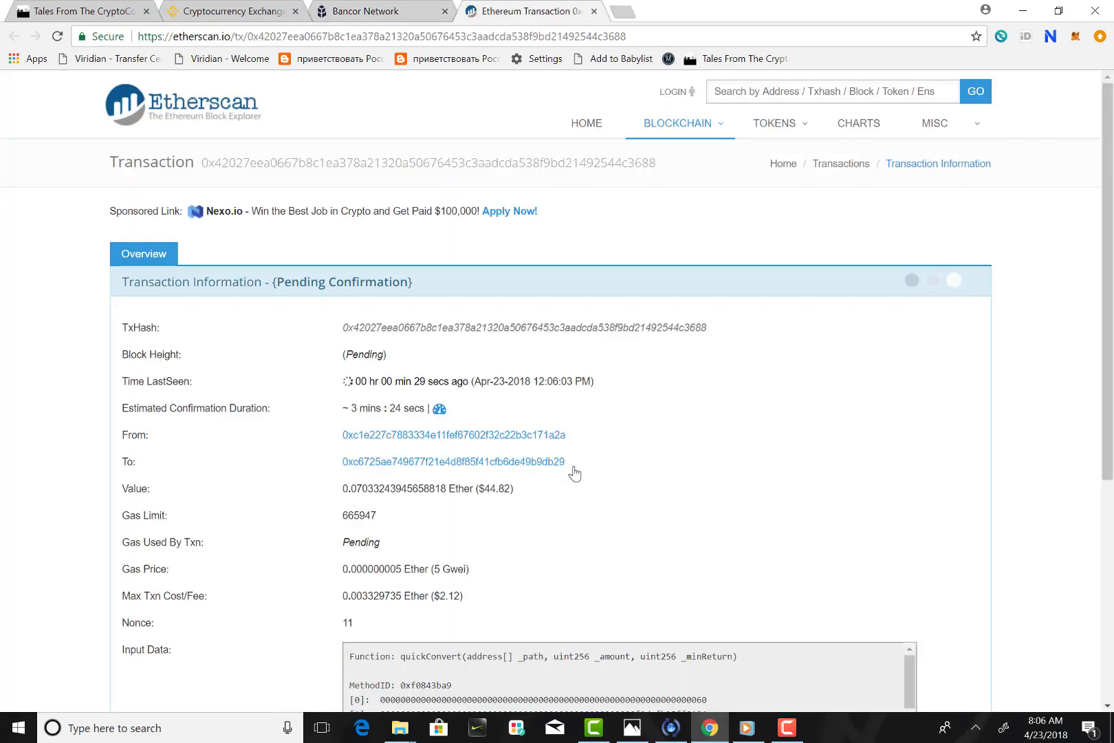
# Step: Review the Etherscan transaction details and check MetaMask token balances while awaiting Success
pyautogui.scroll(-3)
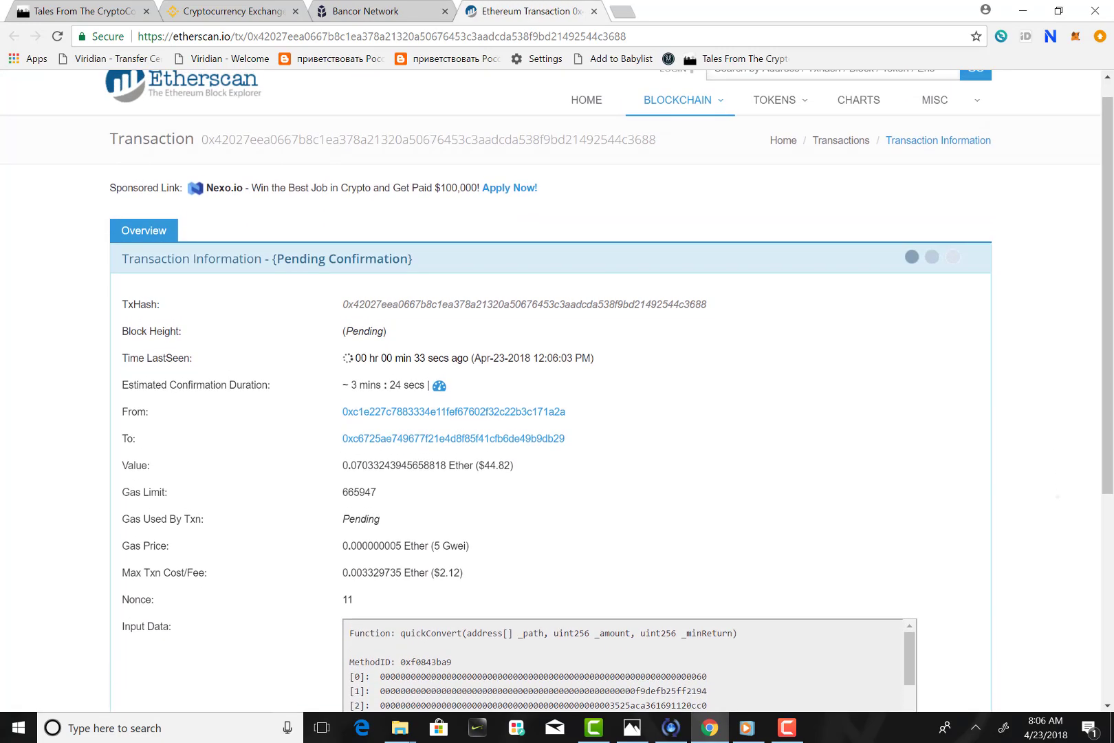
pyautogui.scroll(-3)
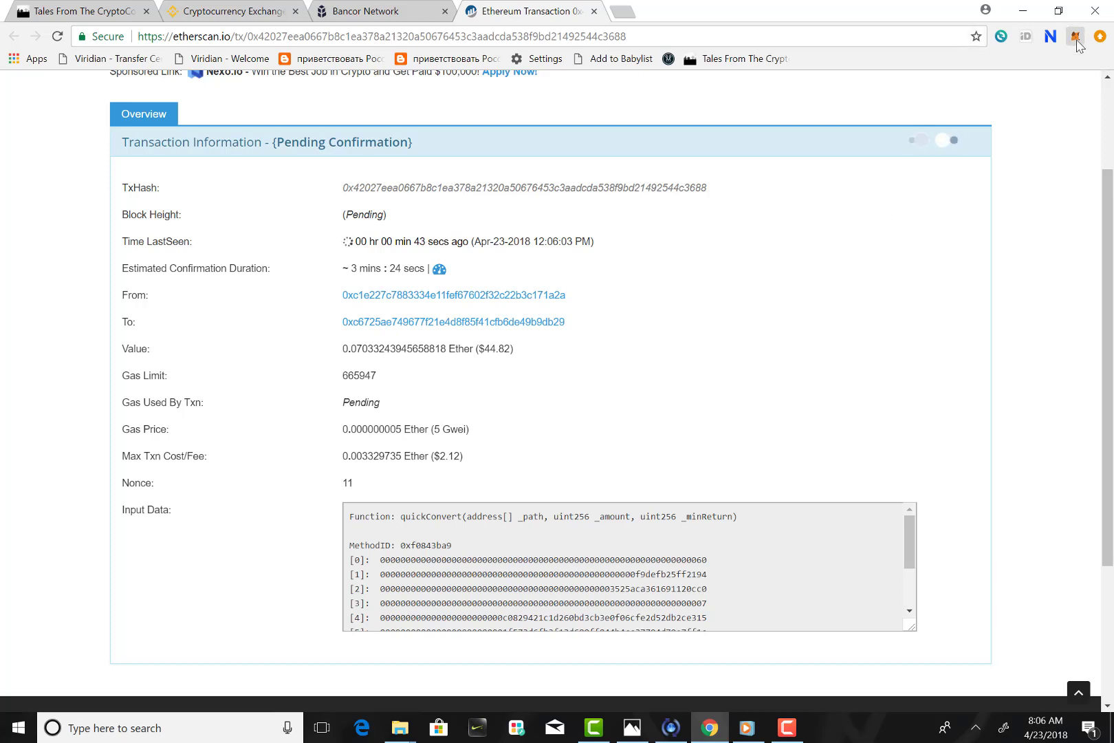
pyautogui.click(1075, 36)
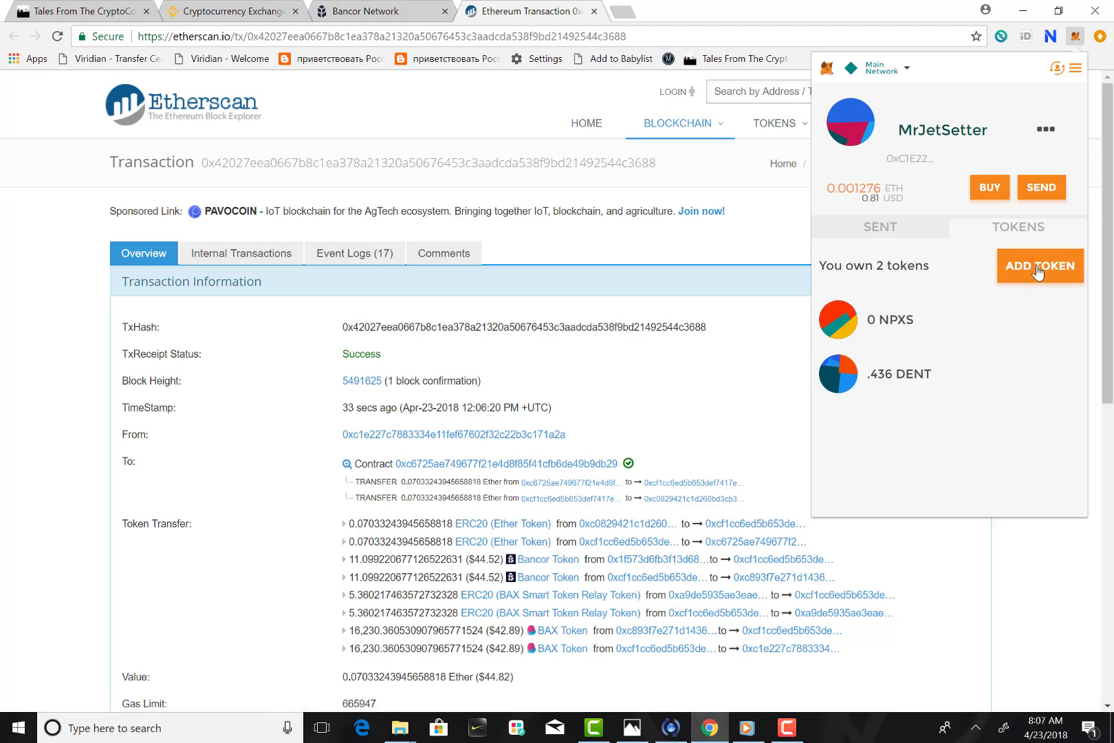
pyautogui.moveTo(918, 338)
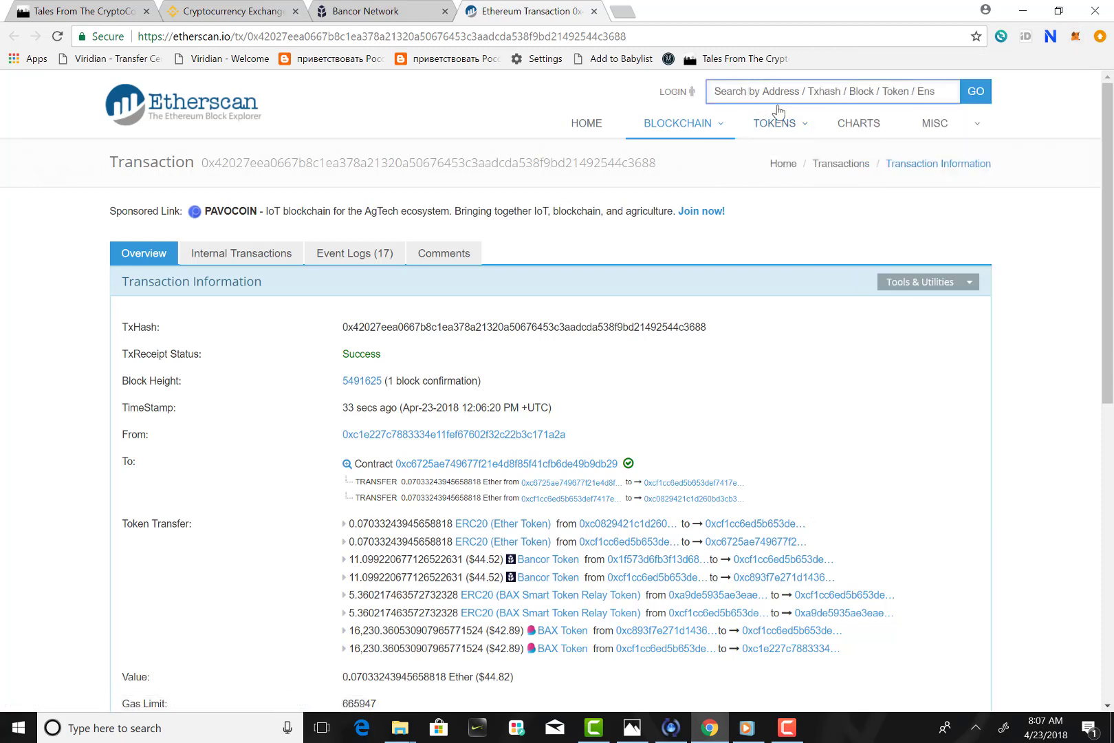
# Step: Search 'BABB' and go to the BABB Token (BAX) page, then view the MetaMask account
pyautogui.write('BABB')
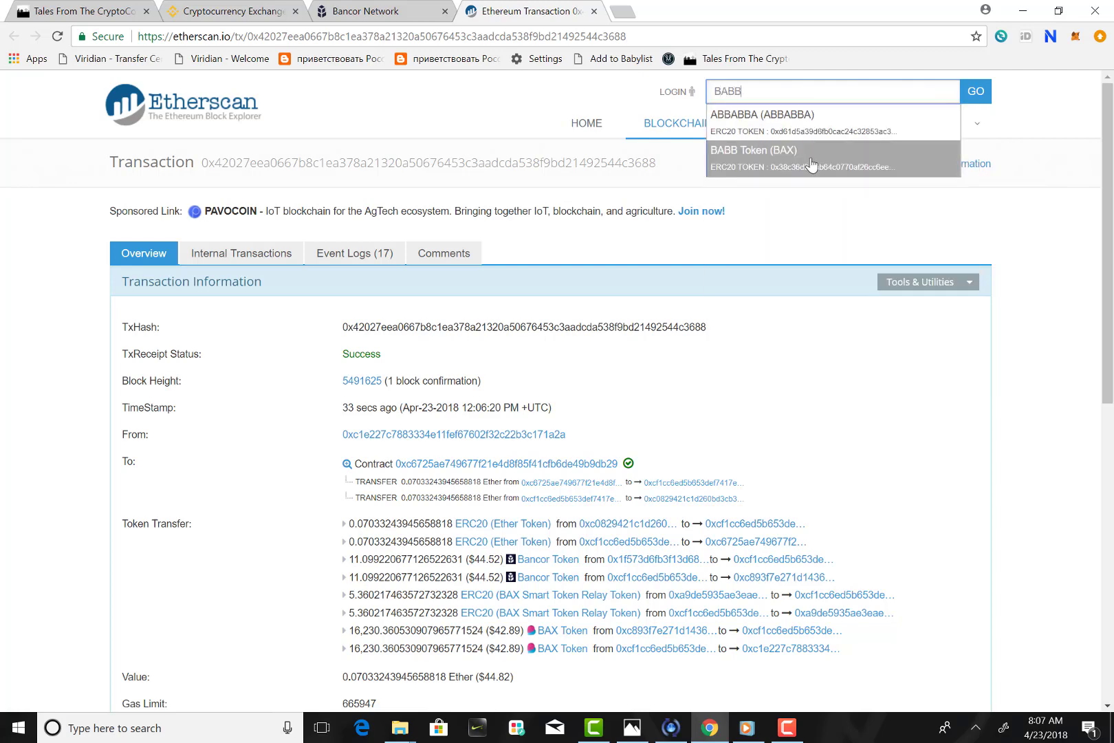
pyautogui.click(755, 149)
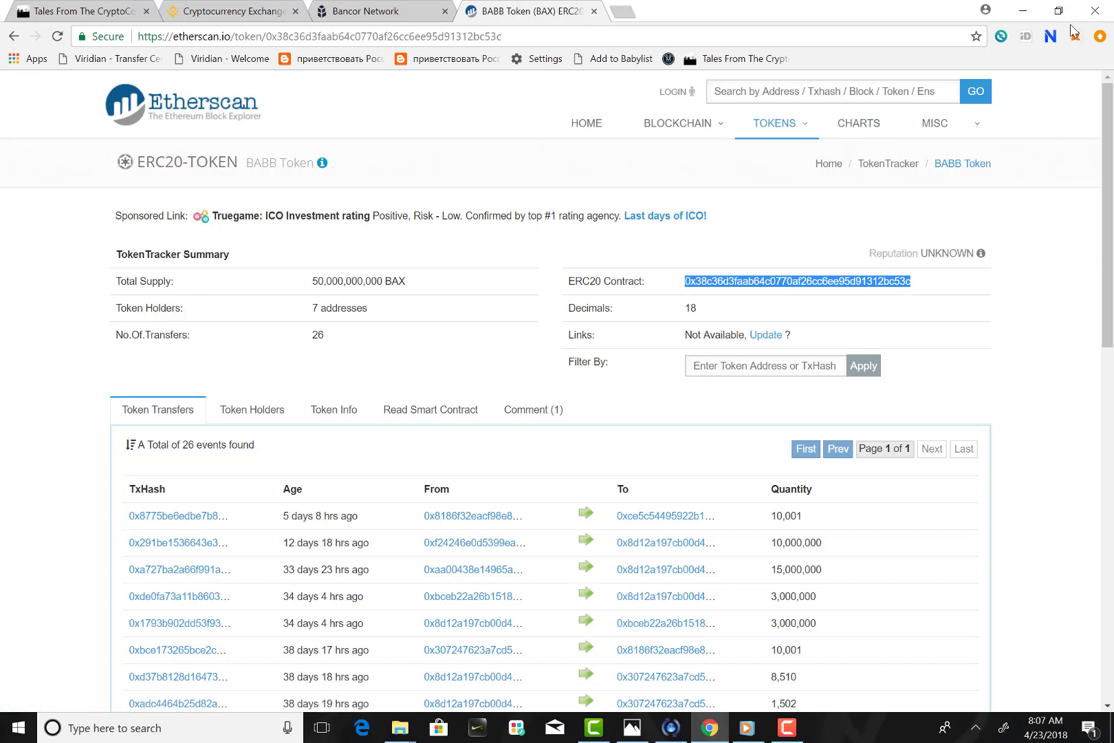
pyautogui.click(1076, 36)
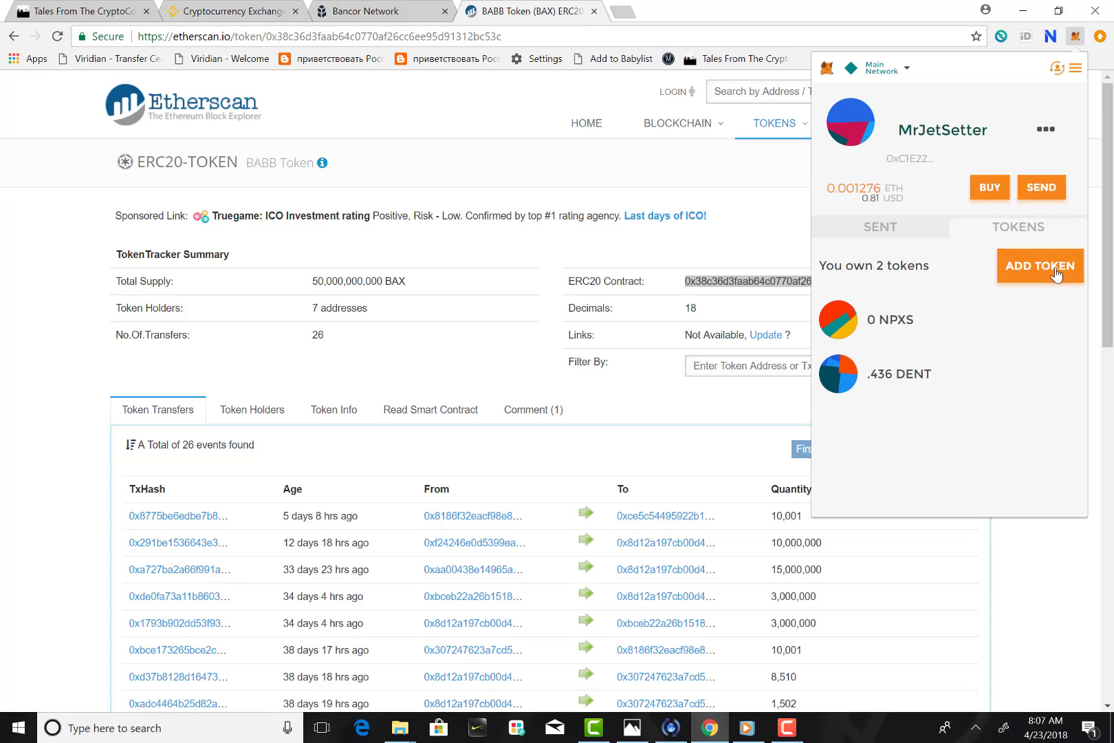
# Step: Add BAX as a custom token using contract 0x38c36d3faab64c0770af26cc6ee95d91312bc53c
pyautogui.click(1040, 265)
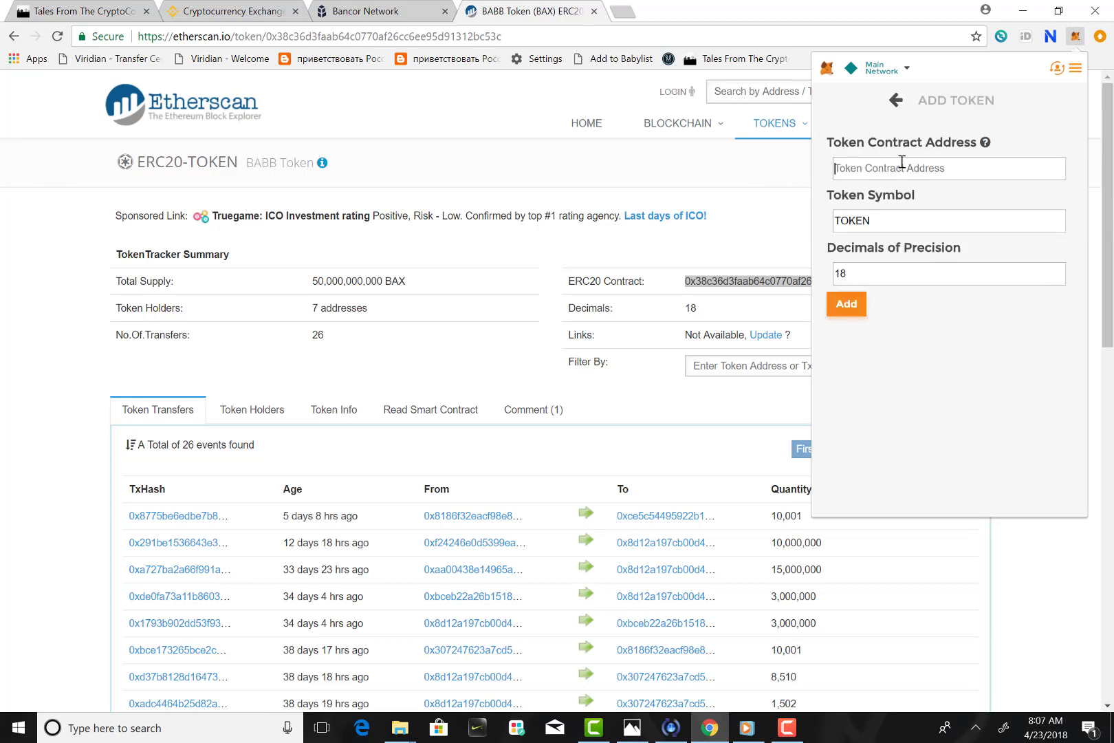
pyautogui.write('0x38c36d3faab64c0770af26cc6ee95d91312bc53c')
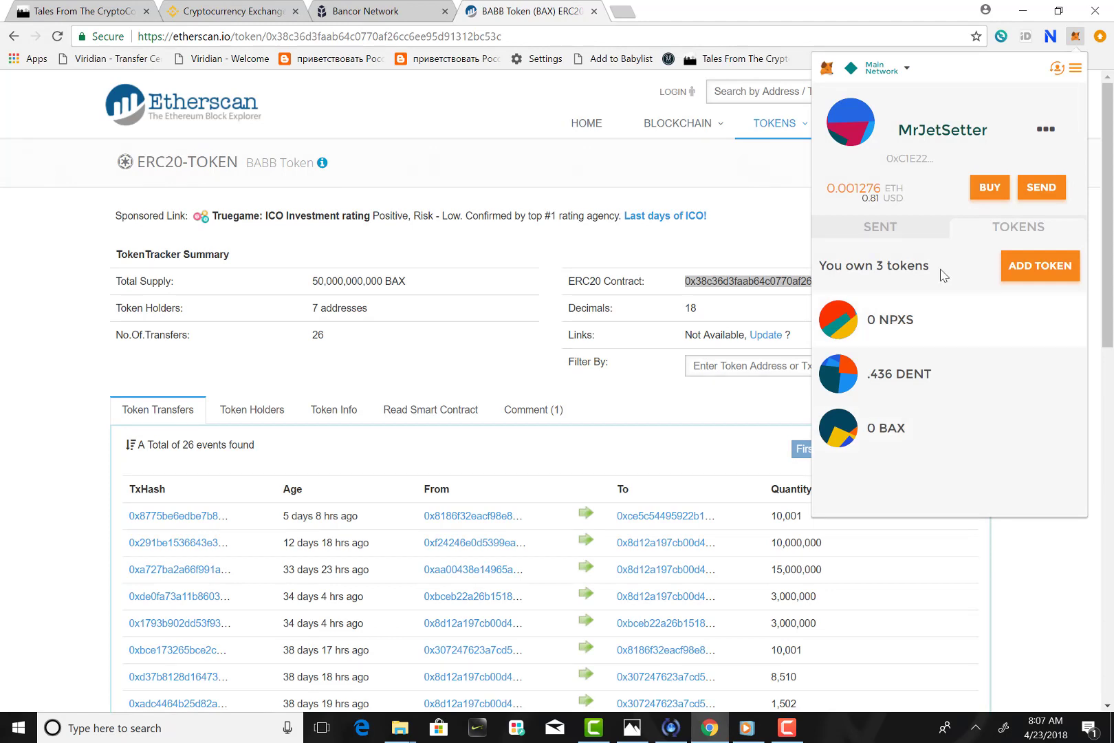
pyautogui.moveTo(512, 117)
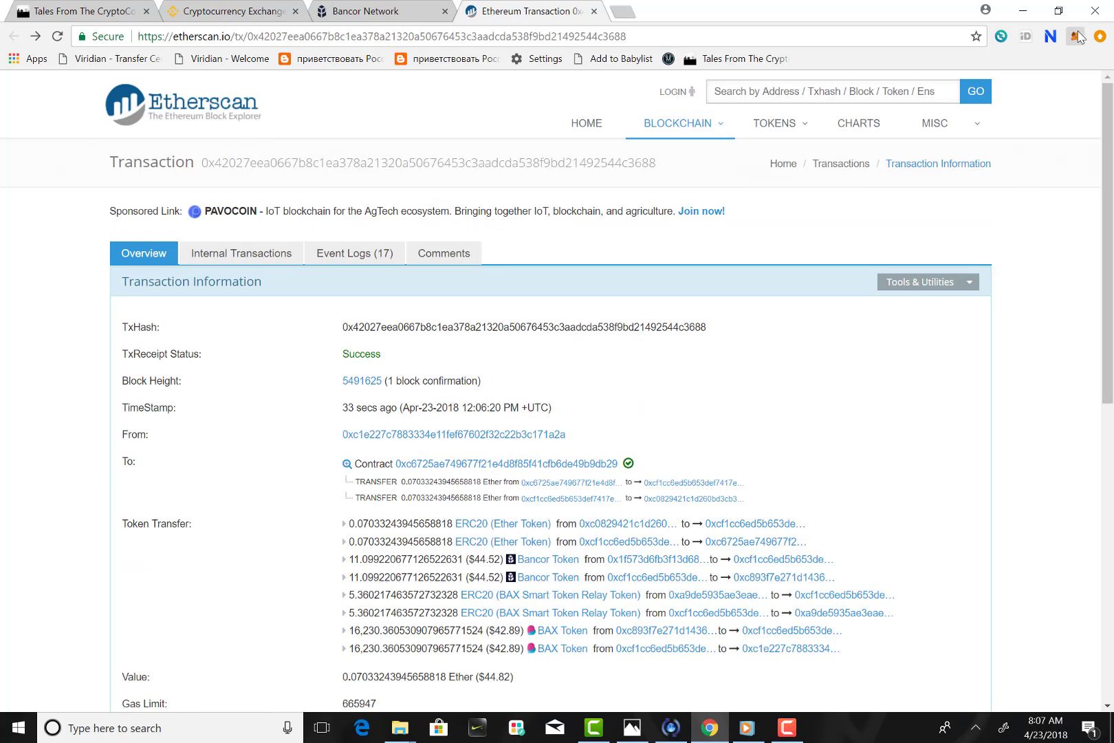
# Step: Check the MetaMask wallet's token list, which still shows 0 BAX
pyautogui.click(1076, 36)
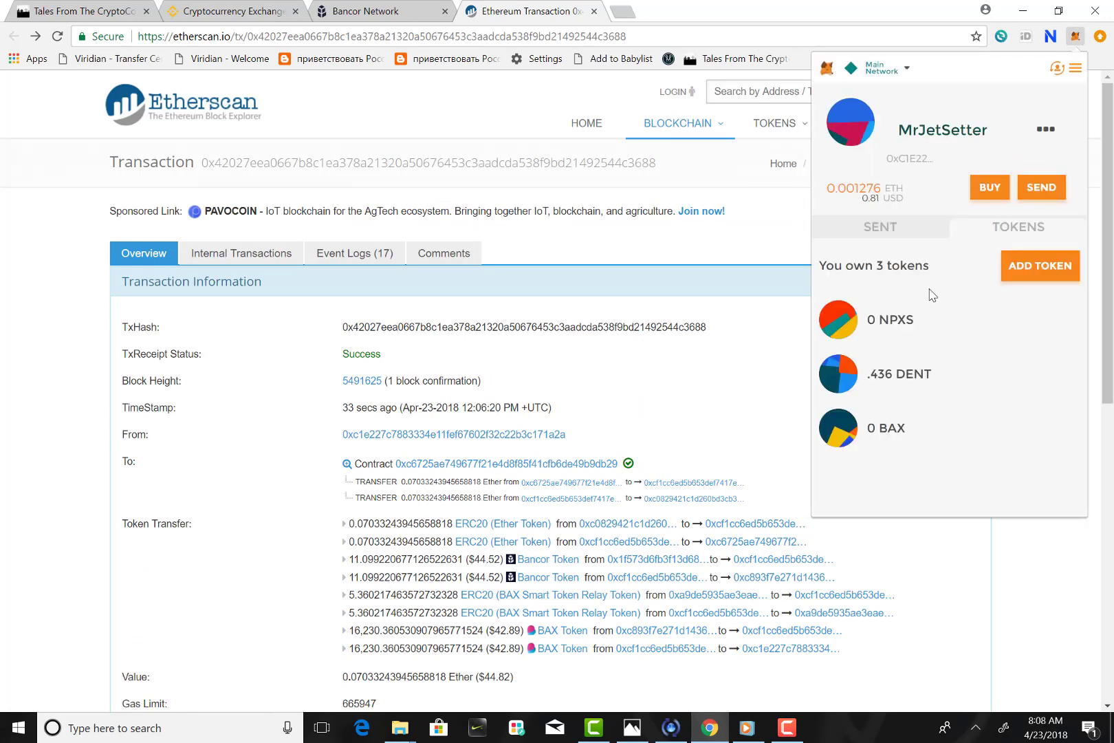
pyautogui.moveTo(1029, 163)
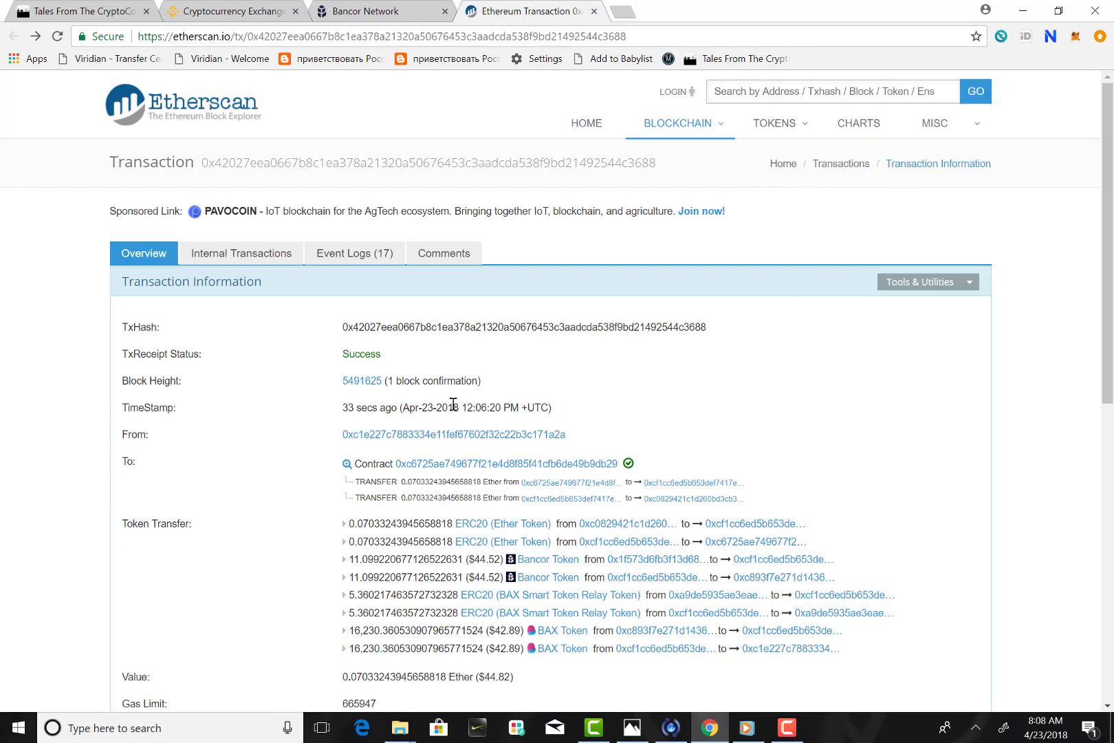
pyautogui.moveTo(398, 398)
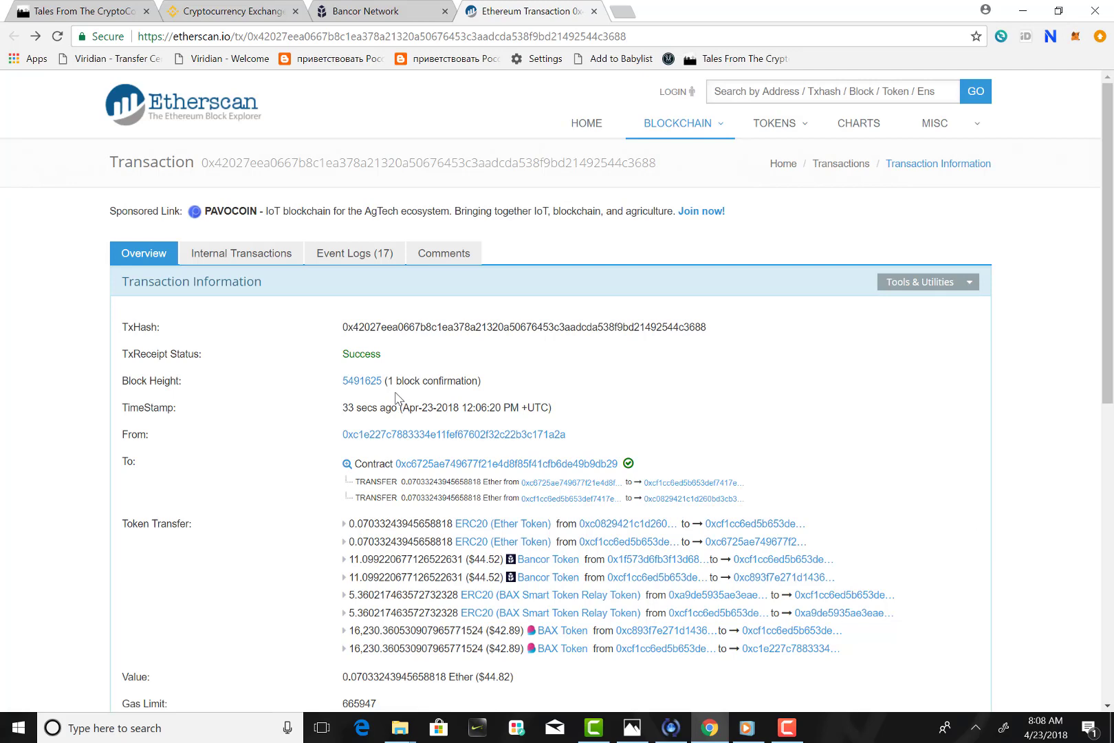
pyautogui.moveTo(438, 377)
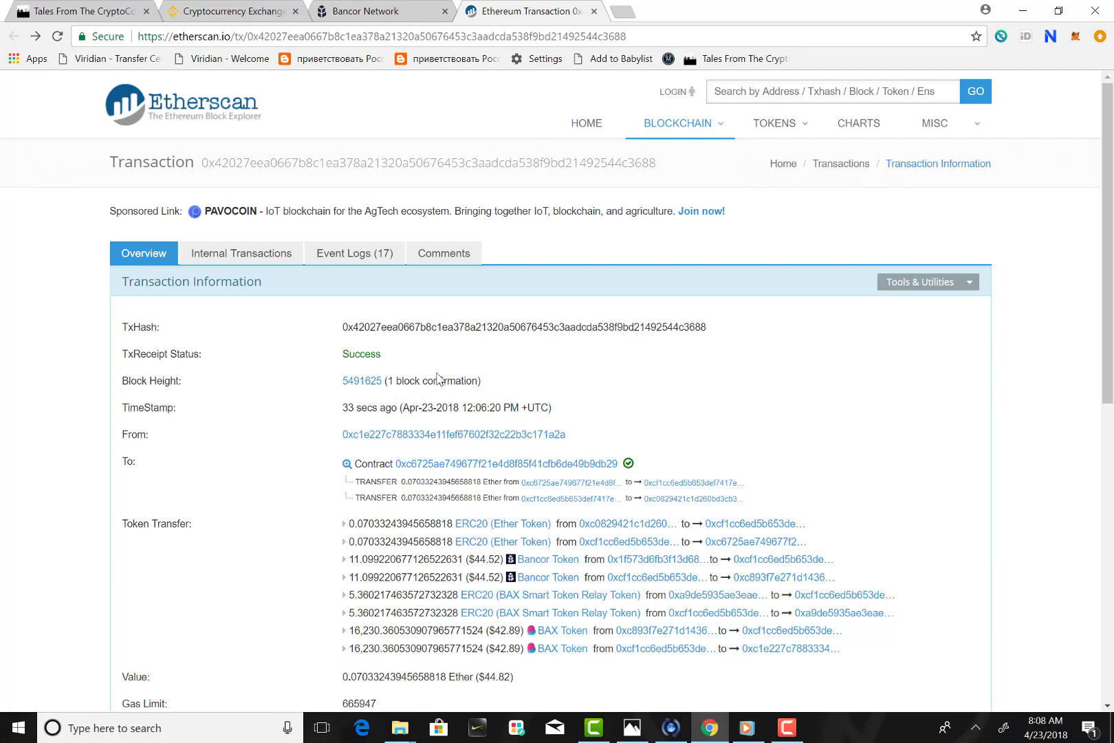
pyautogui.moveTo(427, 380)
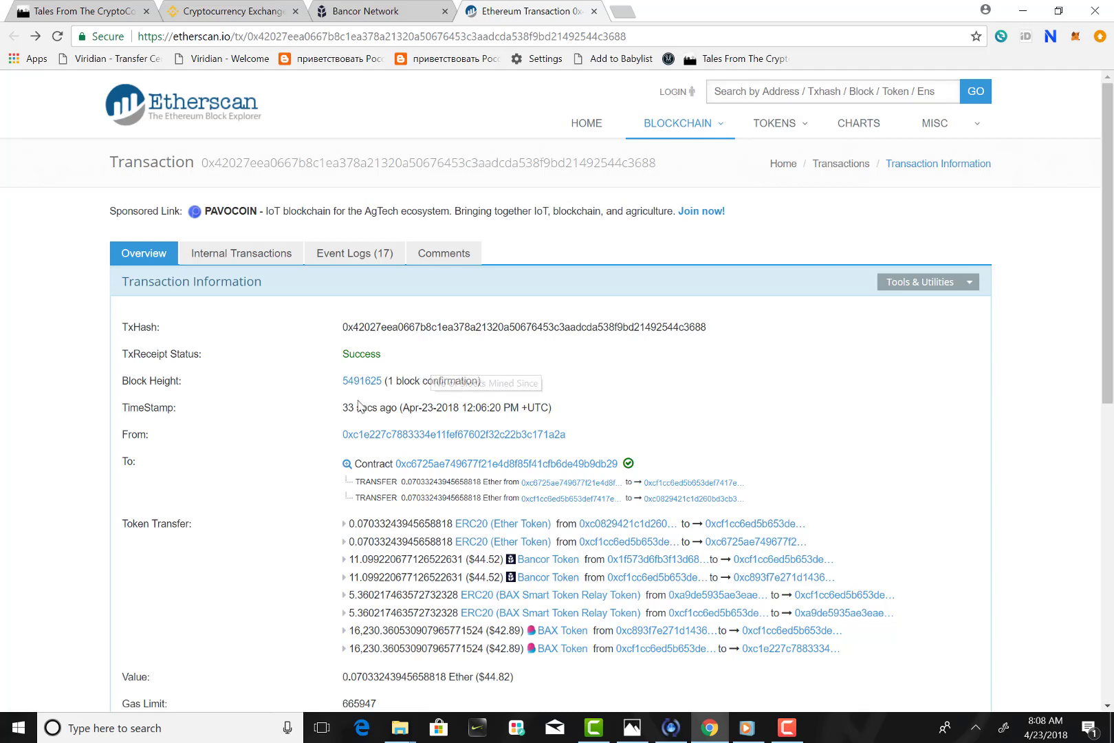
pyautogui.moveTo(1085, 59)
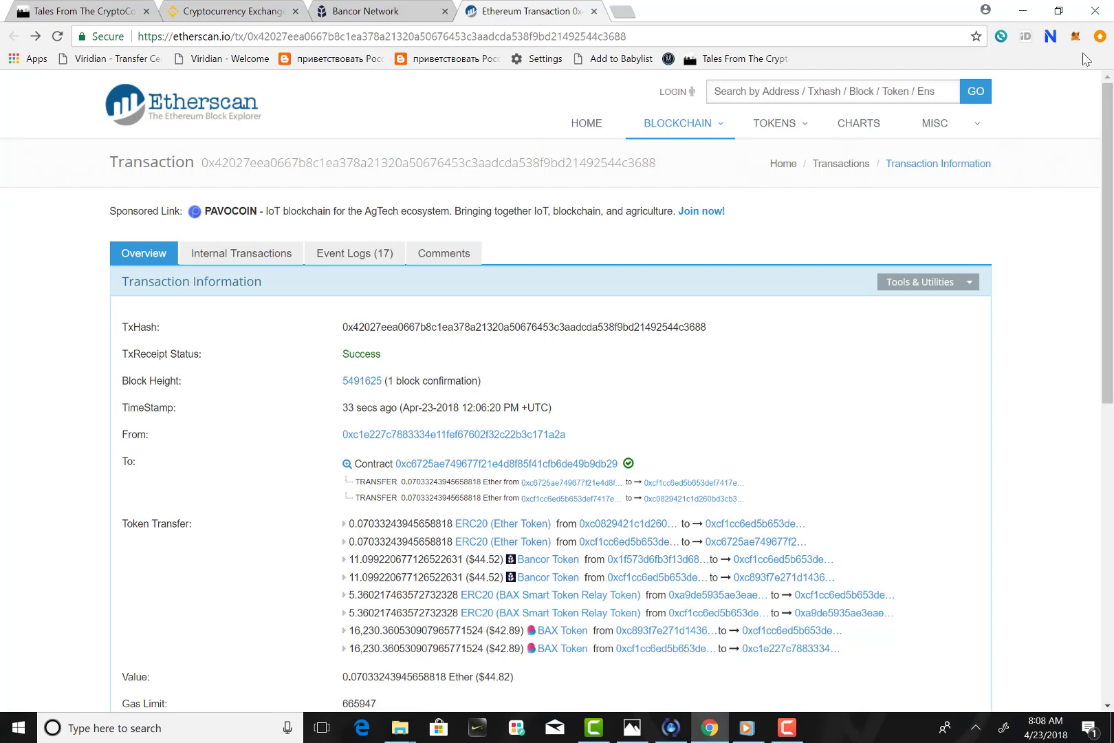
pyautogui.moveTo(746, 453)
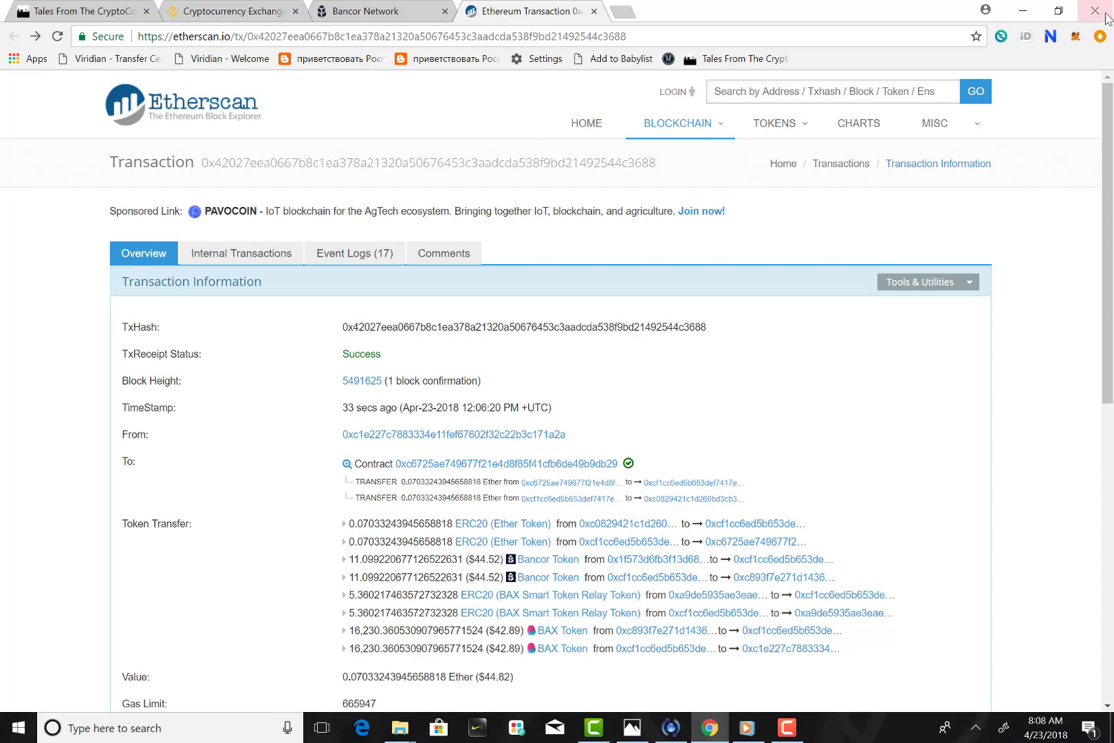
pyautogui.moveTo(602, 512)
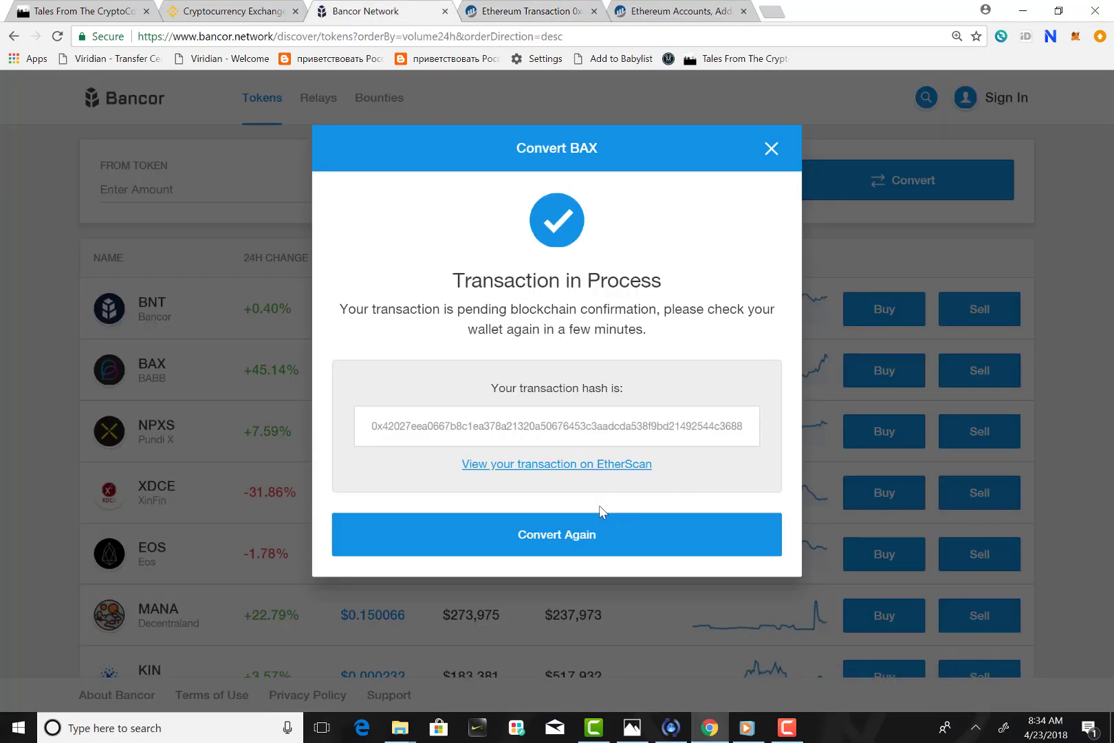
pyautogui.moveTo(564, 474)
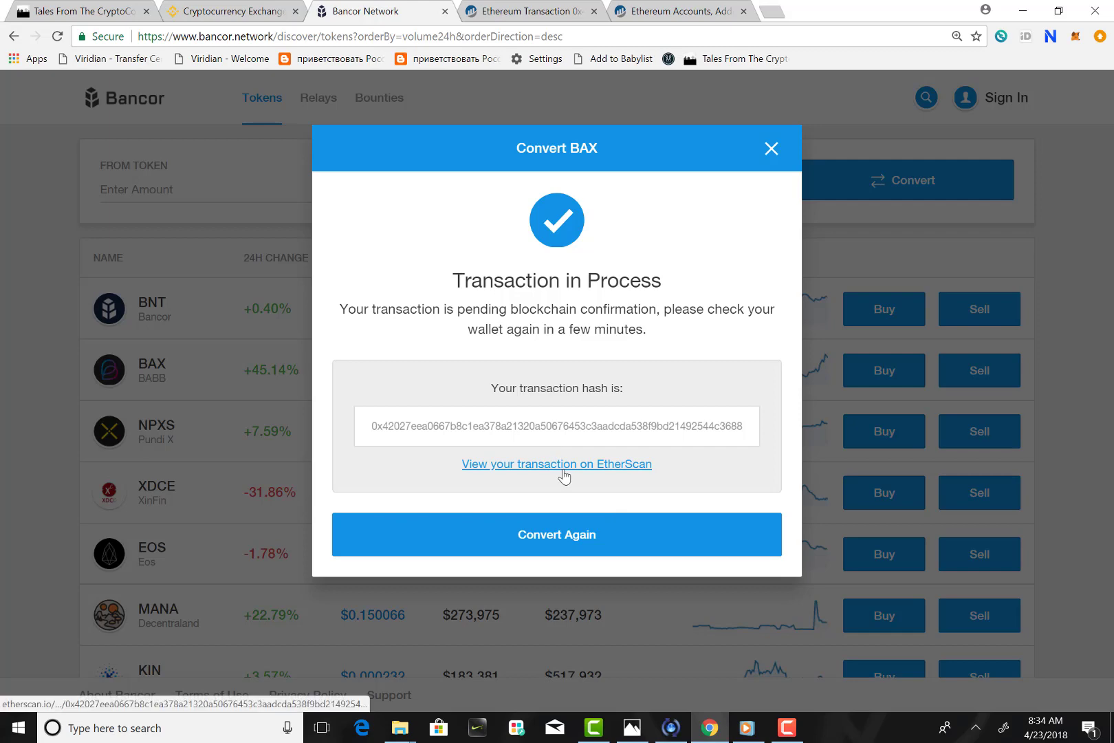
# Step: View the purchase transaction on Etherscan, then open the wallet account's address page on Etherscan
pyautogui.click(556, 464)
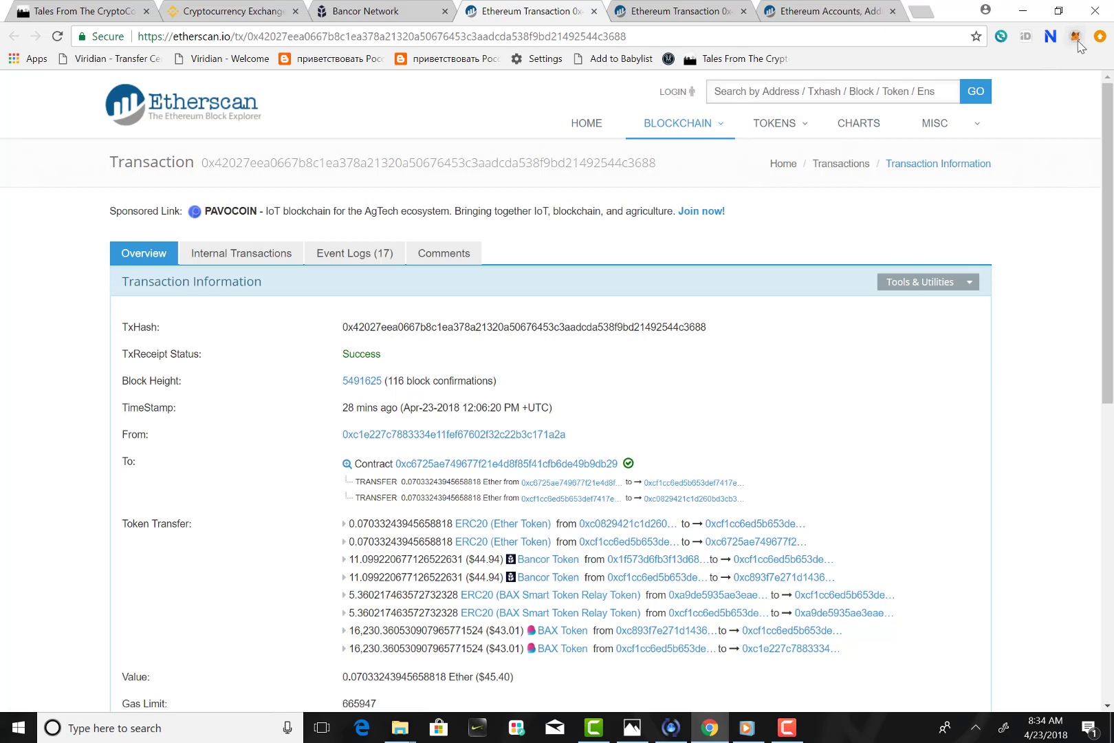
pyautogui.click(1080, 36)
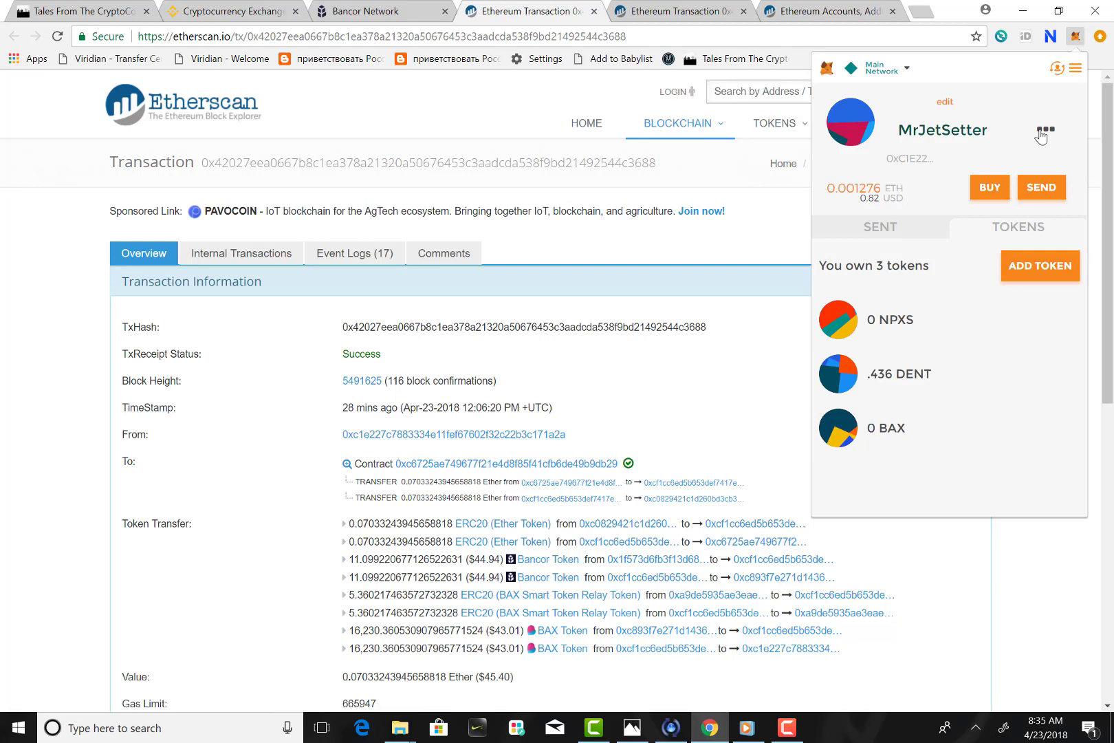
pyautogui.click(1044, 134)
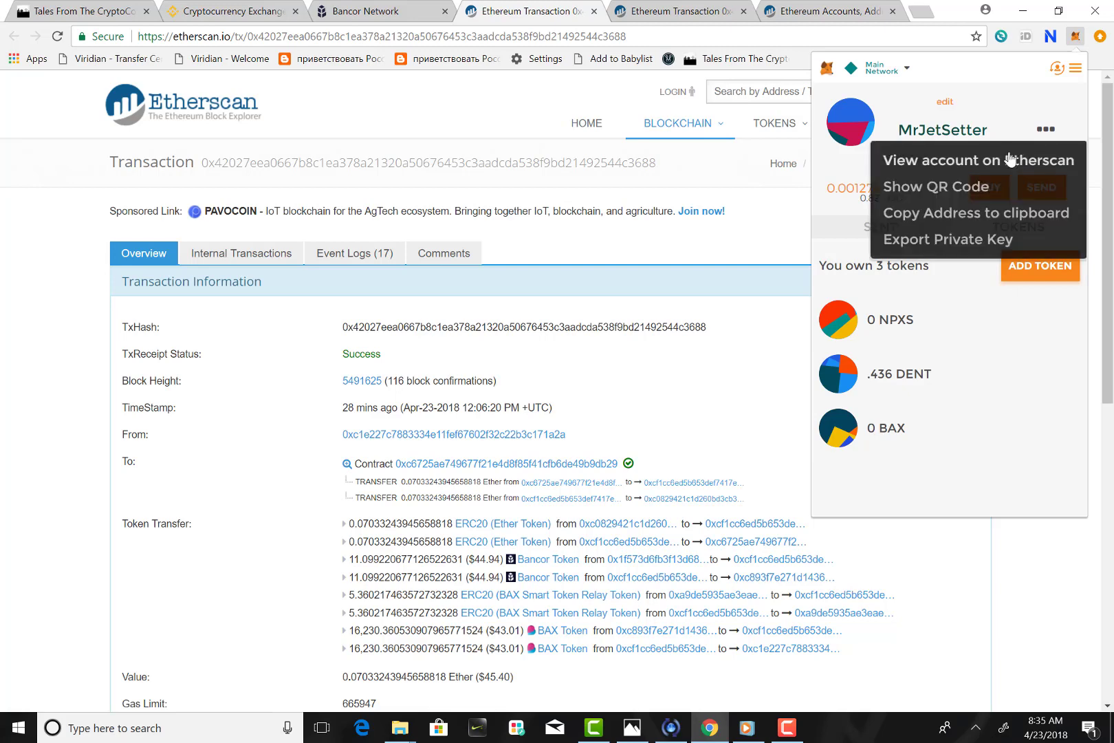
pyautogui.click(976, 159)
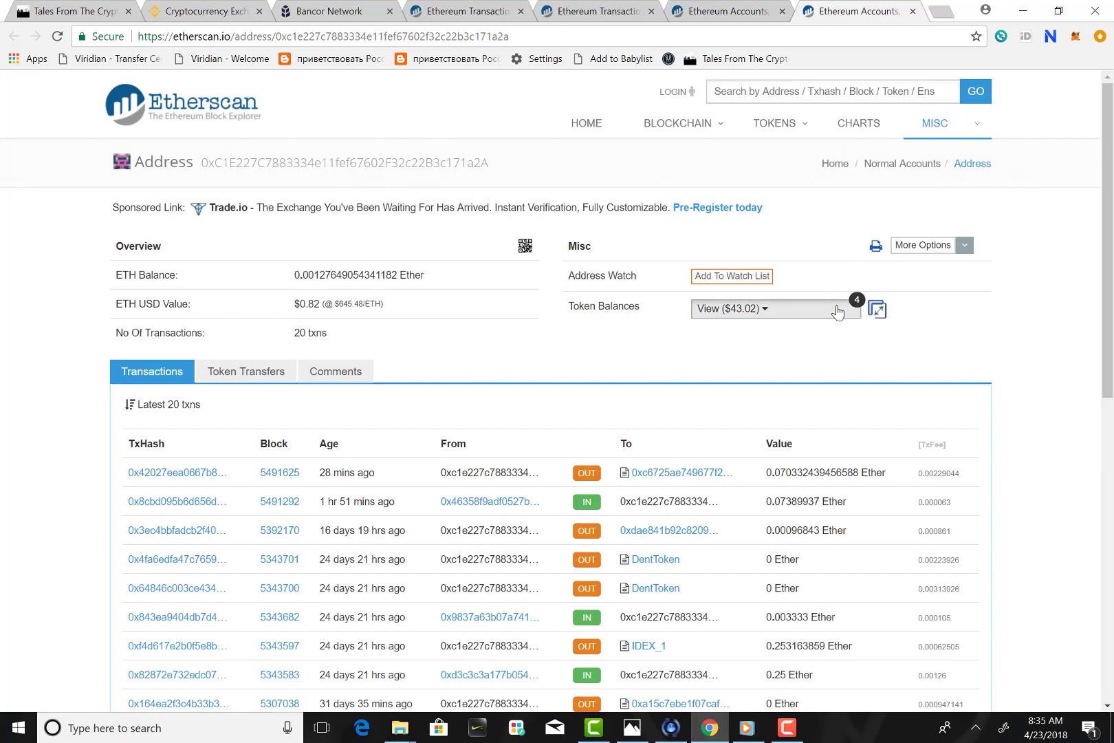
# Step: List the account's token balances showing 16,230.36053091 BAX worth $43.01, then return to Bancor
pyautogui.click(732, 308)
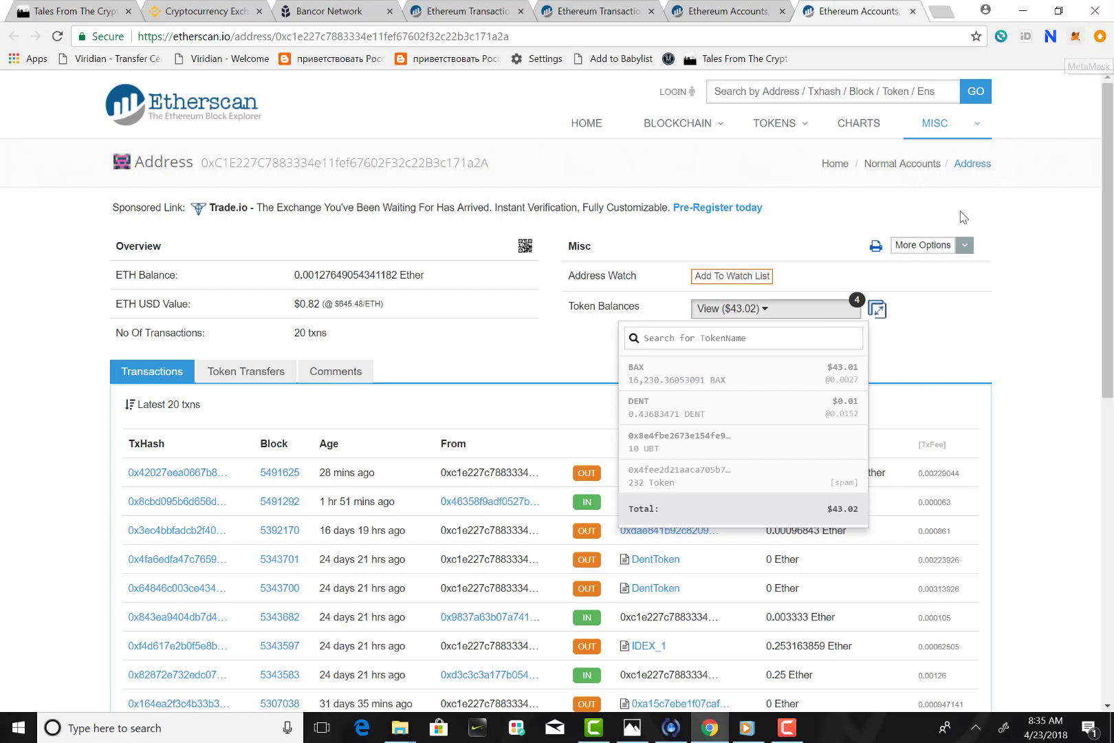
pyautogui.moveTo(830, 225)
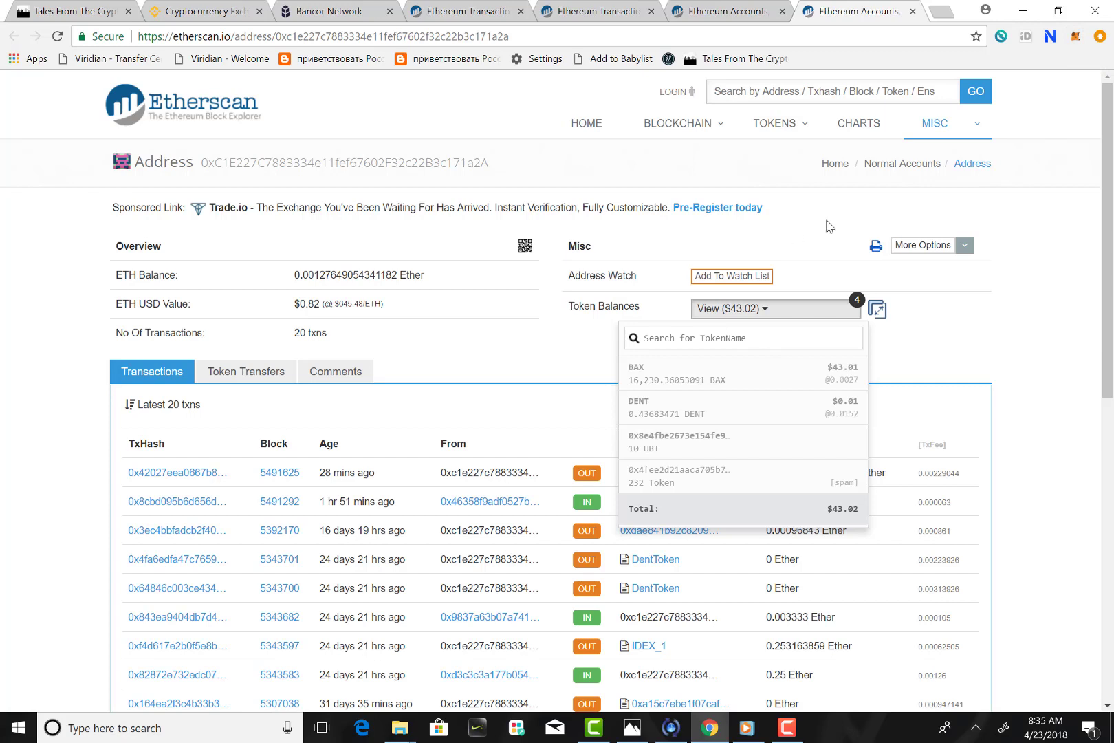
pyautogui.moveTo(1074, 36)
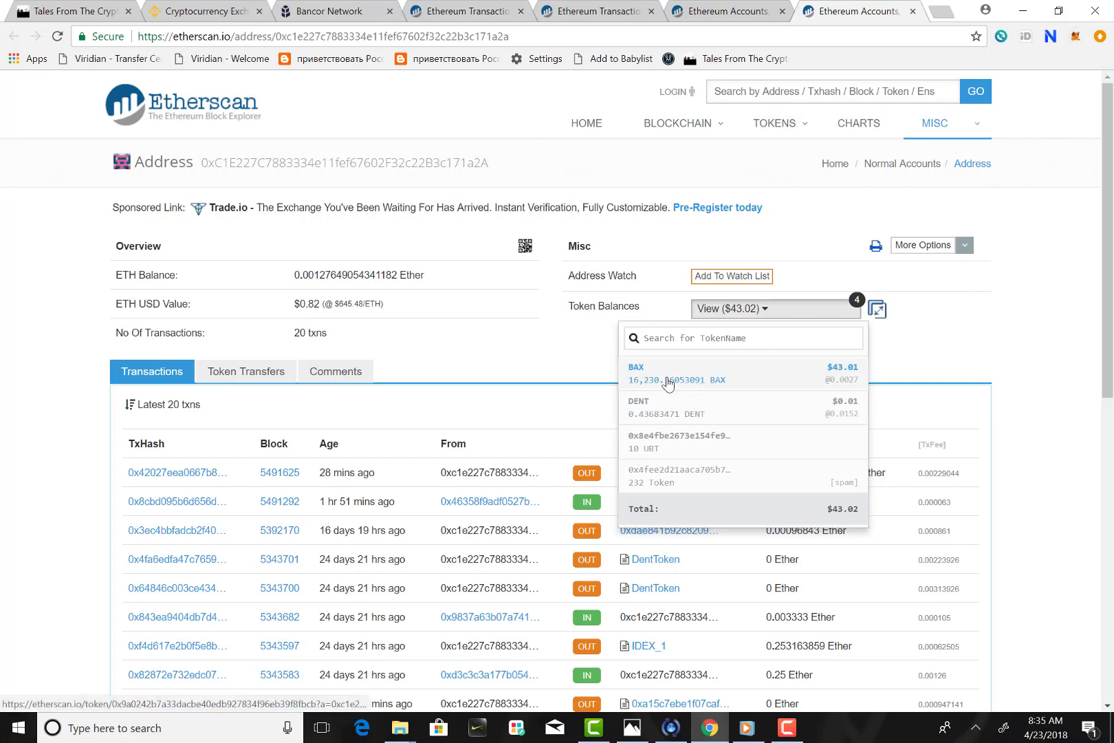
pyautogui.moveTo(660, 388)
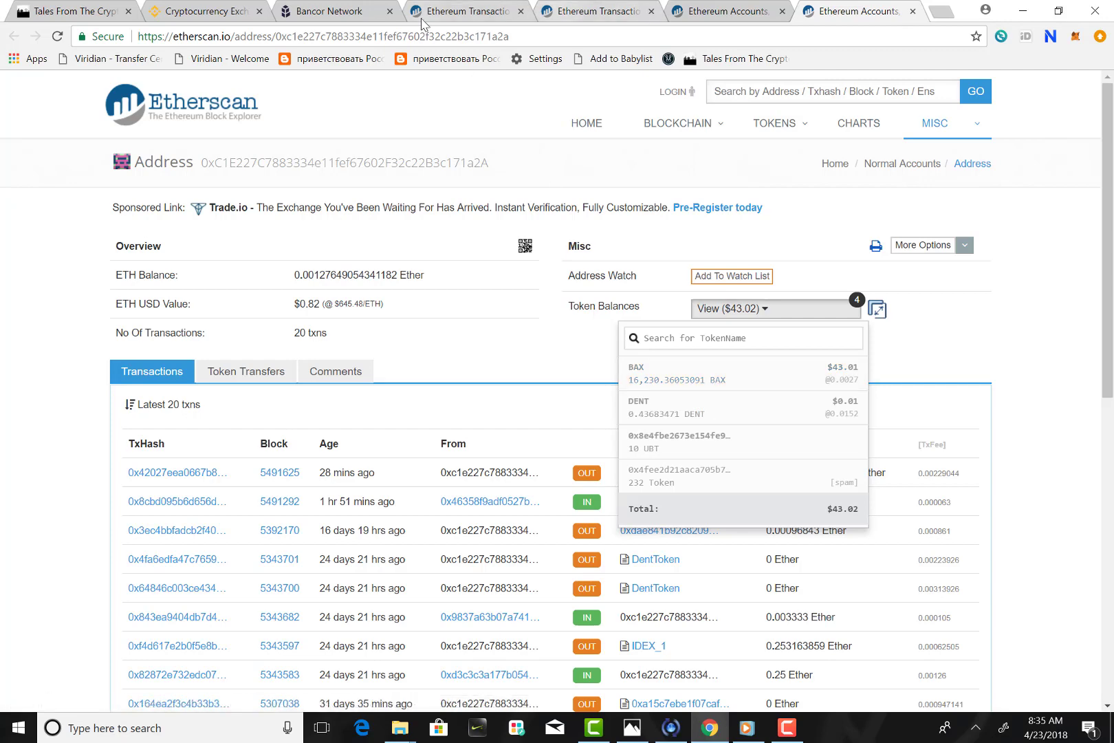
pyautogui.click(334, 11)
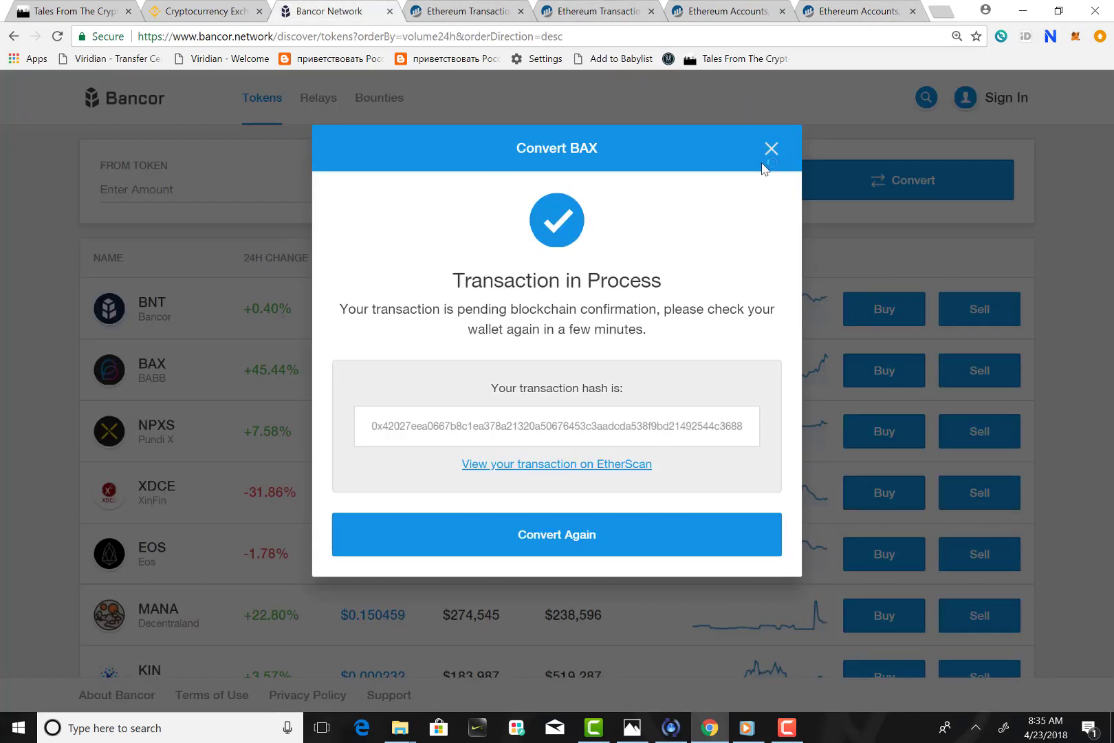
# Step: Dismiss the Convert BAX confirmation to reveal the full token exchange listing
pyautogui.click(770, 149)
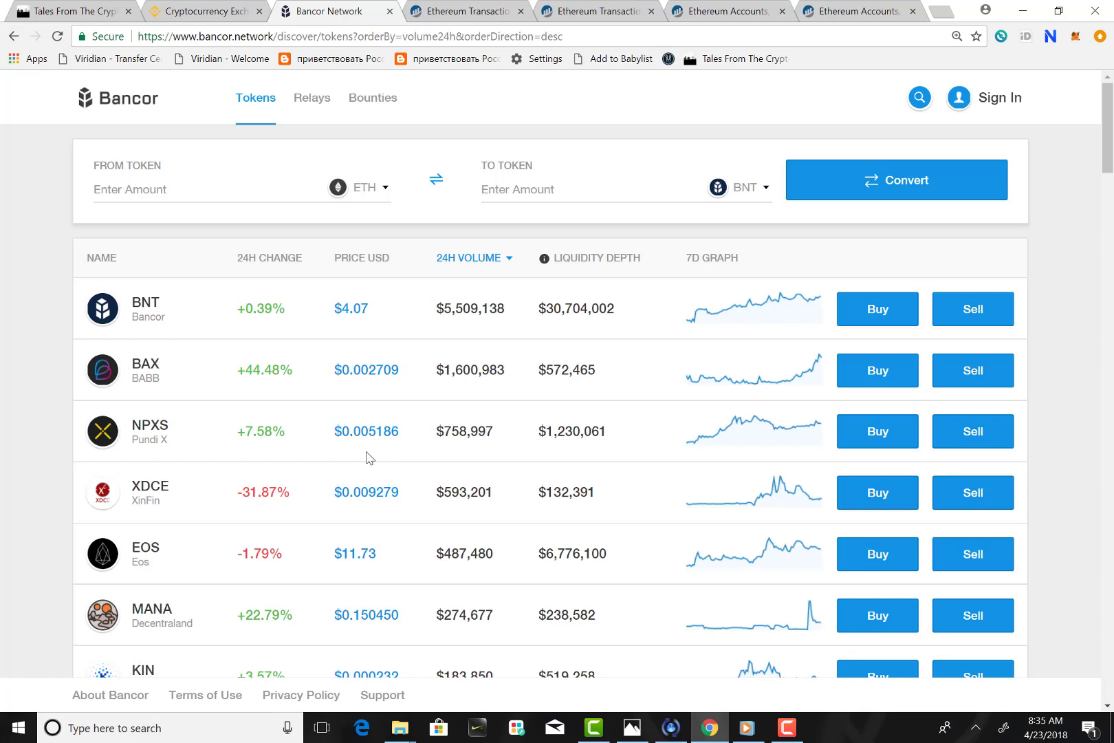
pyautogui.moveTo(276, 425)
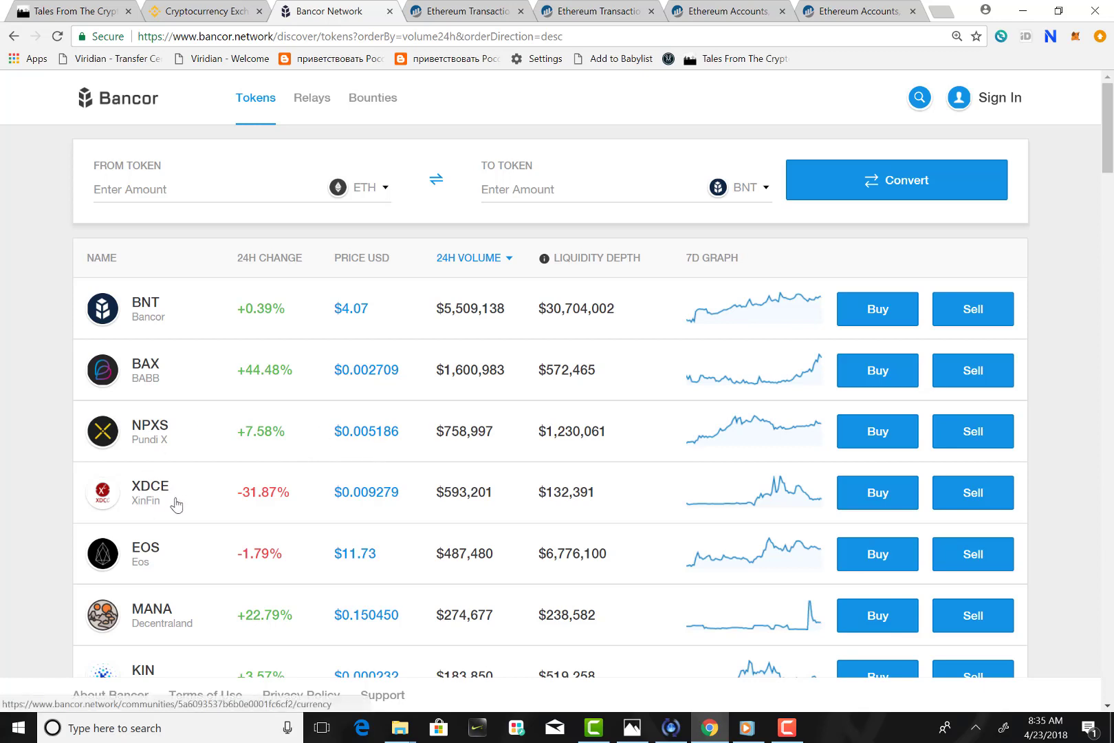
pyautogui.moveTo(148, 503)
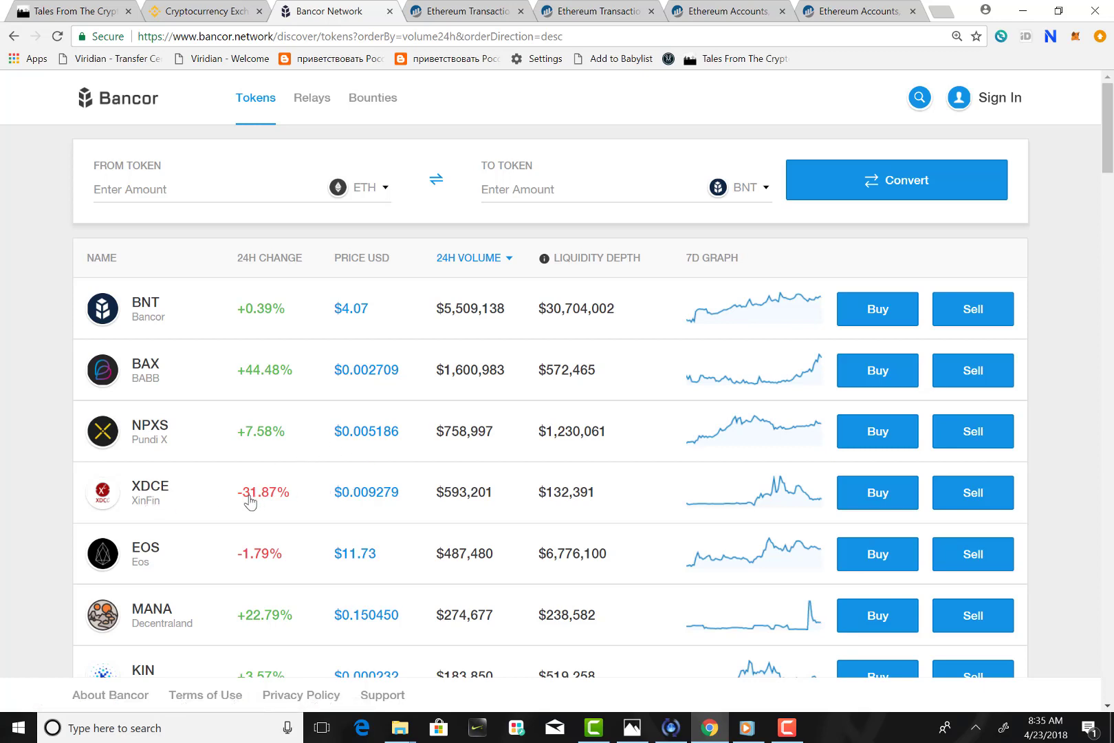
pyautogui.moveTo(367, 502)
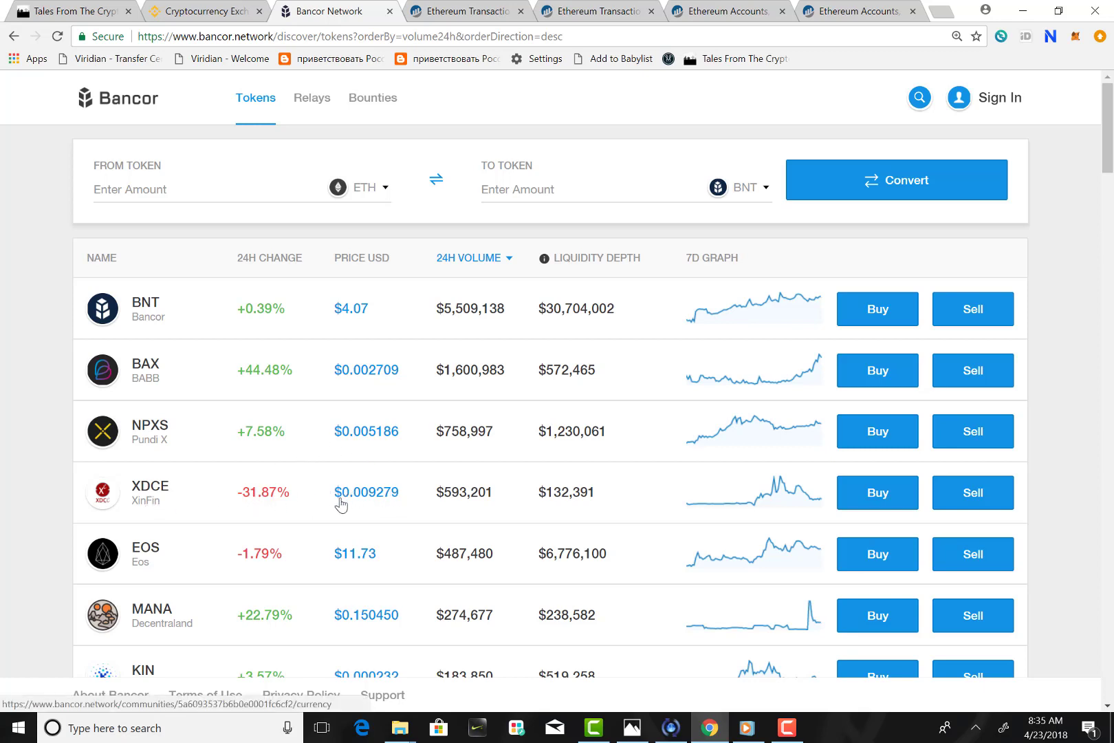
pyautogui.moveTo(361, 504)
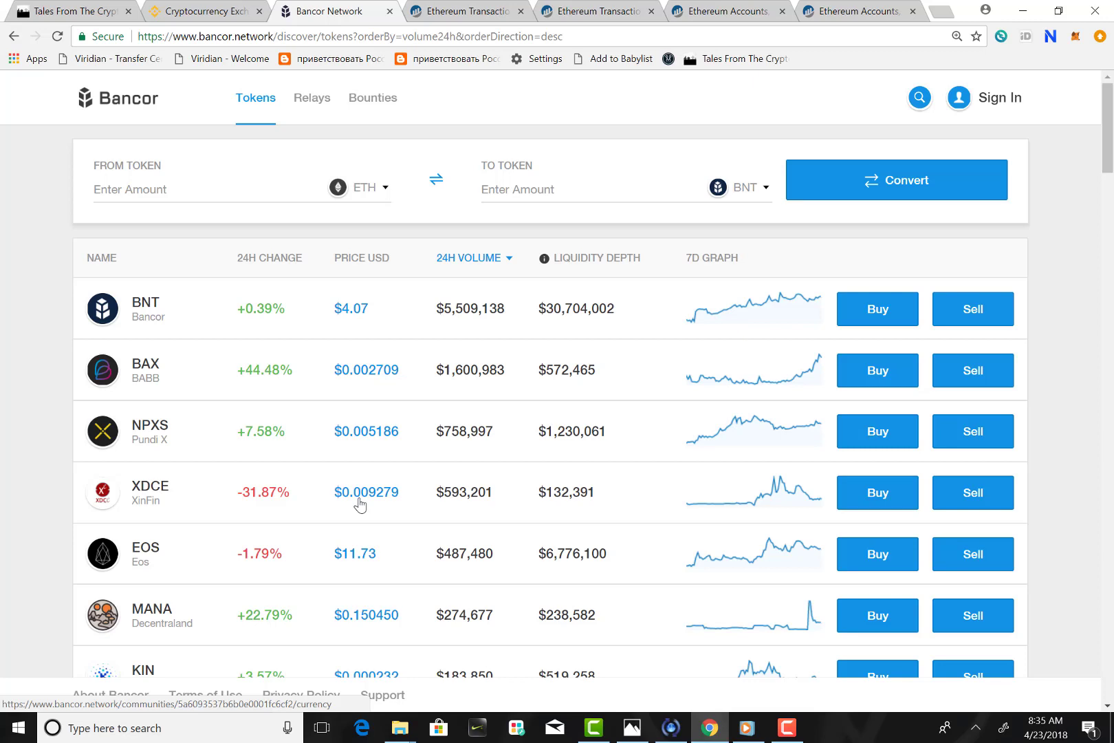